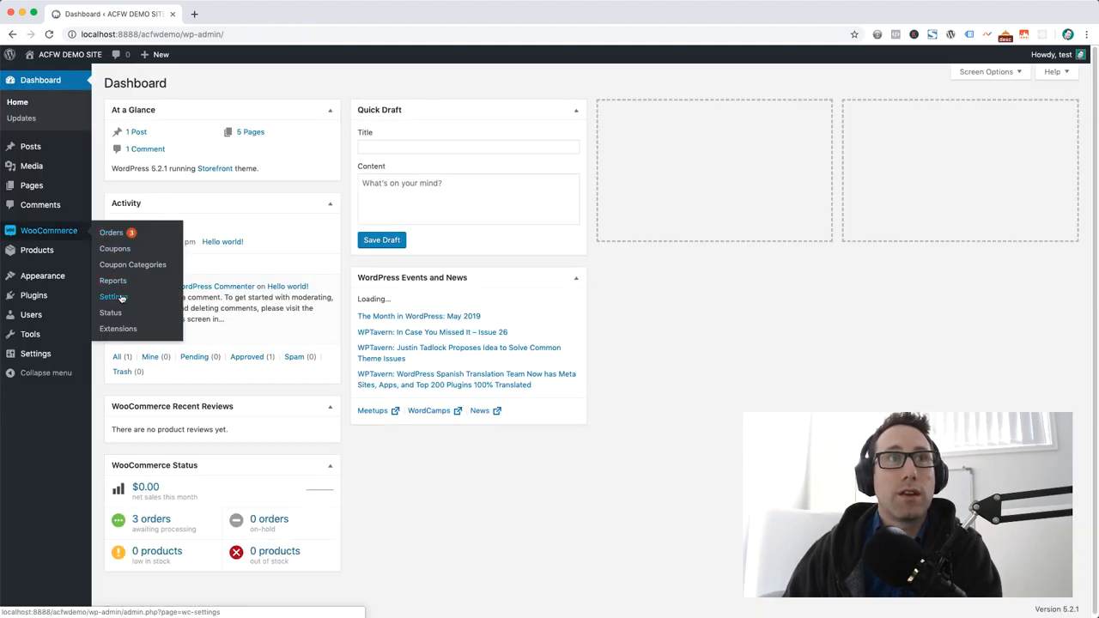
# Step: Open WooCommerce Settings and switch to the Advanced Coupons settings tab
pyautogui.click(113, 296)
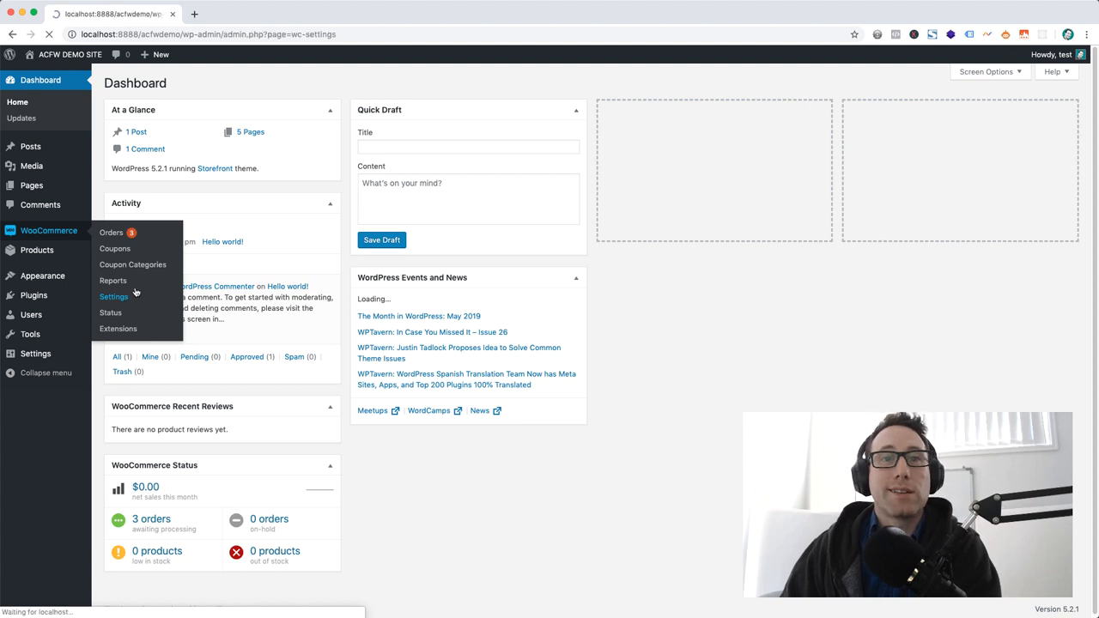
pyautogui.click(114, 296)
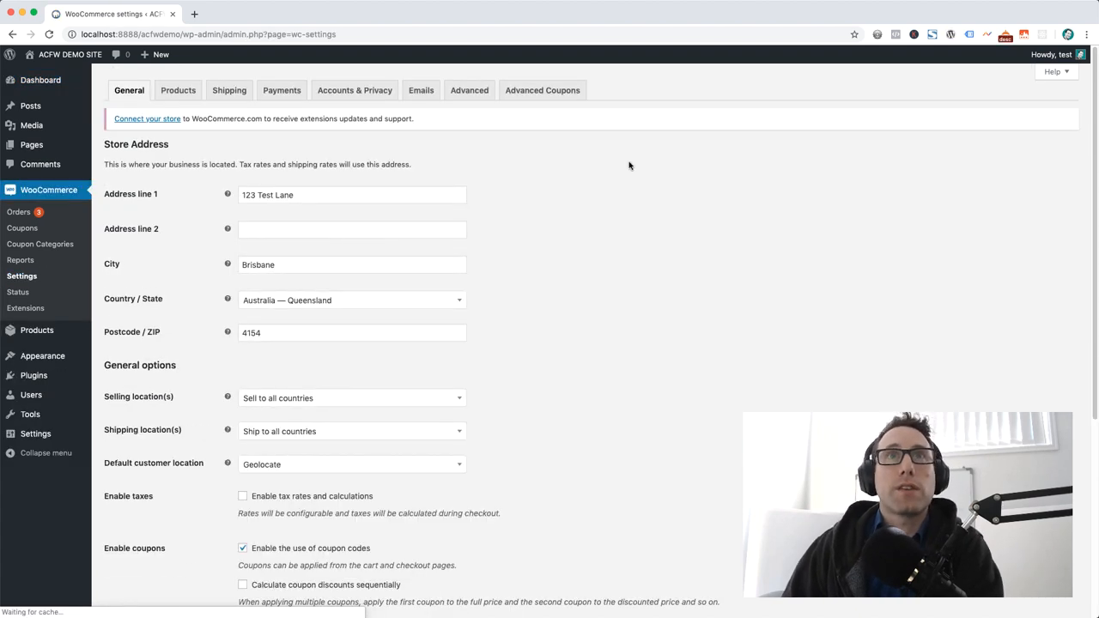
pyautogui.moveTo(549, 93)
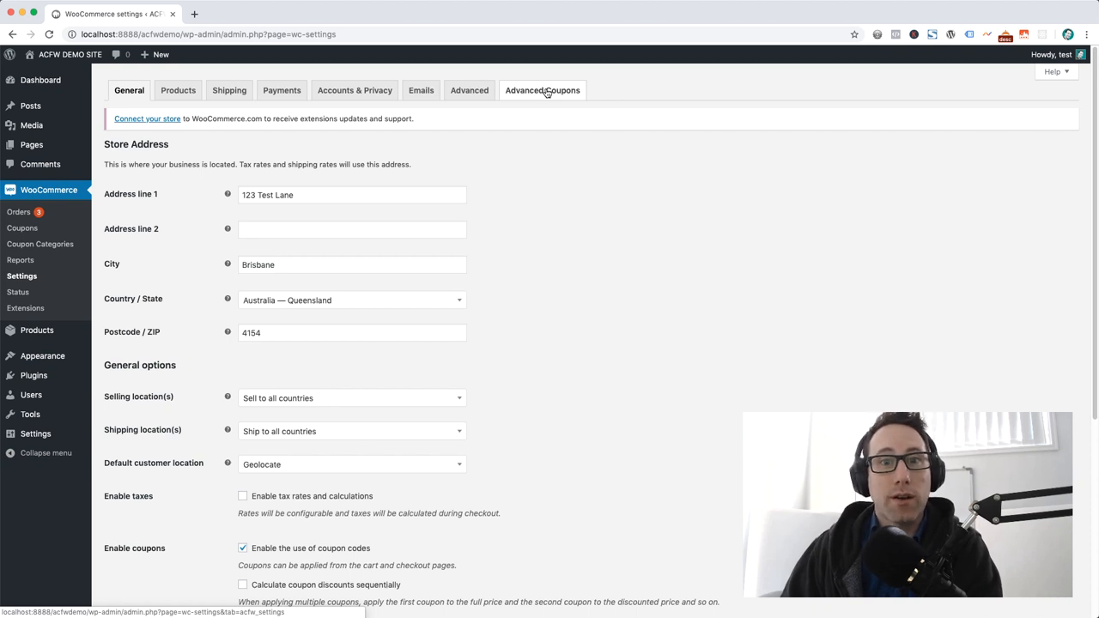
pyautogui.click(543, 90)
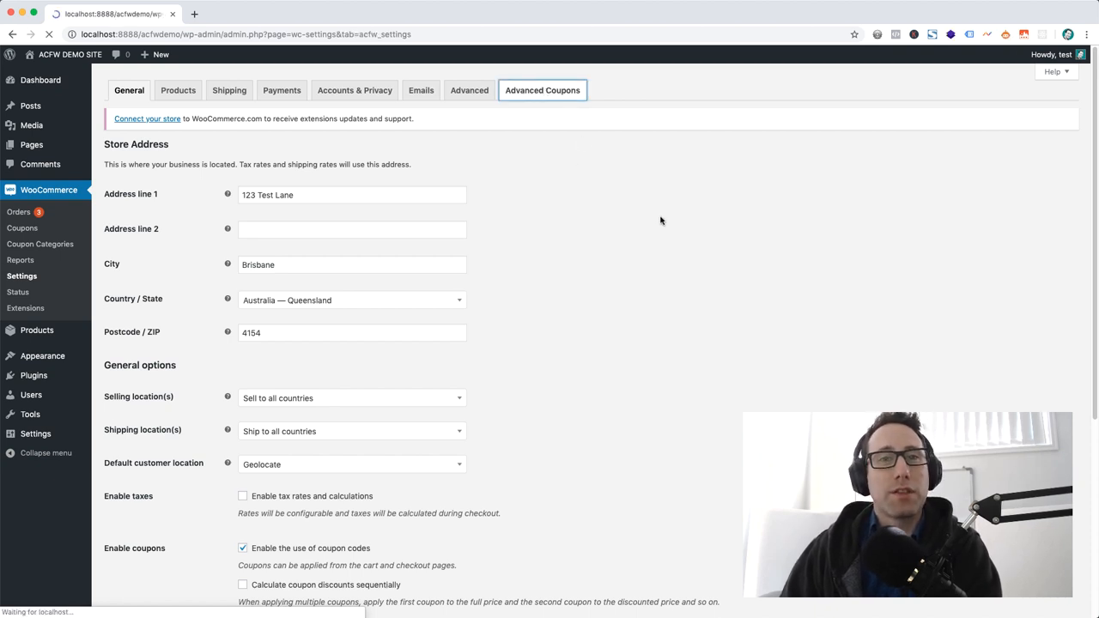
# Step: Load the Advanced Coupons Modules page and highlight the ticked Loyalty Program module
pyautogui.click(543, 90)
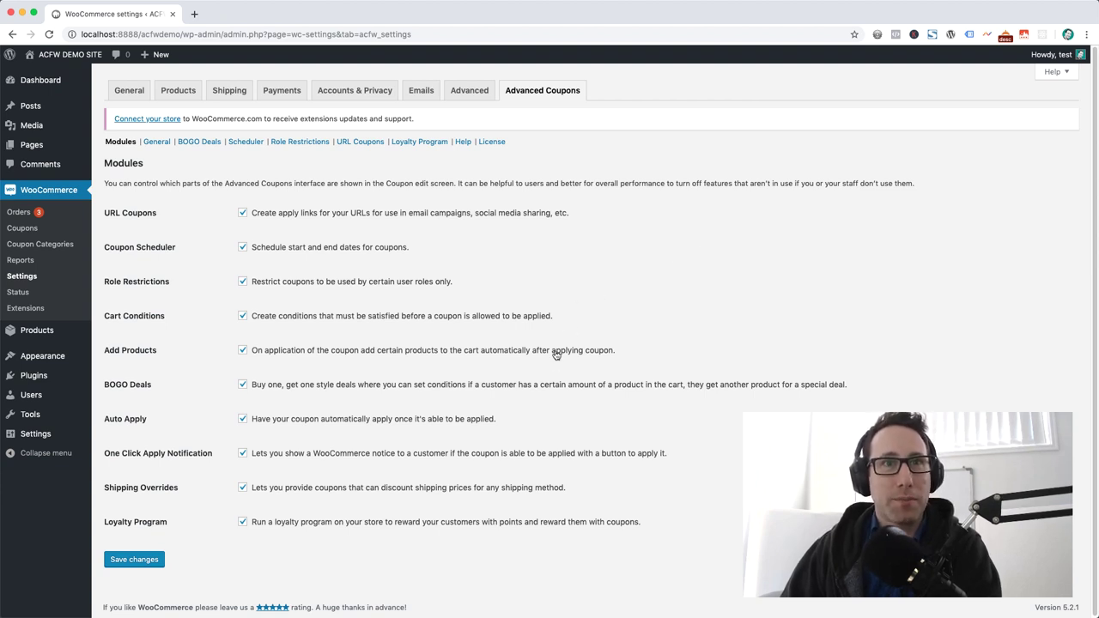
pyautogui.moveTo(171, 485)
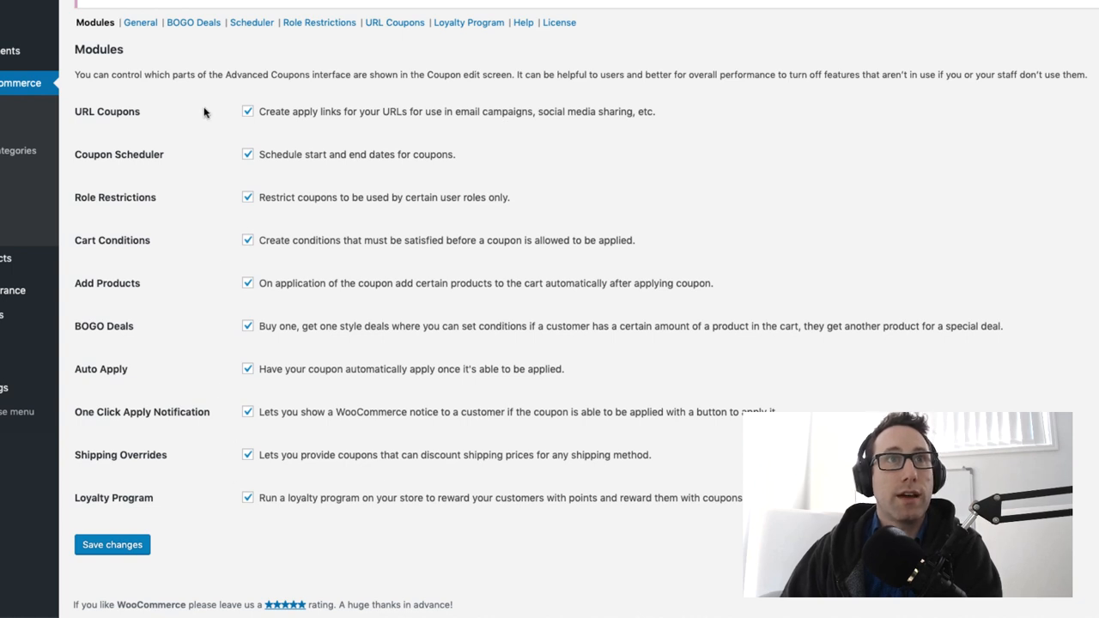
pyautogui.moveTo(193, 459)
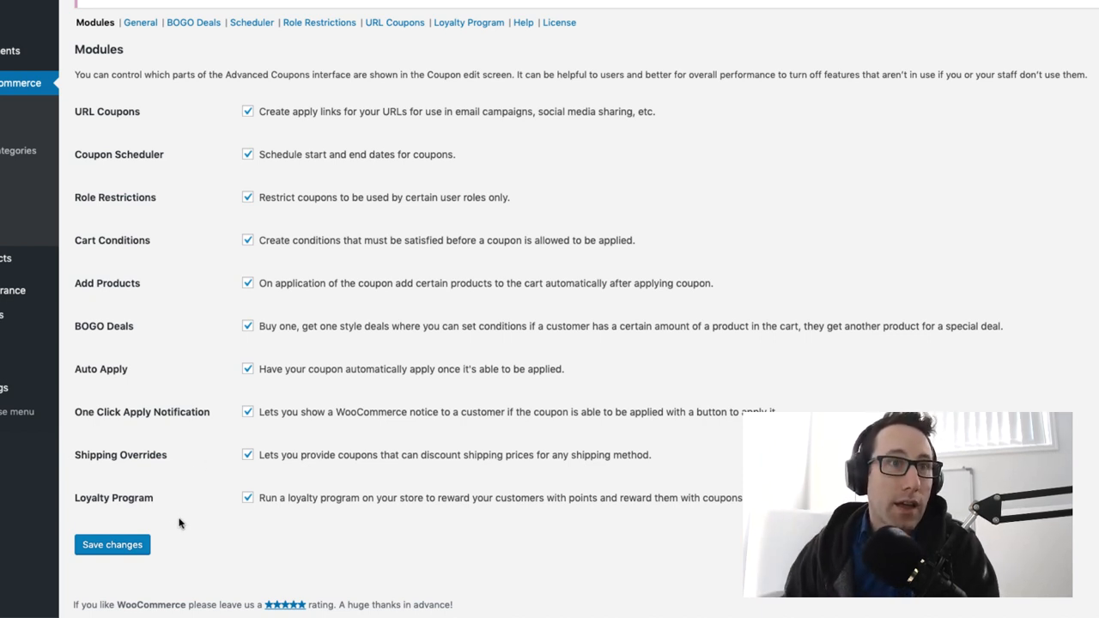
pyautogui.doubleClick(114, 498)
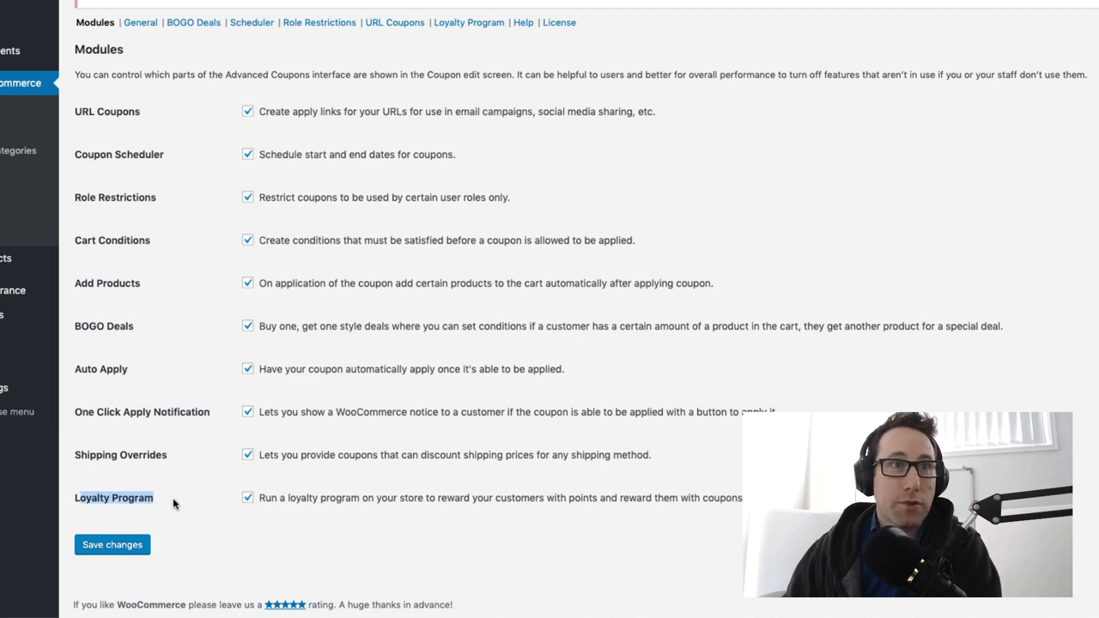
pyautogui.moveTo(164, 498)
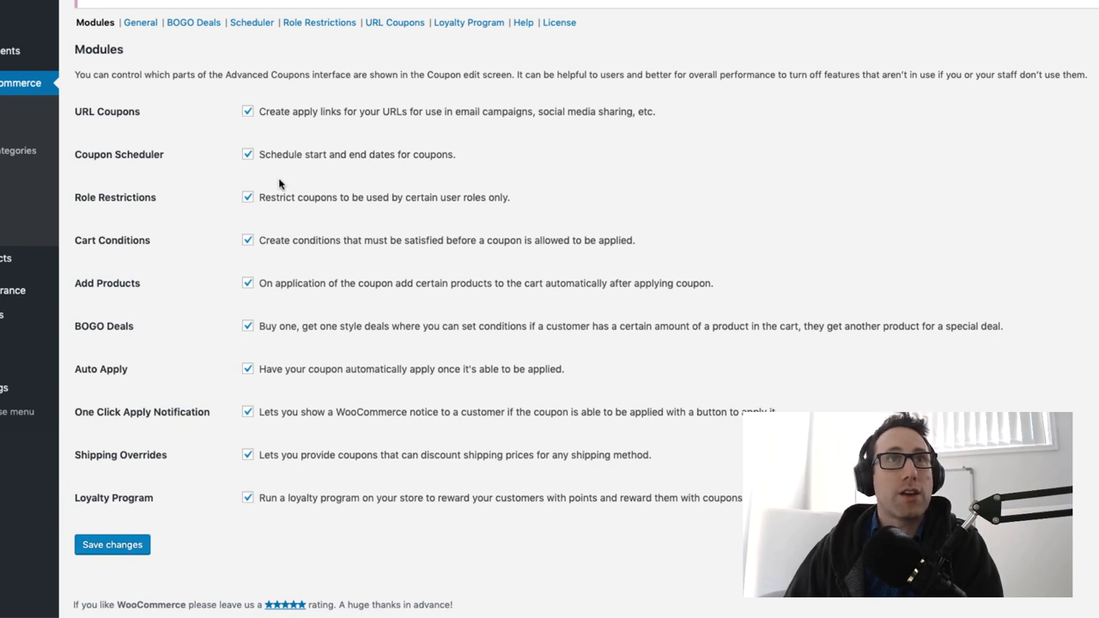
pyautogui.moveTo(468, 30)
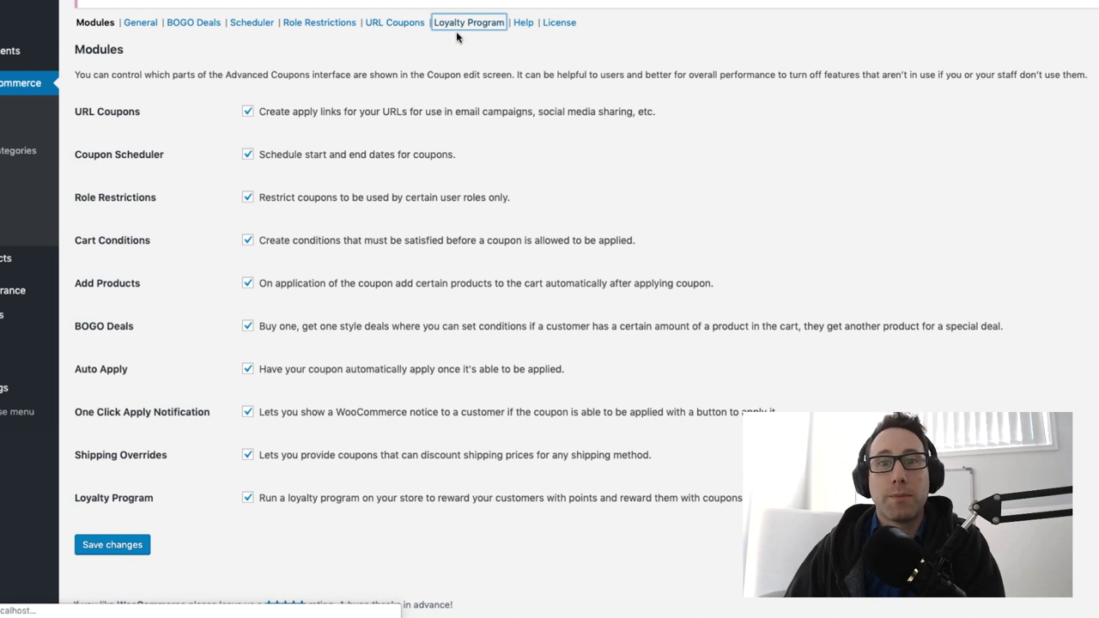
# Step: Open Loyalty Program settings and review the earning ratio 10 and redemption ratio 200
pyautogui.click(465, 22)
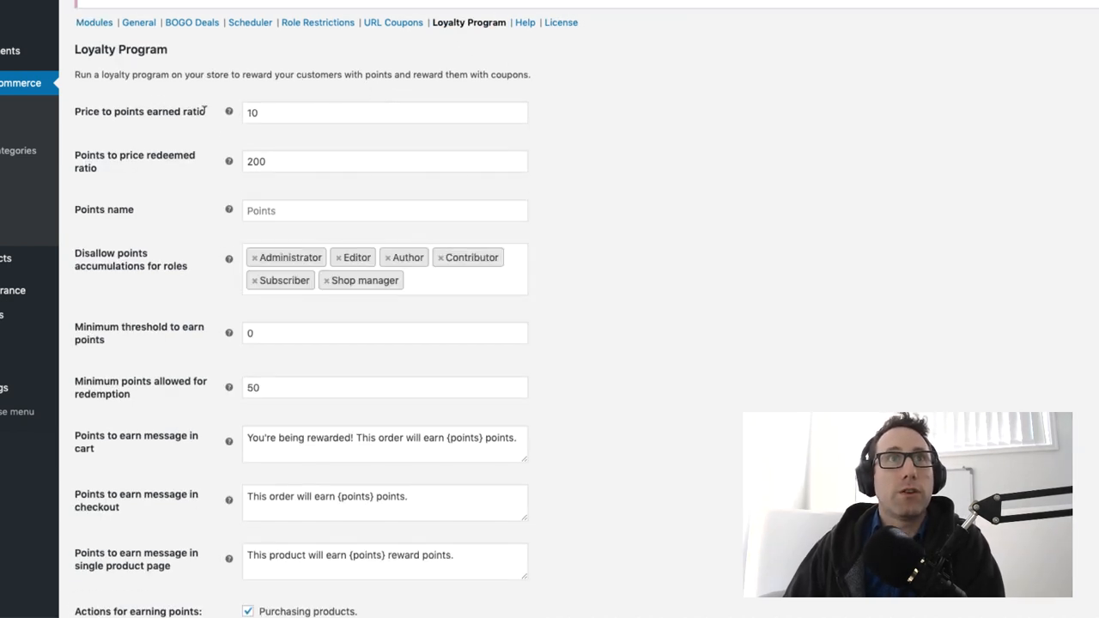
pyautogui.moveTo(202, 162)
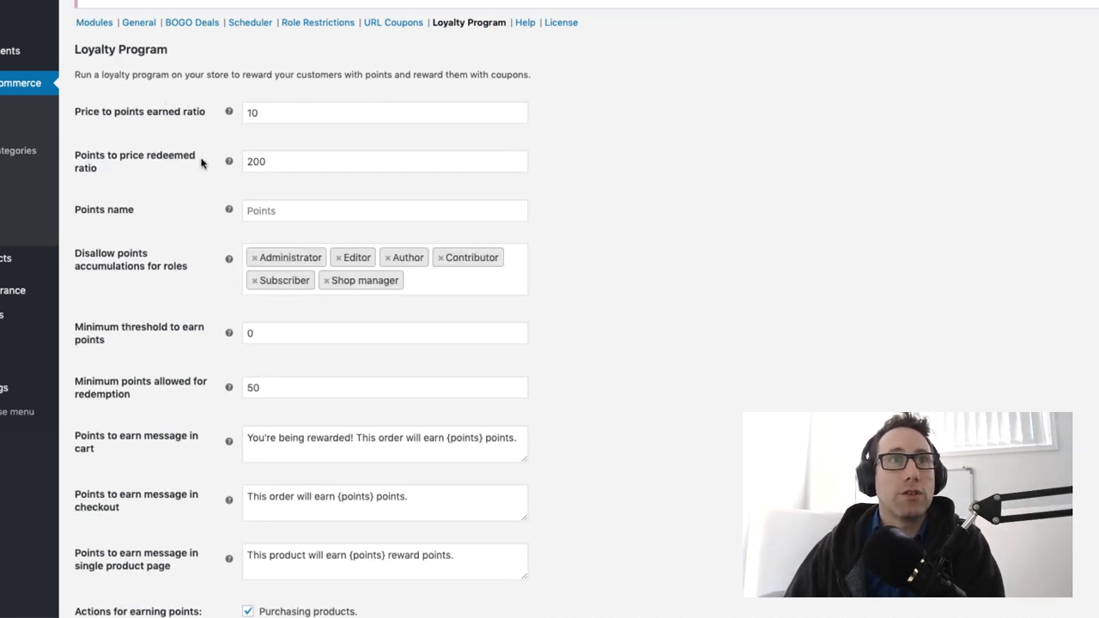
pyautogui.scroll(-3)
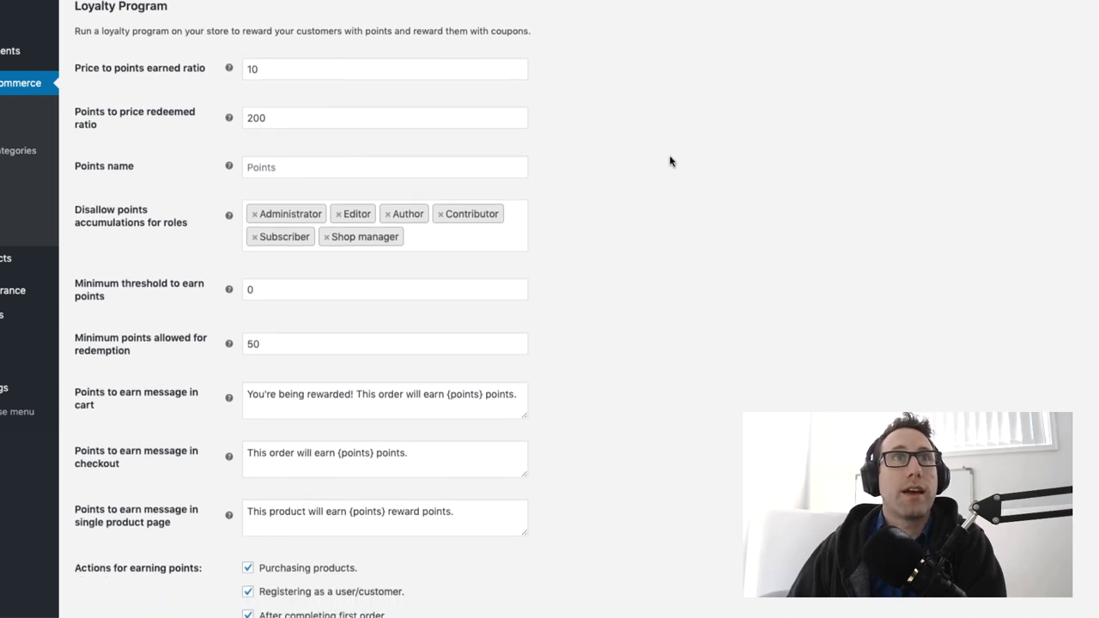
pyautogui.scroll(-3)
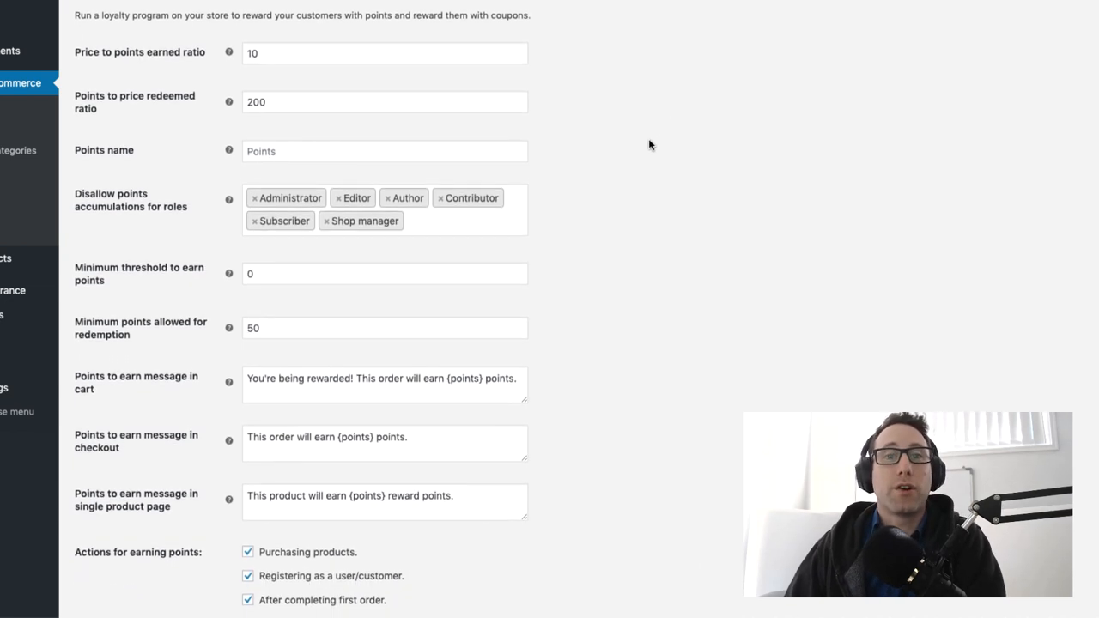
pyautogui.scroll(-3)
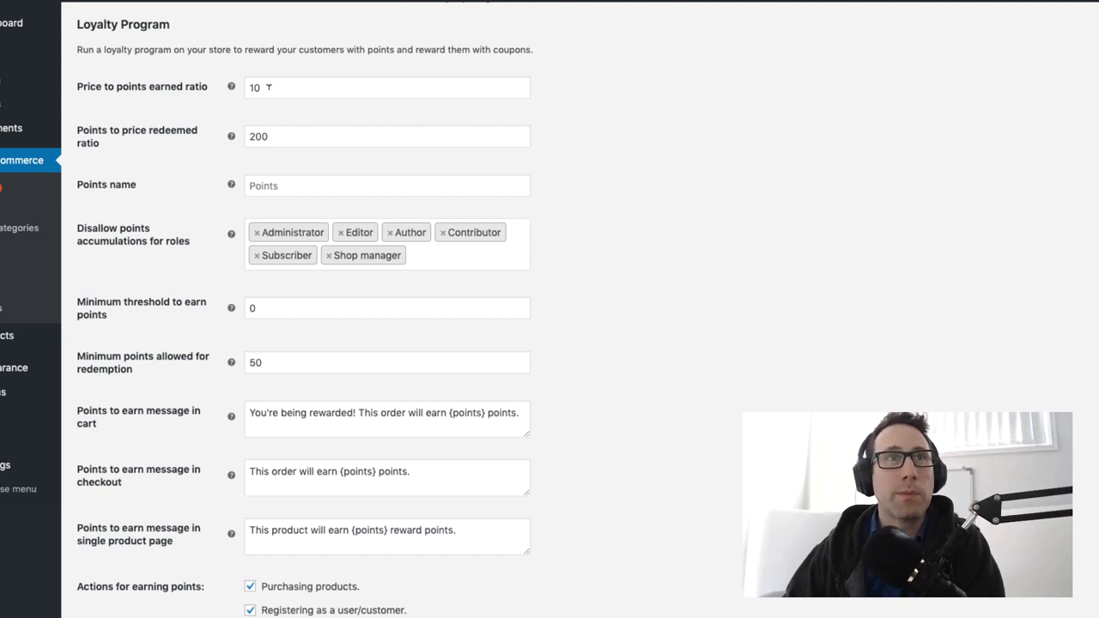
pyautogui.moveTo(183, 96)
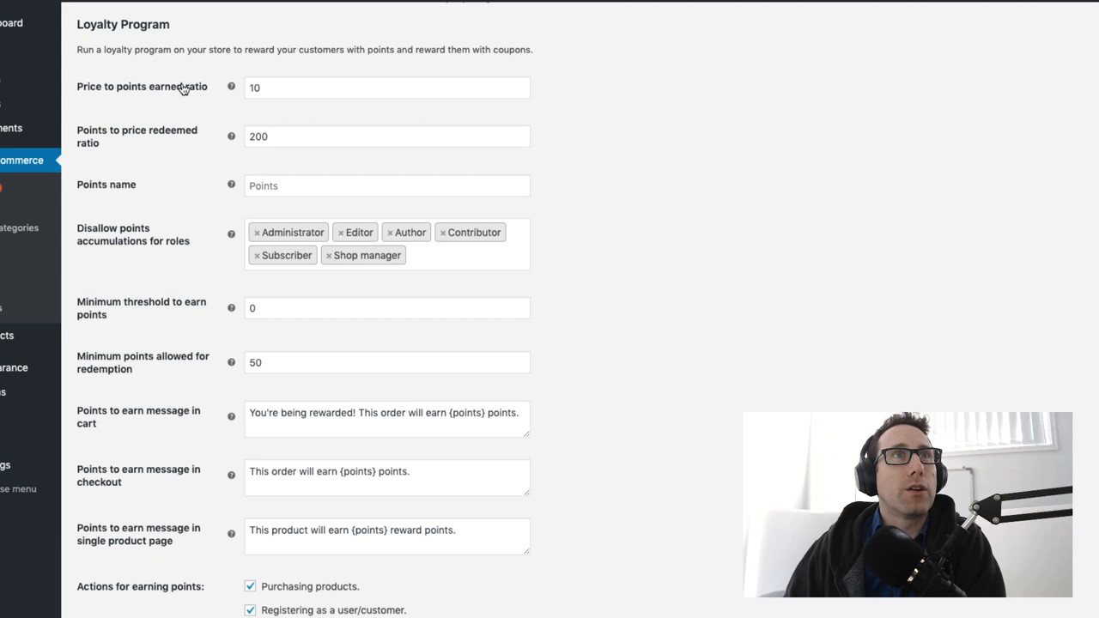
pyautogui.moveTo(76, 93)
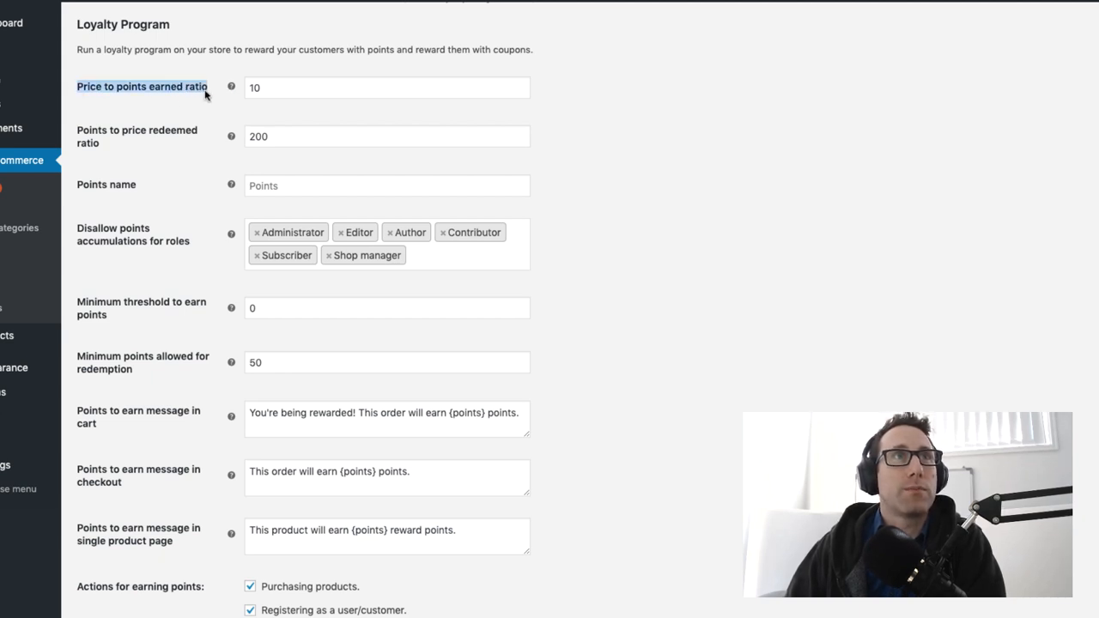
pyautogui.moveTo(194, 108)
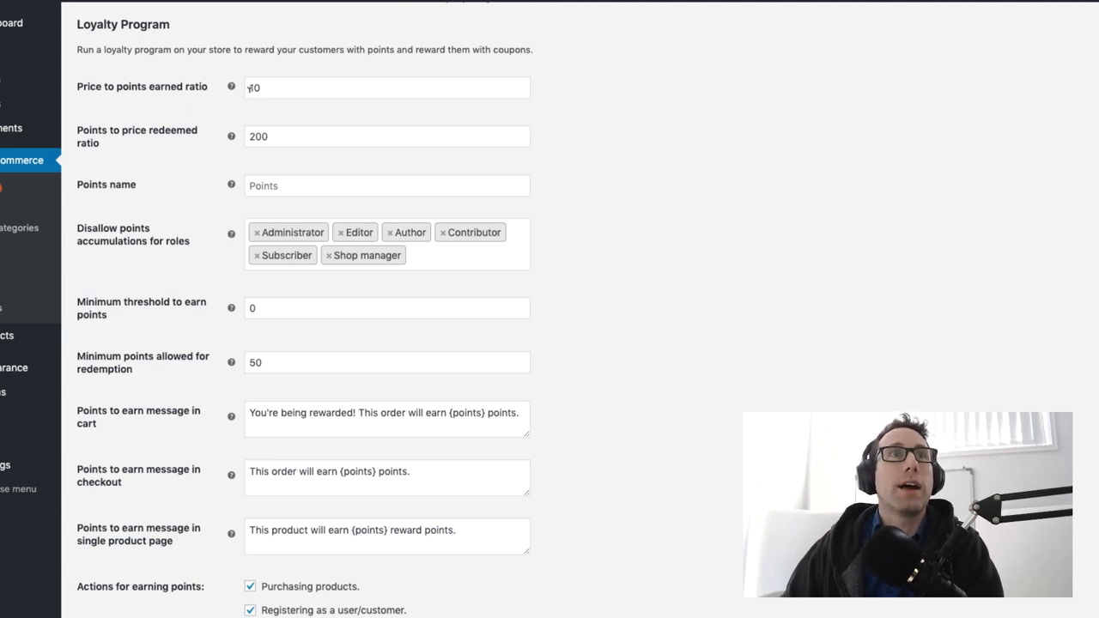
pyautogui.click(386, 87)
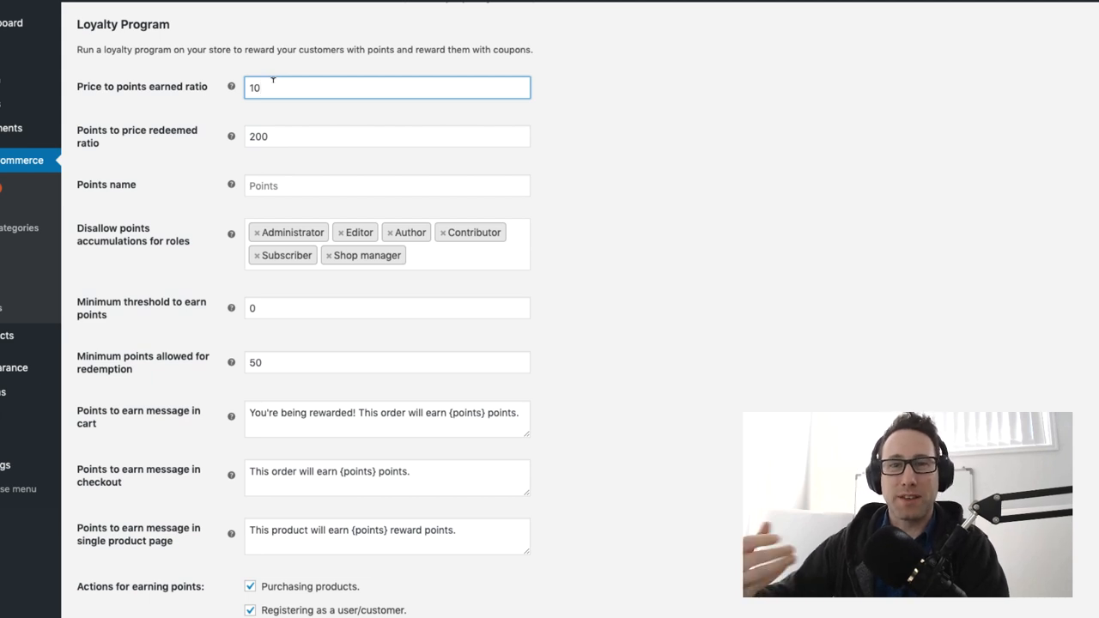
pyautogui.moveTo(230, 85)
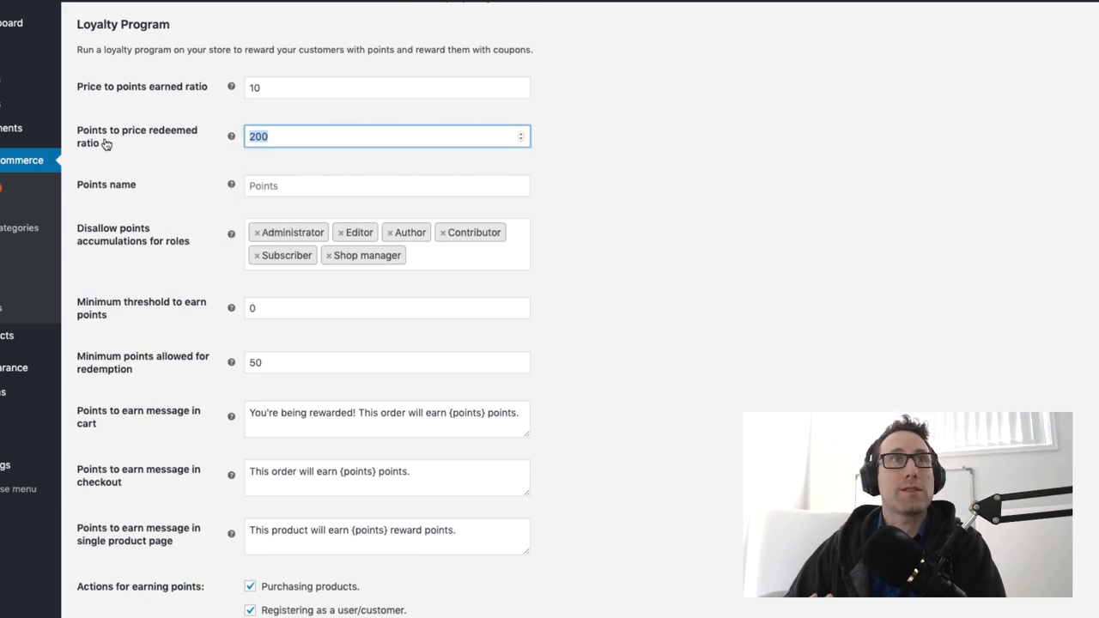
pyautogui.moveTo(230, 137)
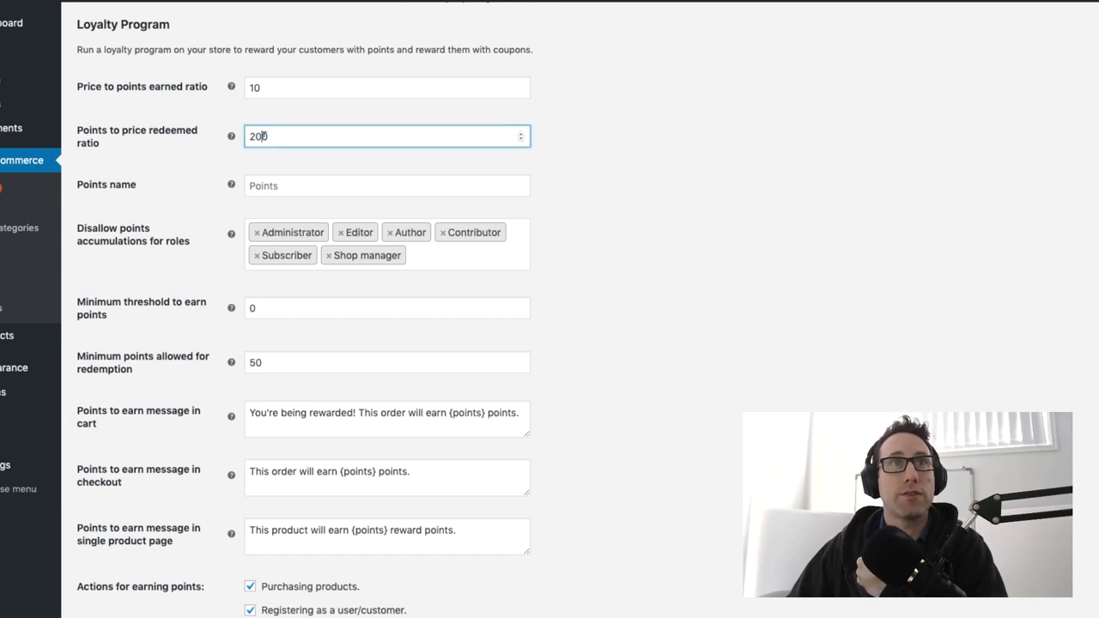
pyautogui.click(386, 87)
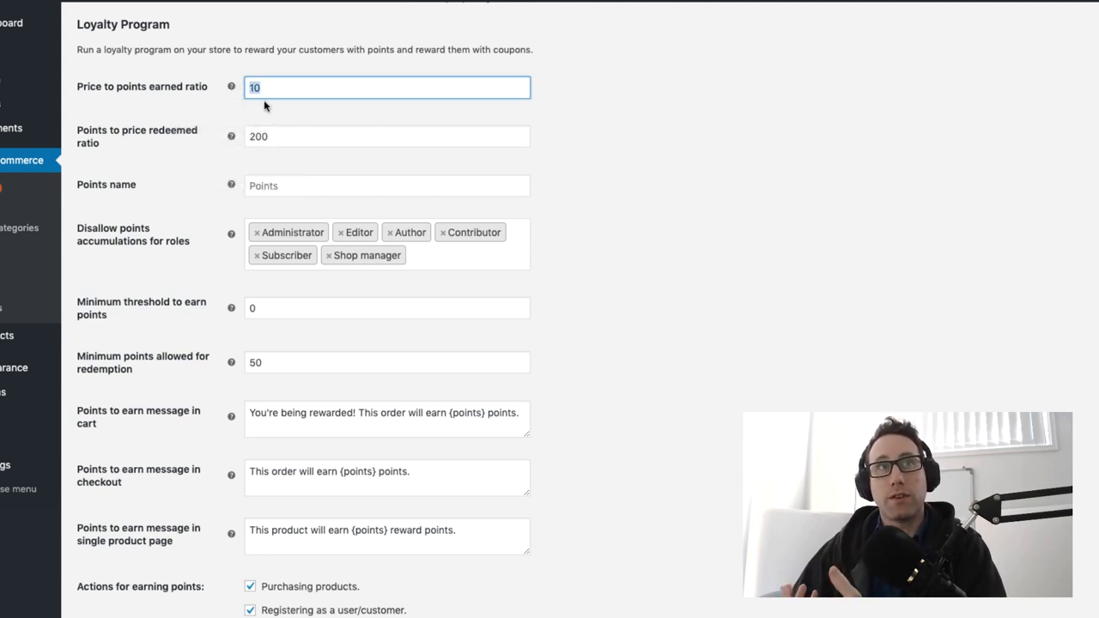
pyautogui.click(386, 136)
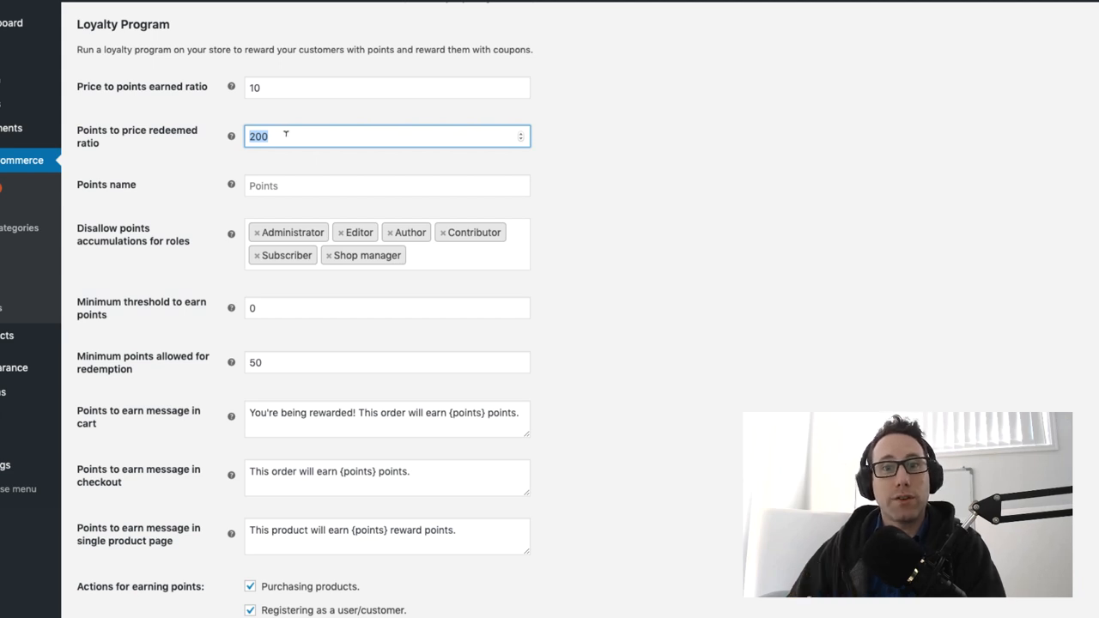
pyautogui.moveTo(291, 163)
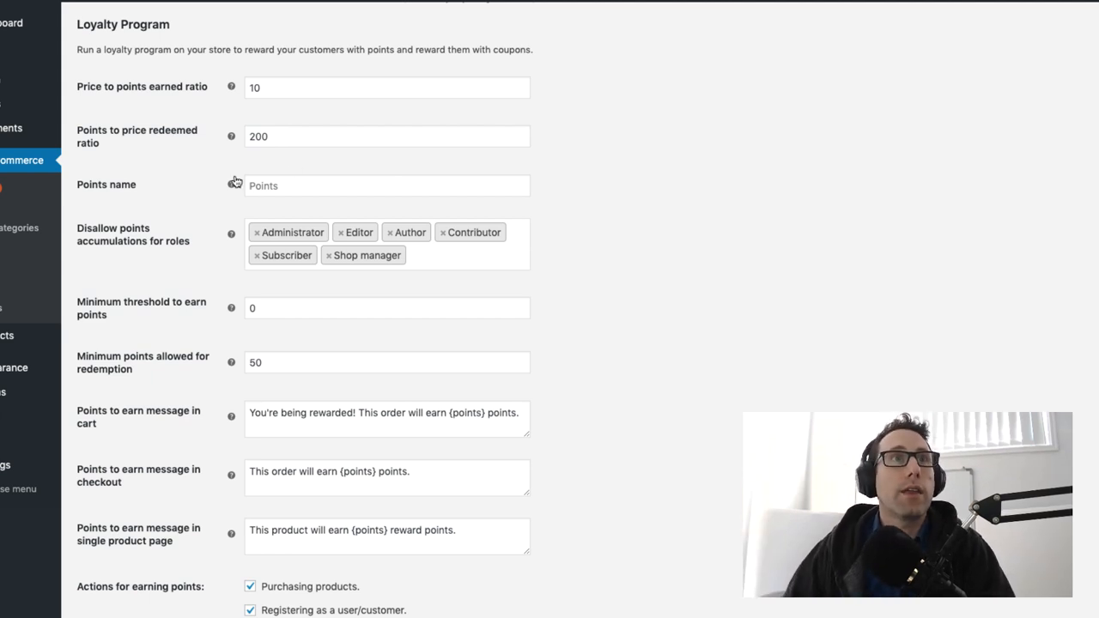
pyautogui.moveTo(119, 196)
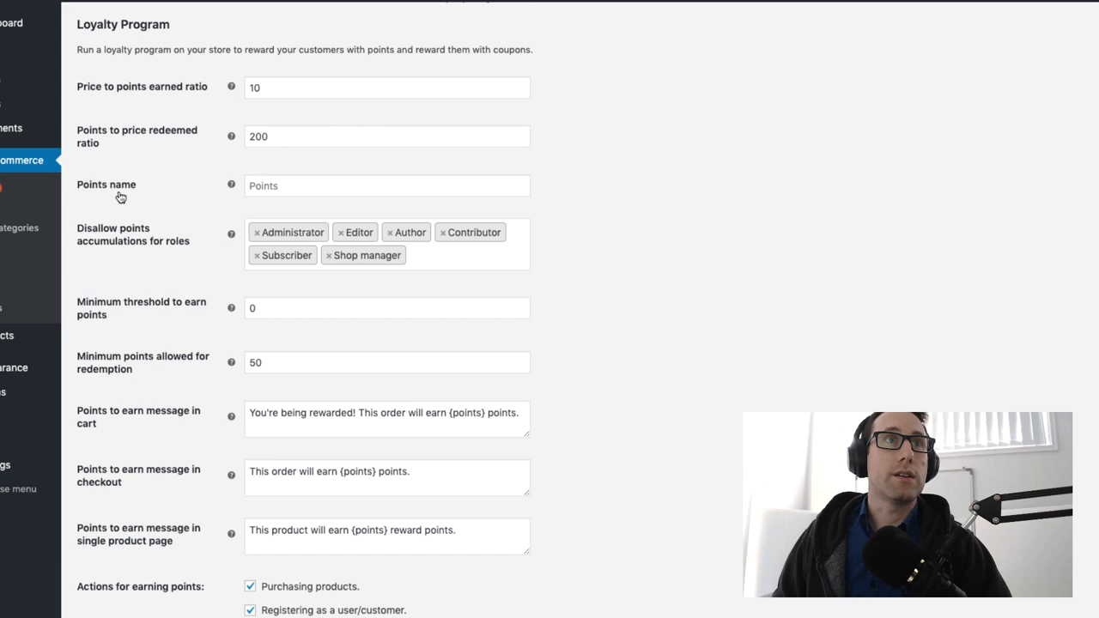
pyautogui.click(386, 185)
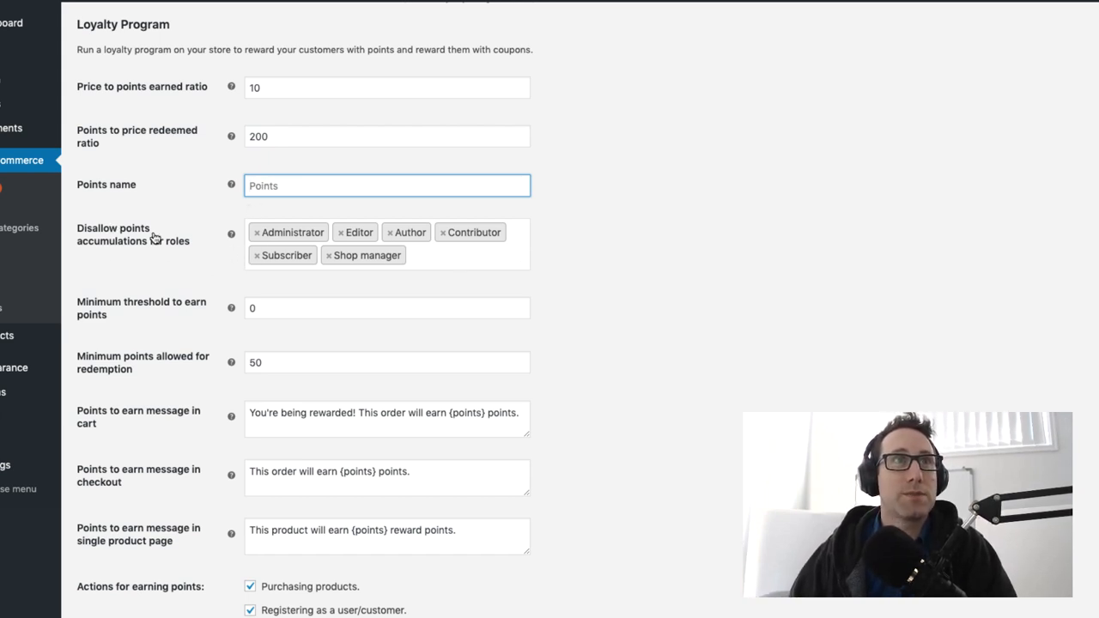
pyautogui.click(455, 255)
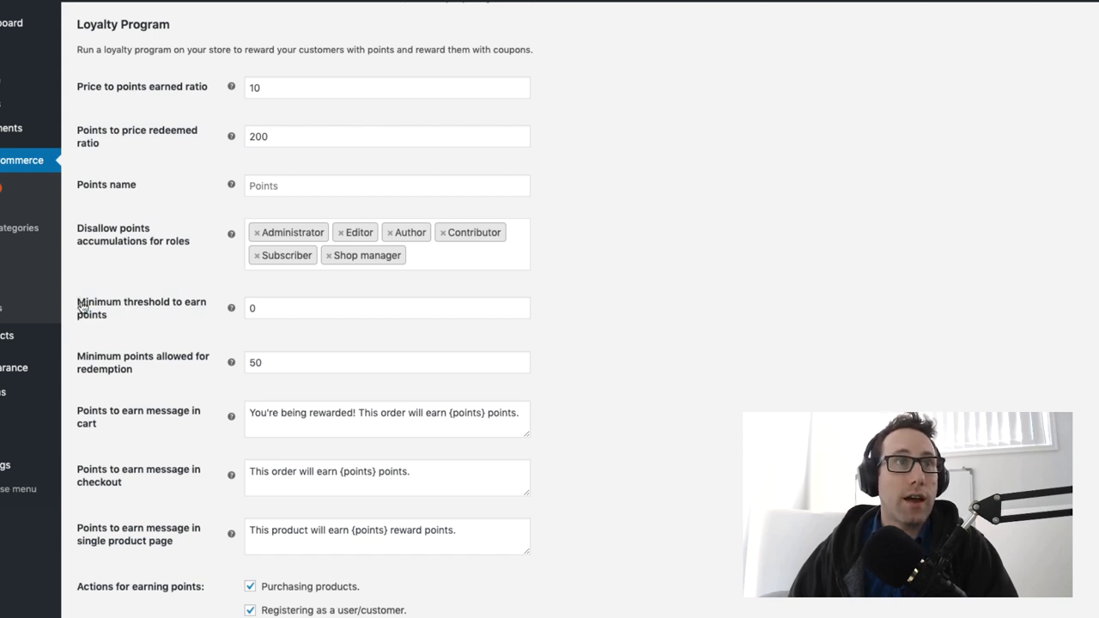
pyautogui.click(386, 363)
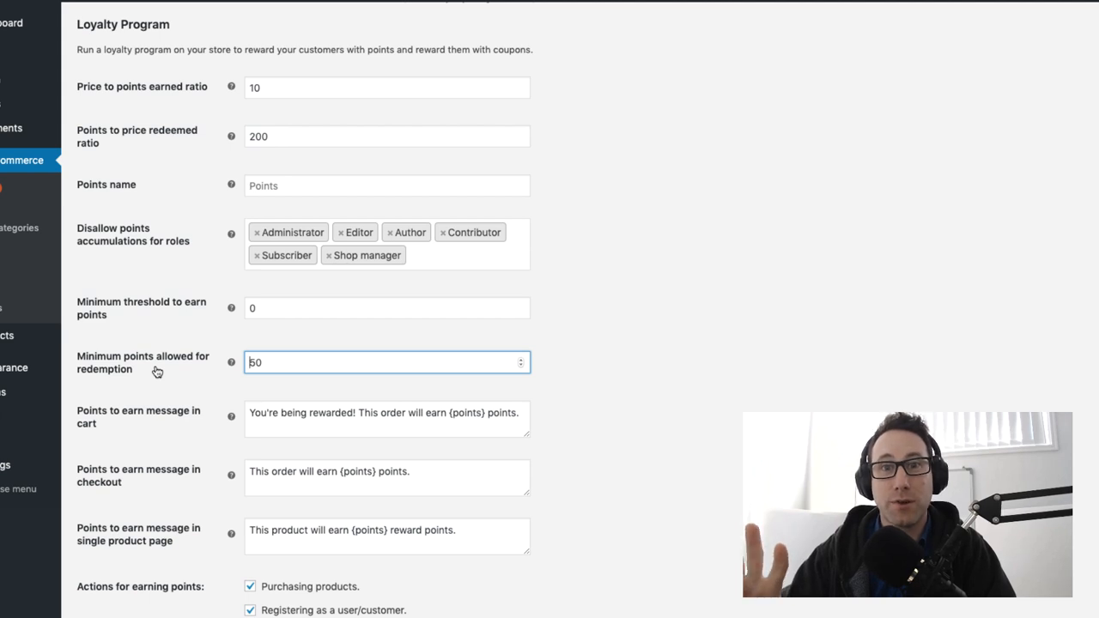
pyautogui.moveTo(116, 321)
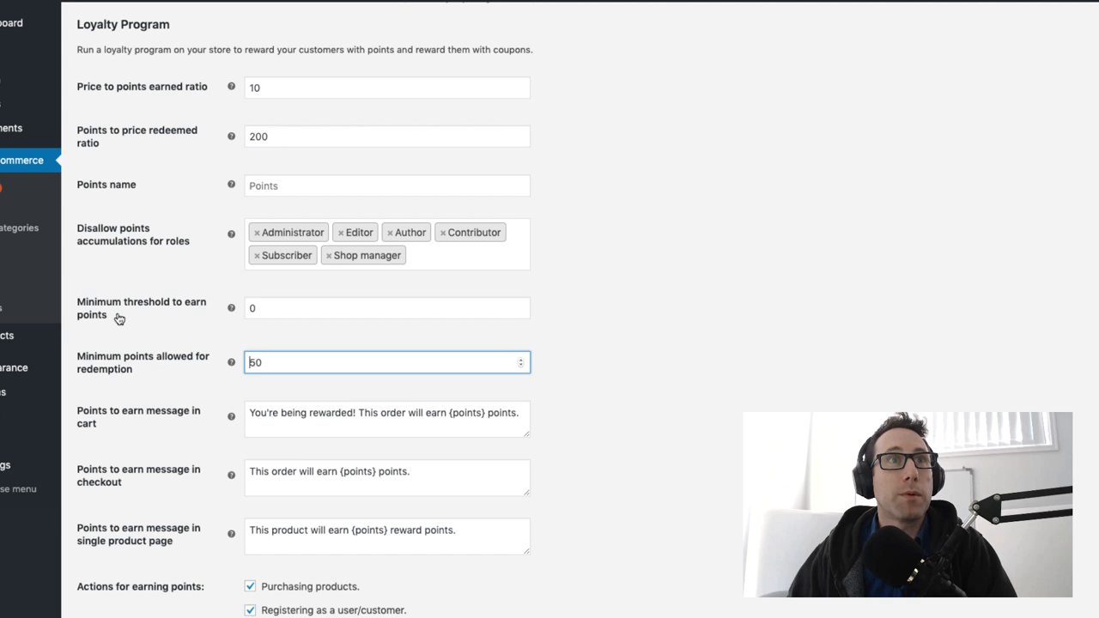
pyautogui.moveTo(193, 309)
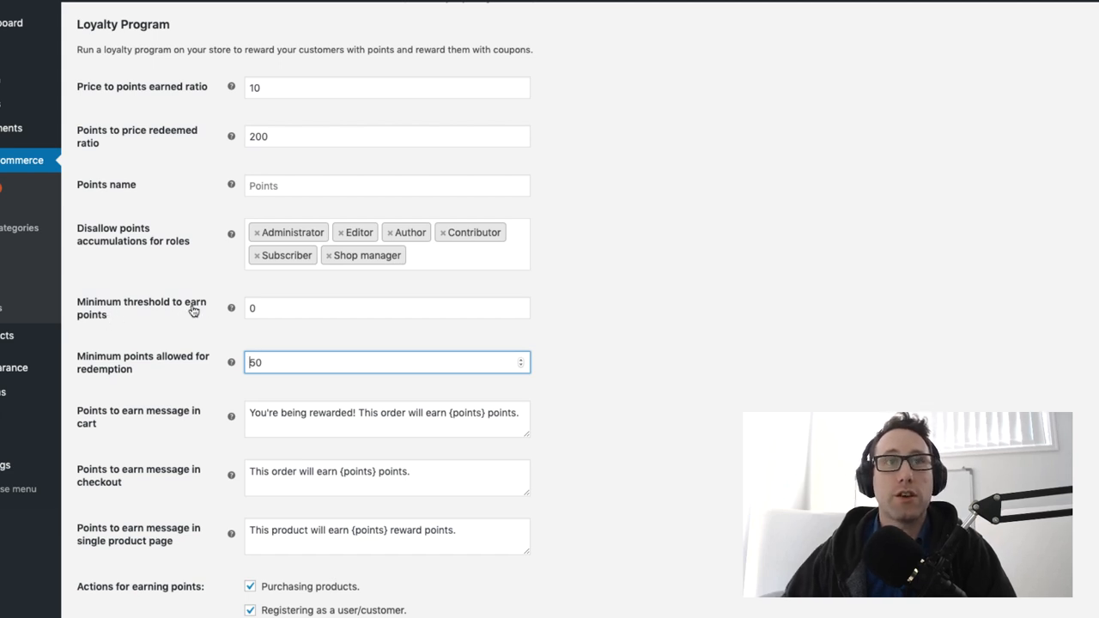
pyautogui.click(386, 308)
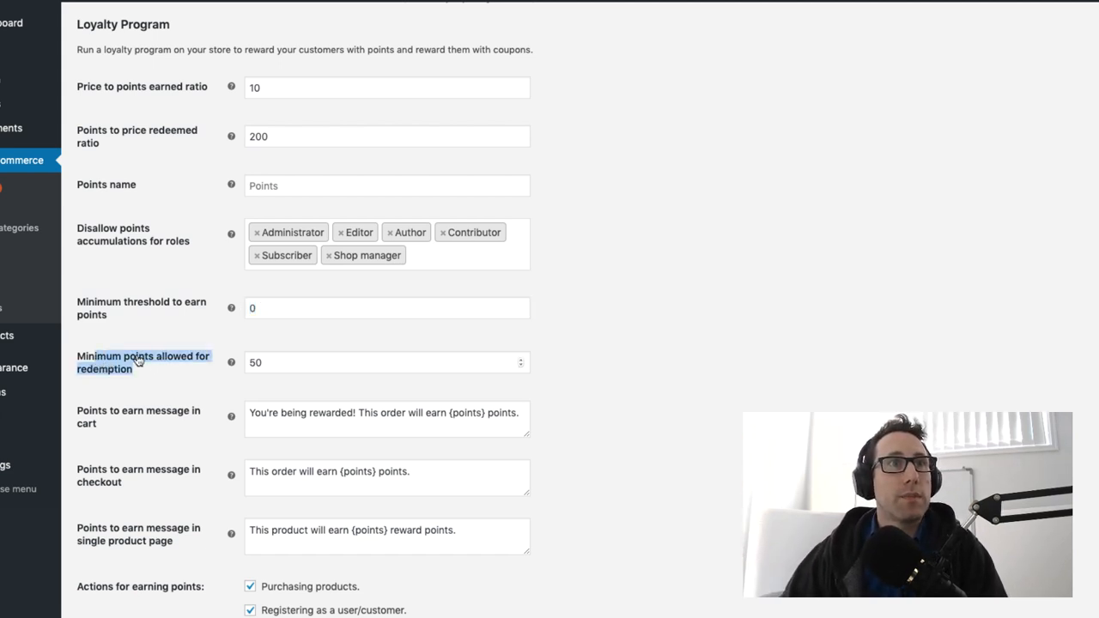
# Step: Change the minimum points allowed for redemption from 50 to 1000
pyautogui.click(386, 362)
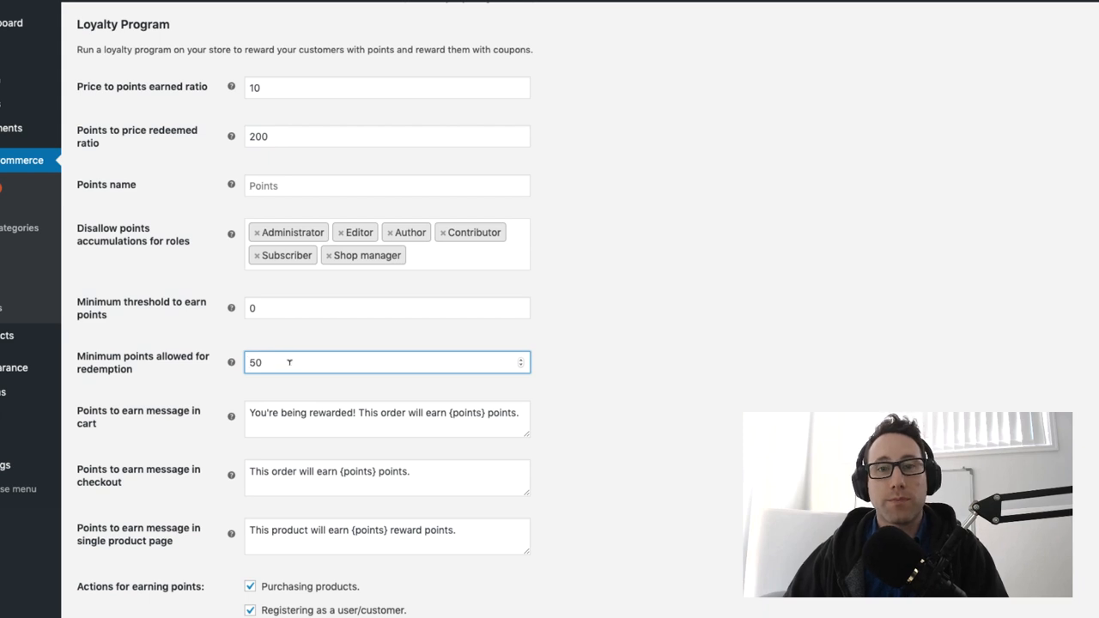
pyautogui.doubleClick(256, 363)
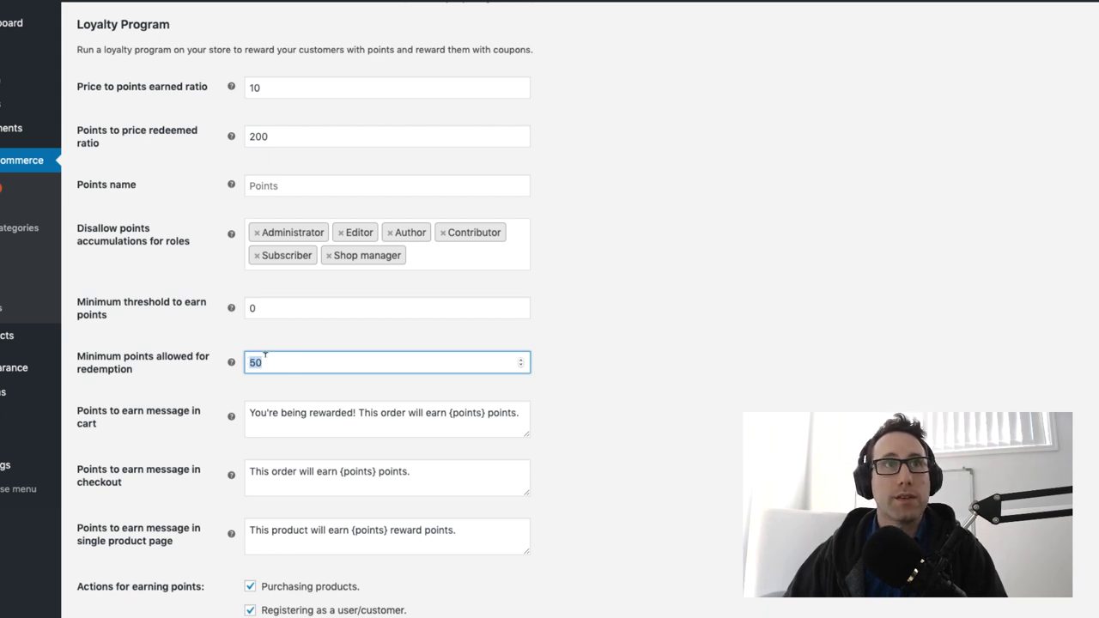
pyautogui.write('500')
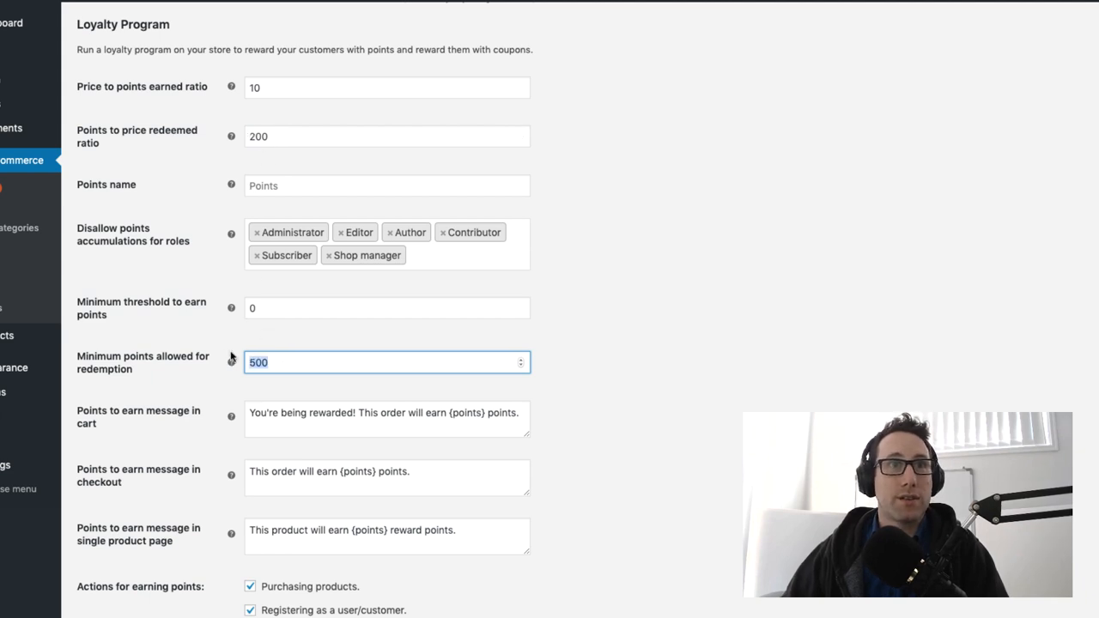
pyautogui.write('1000')
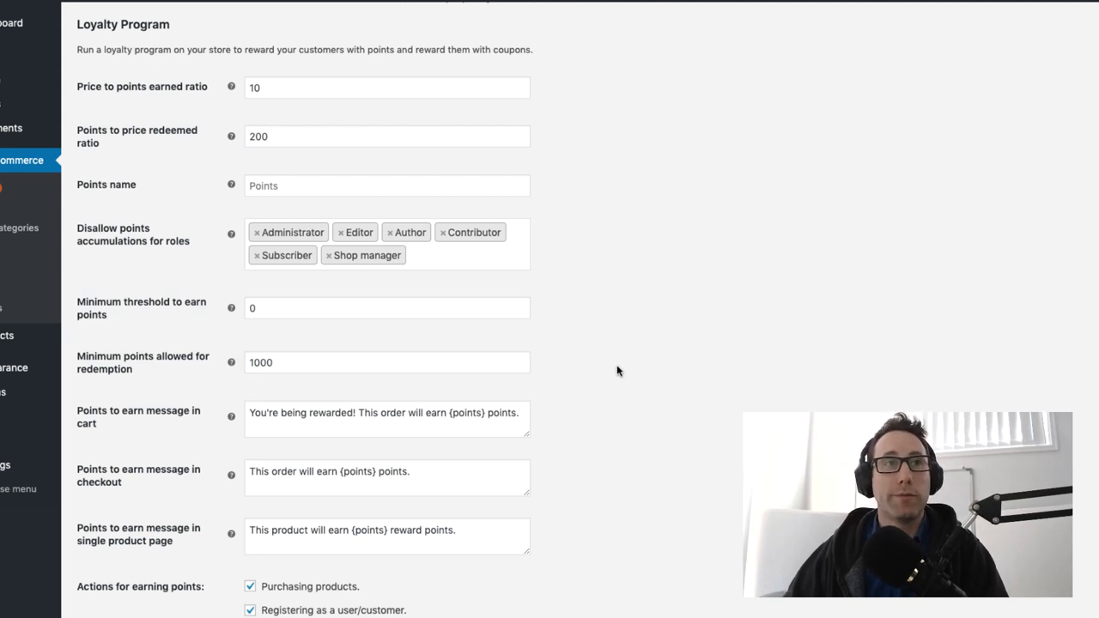
pyautogui.moveTo(622, 372)
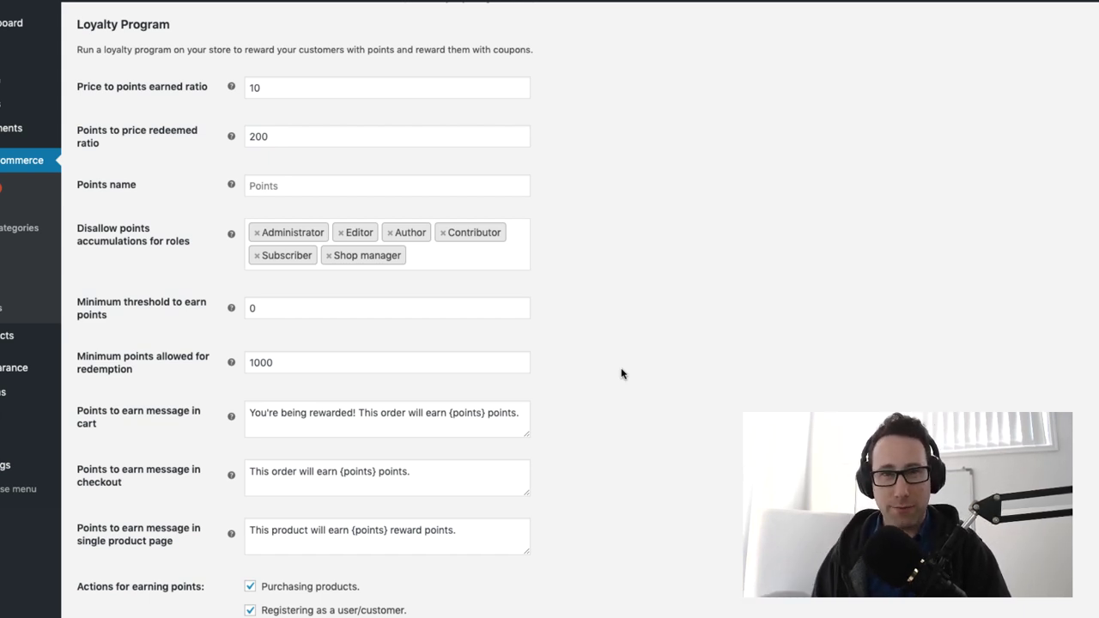
pyautogui.scroll(-3)
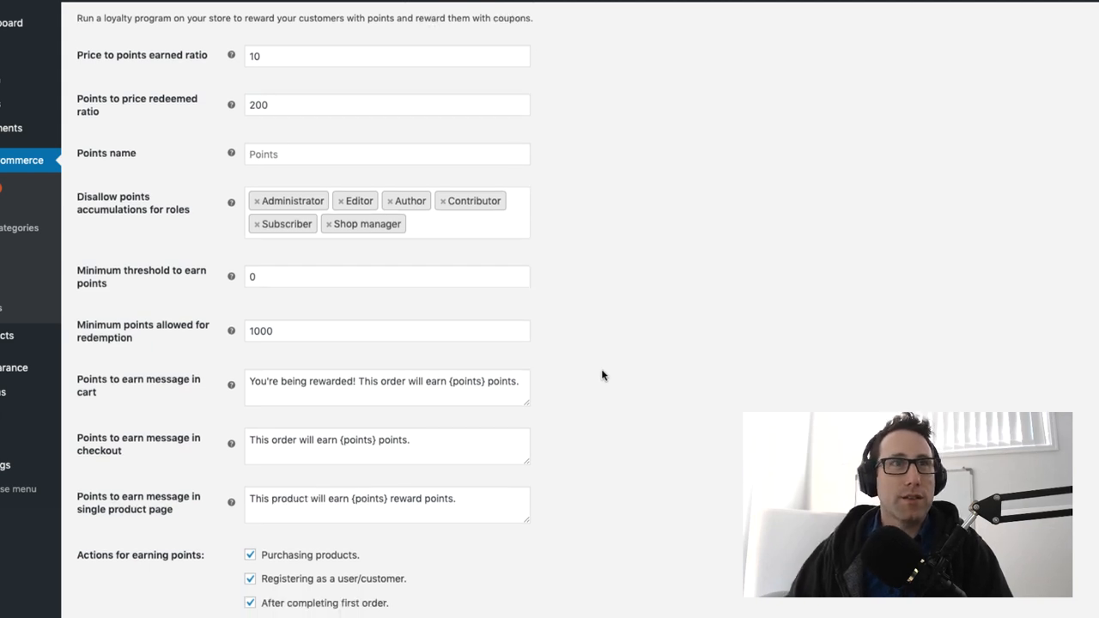
pyautogui.scroll(-3)
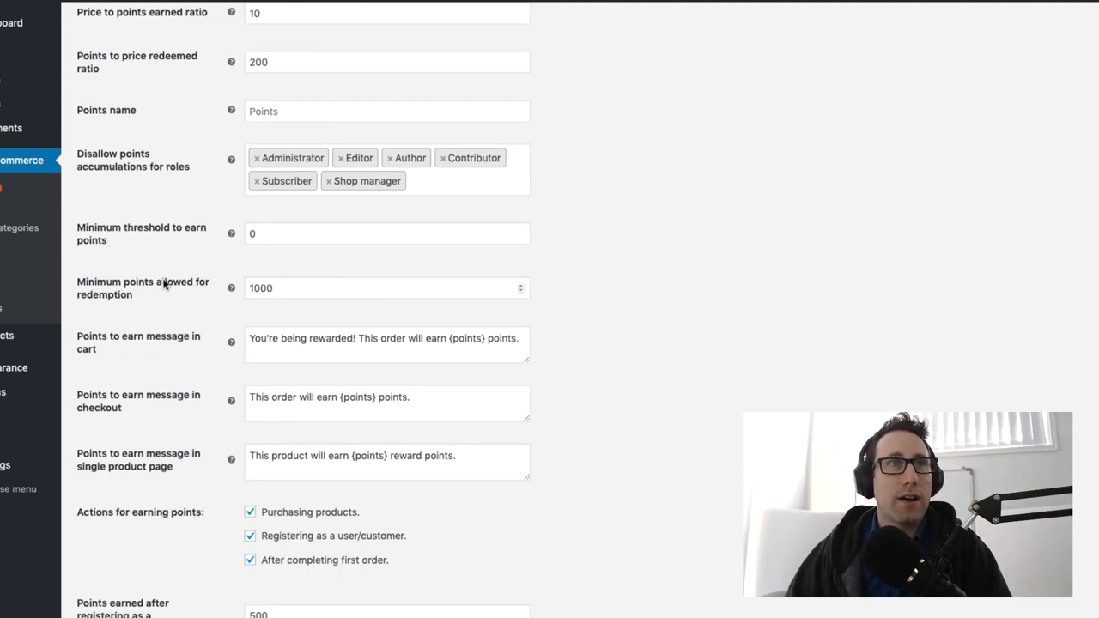
pyautogui.scroll(-3)
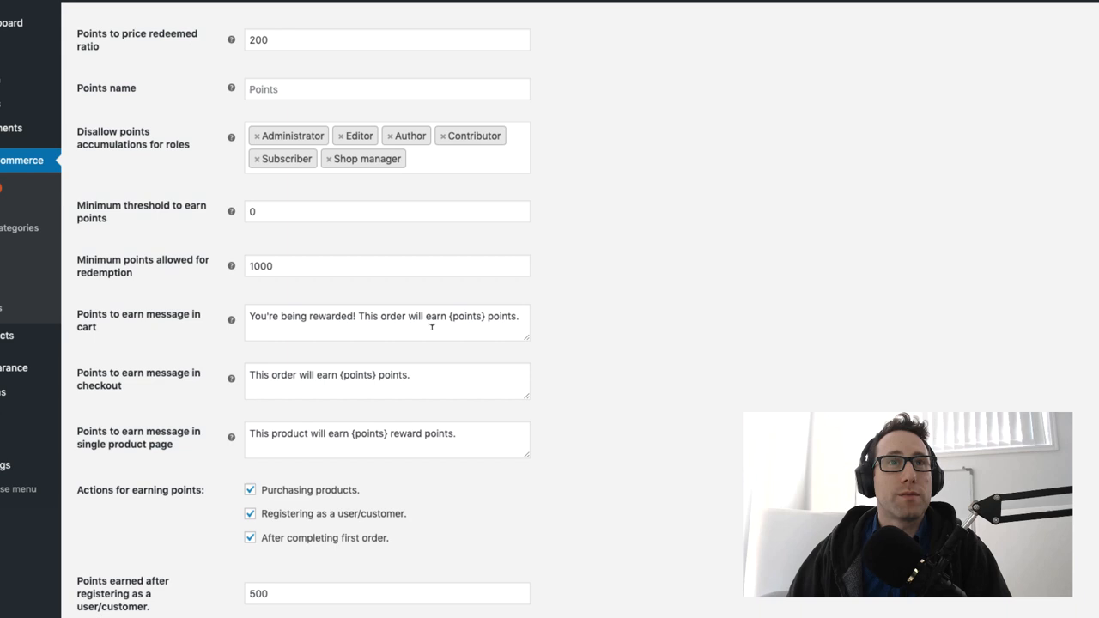
pyautogui.scroll(-3)
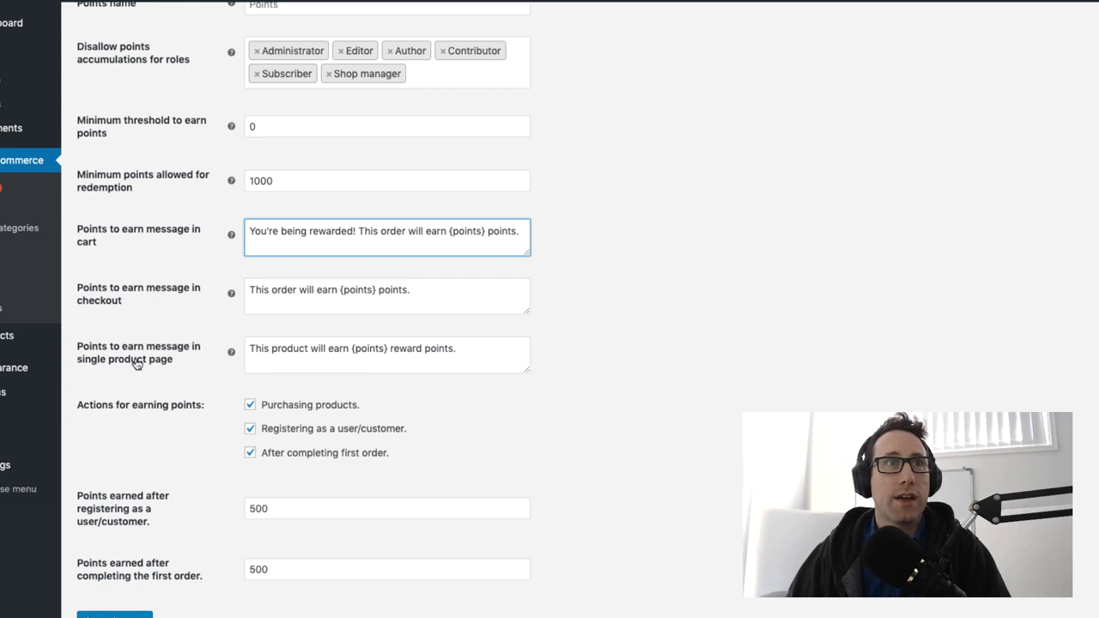
pyautogui.click(386, 355)
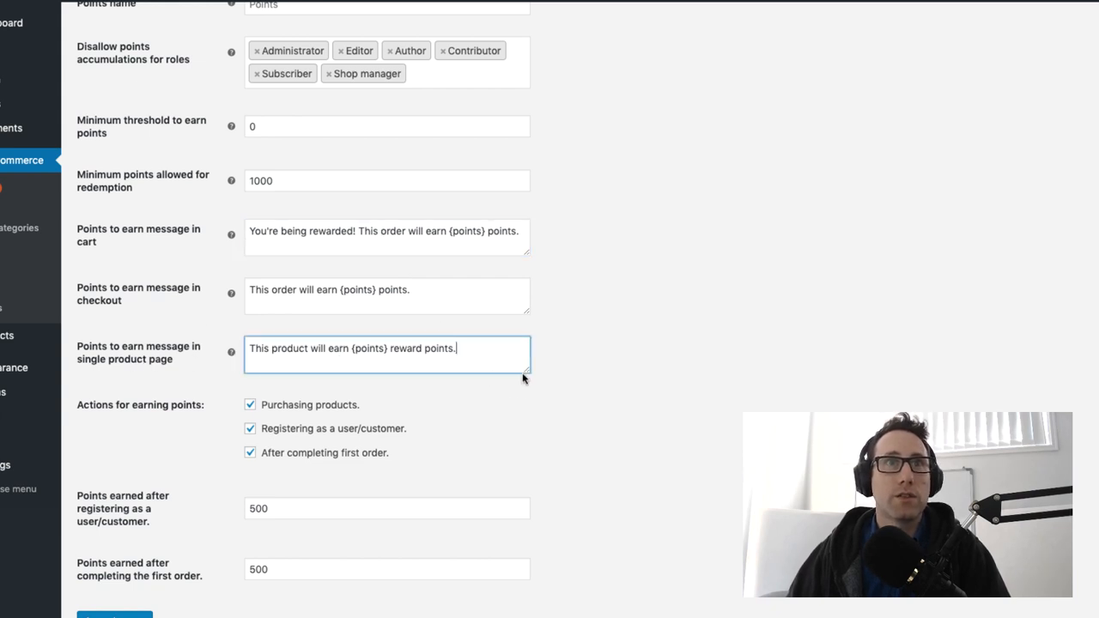
pyautogui.moveTo(338, 288)
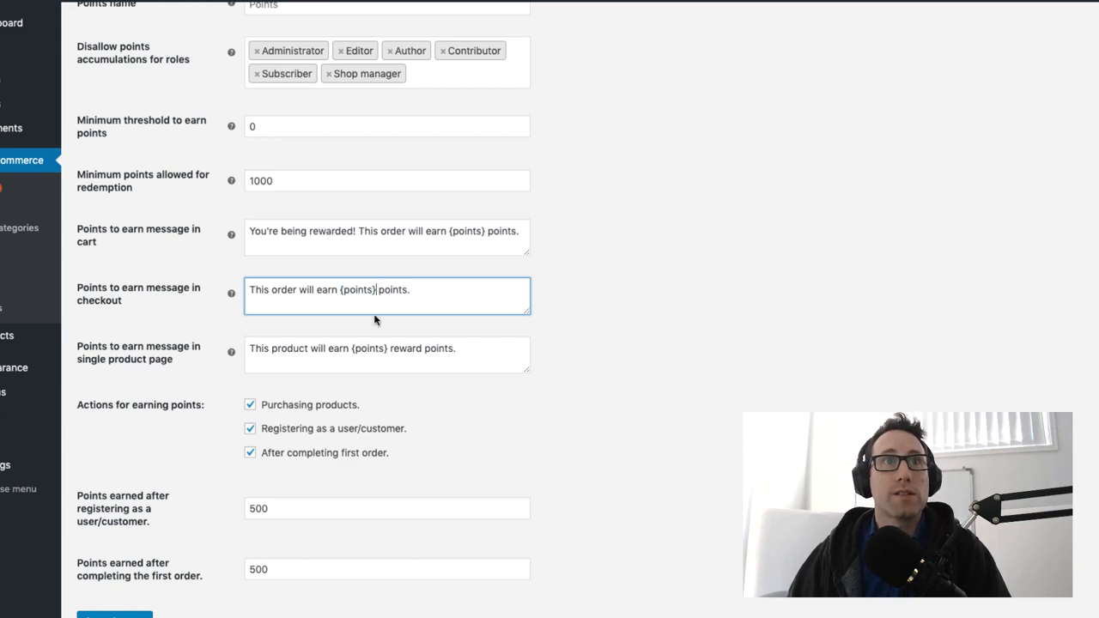
pyautogui.moveTo(594, 400)
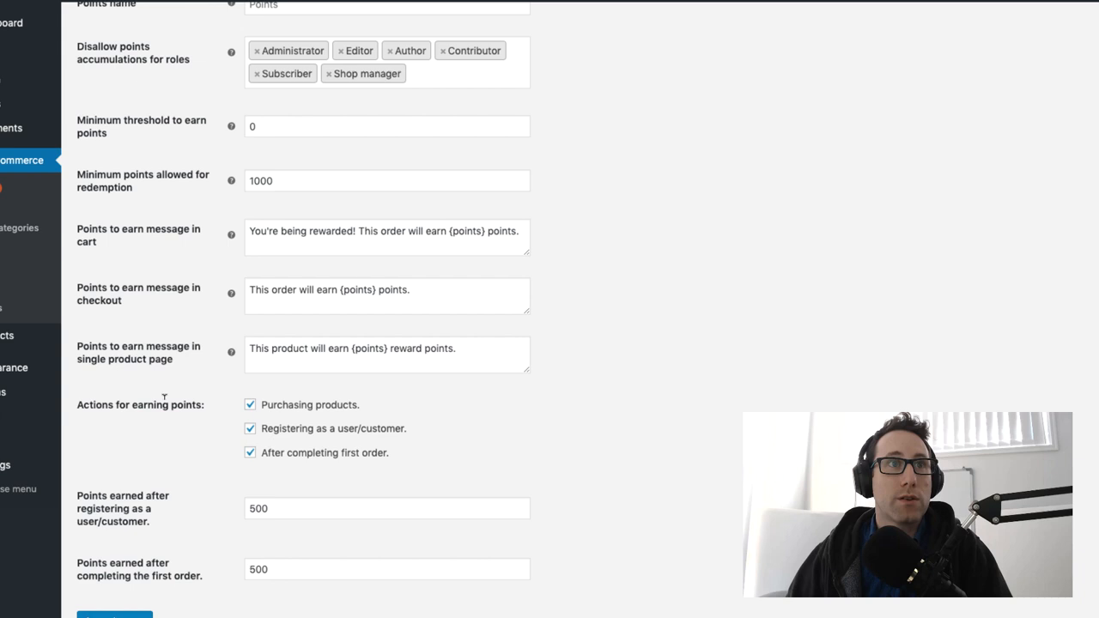
pyautogui.doubleClick(93, 404)
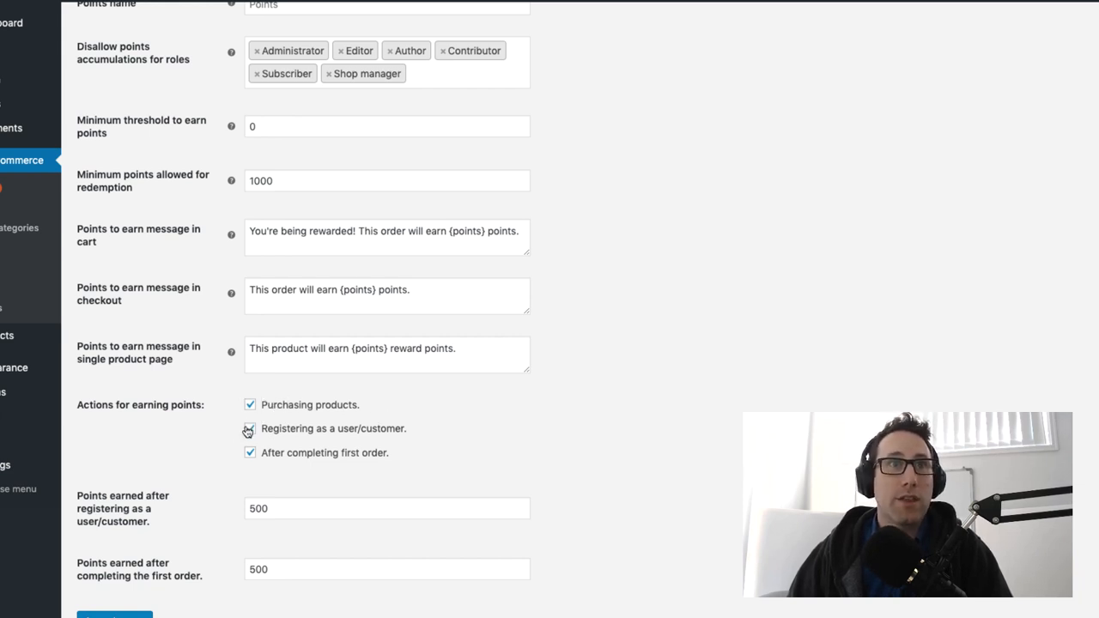
# Step: Save the Loyalty Program settings with the 1000-point redemption minimum
pyautogui.click(250, 428)
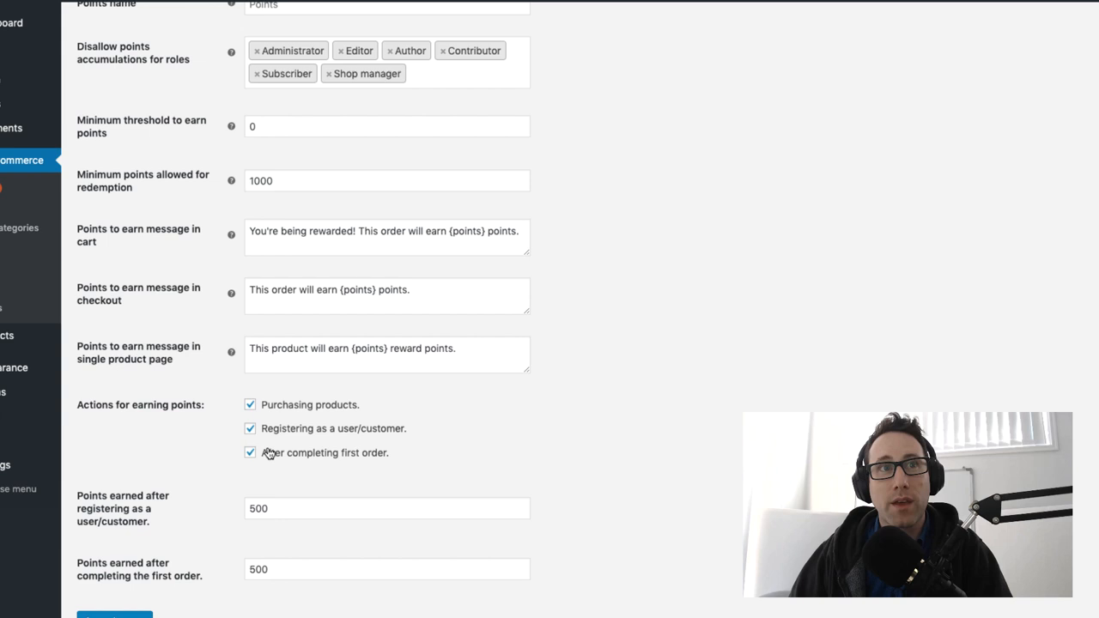
pyautogui.moveTo(290, 459)
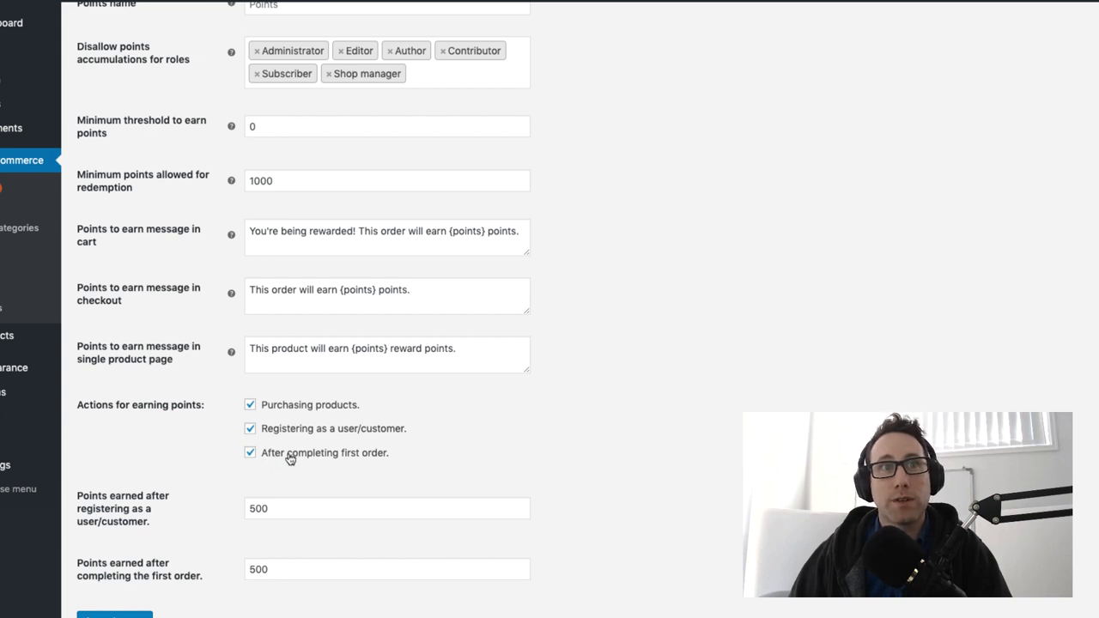
pyautogui.moveTo(383, 466)
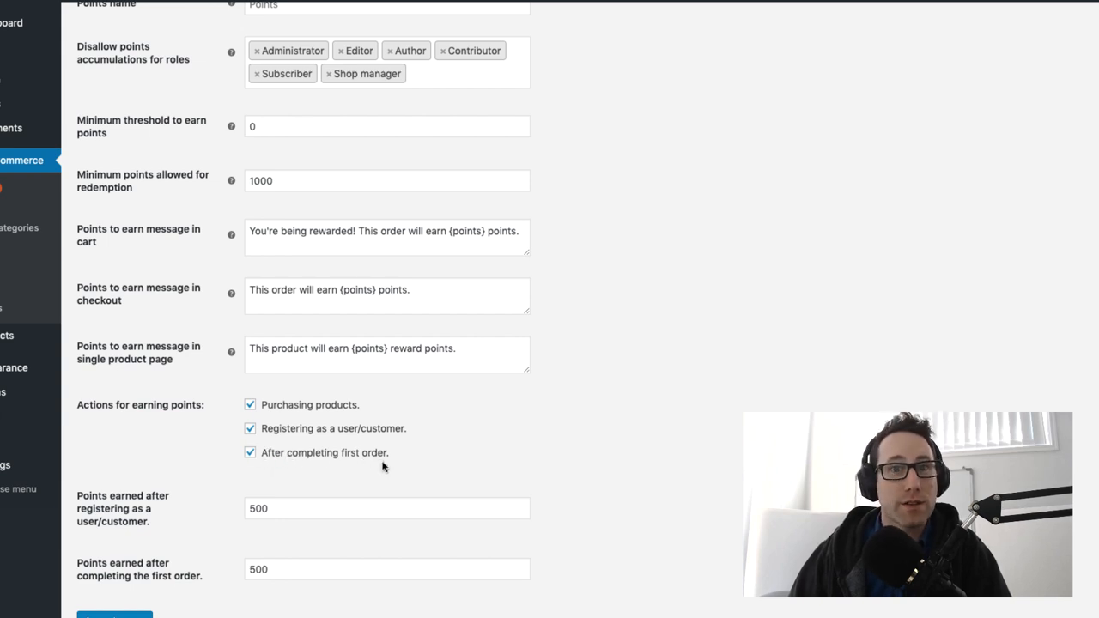
pyautogui.click(386, 508)
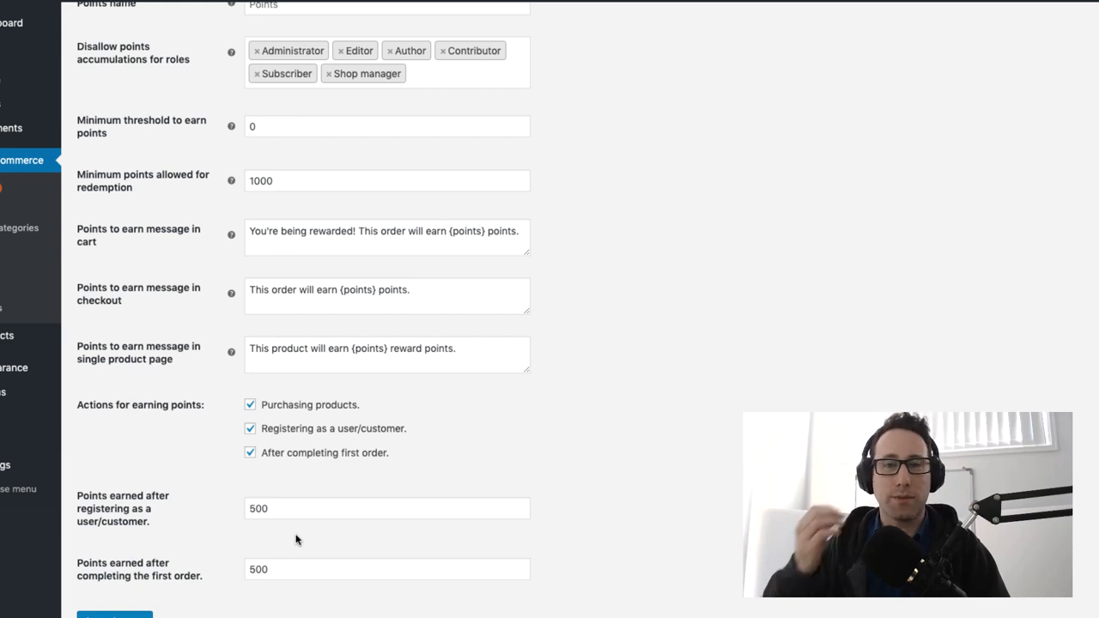
pyautogui.moveTo(135, 393)
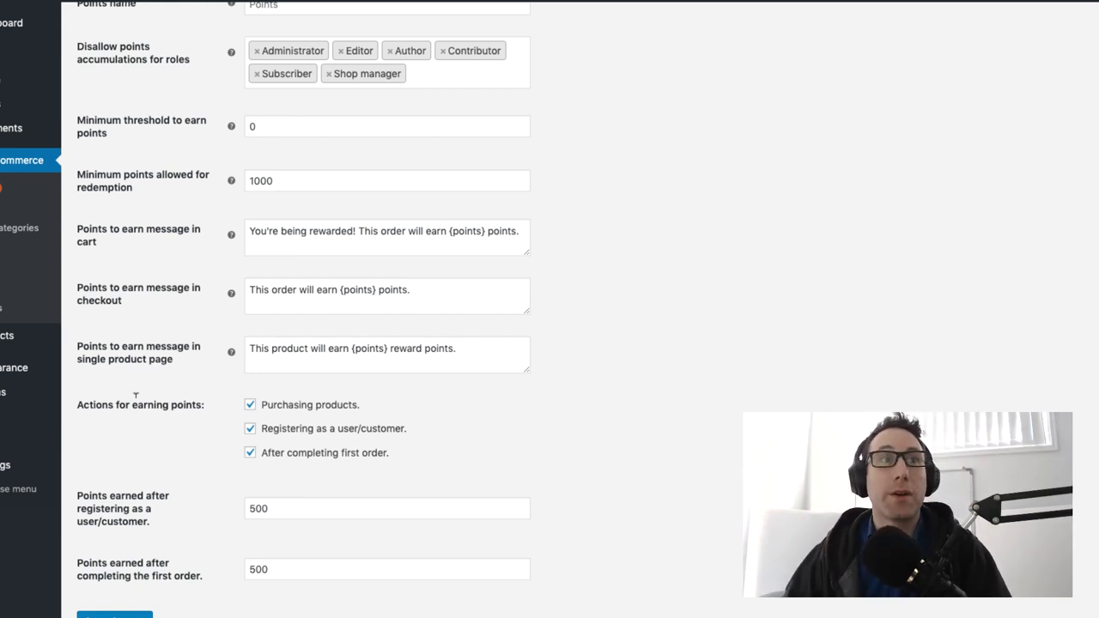
pyautogui.moveTo(301, 489)
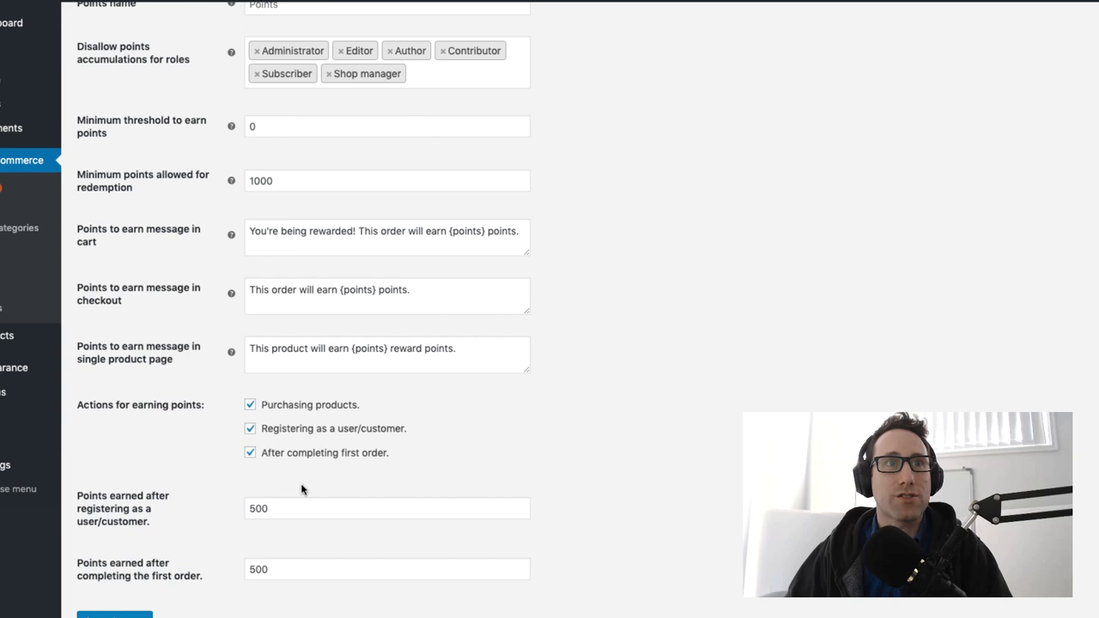
pyautogui.moveTo(408, 475)
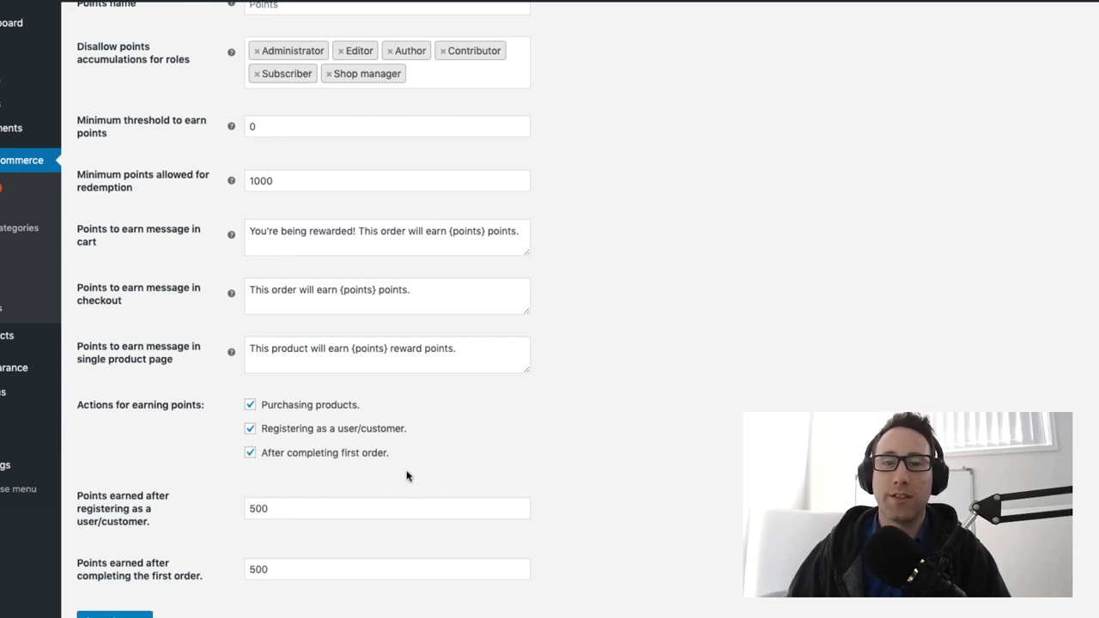
pyautogui.moveTo(404, 479)
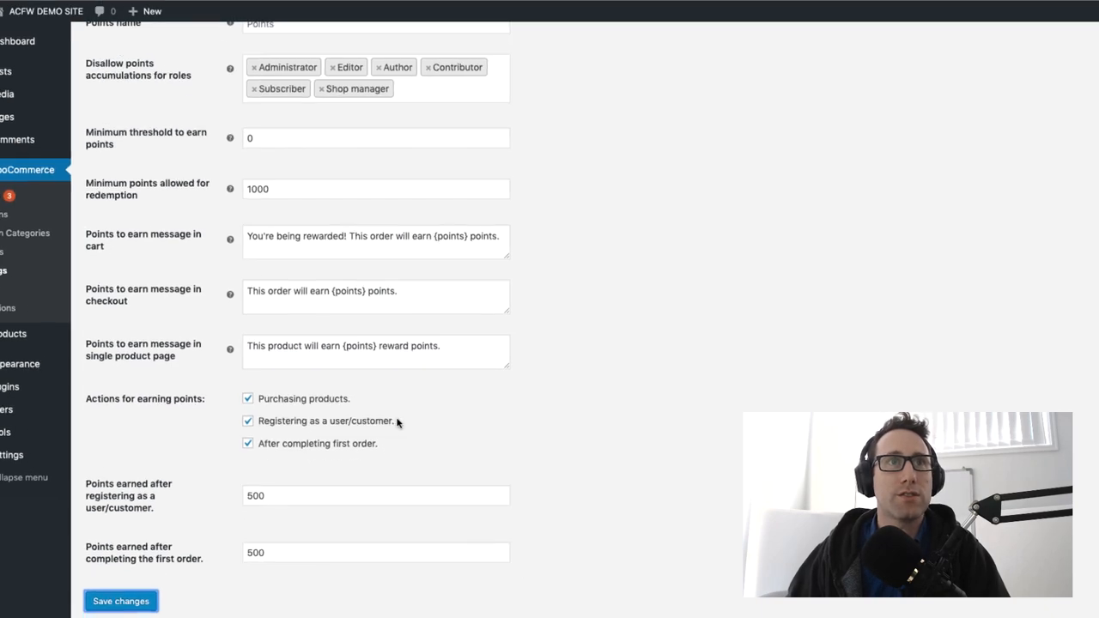
pyautogui.click(121, 600)
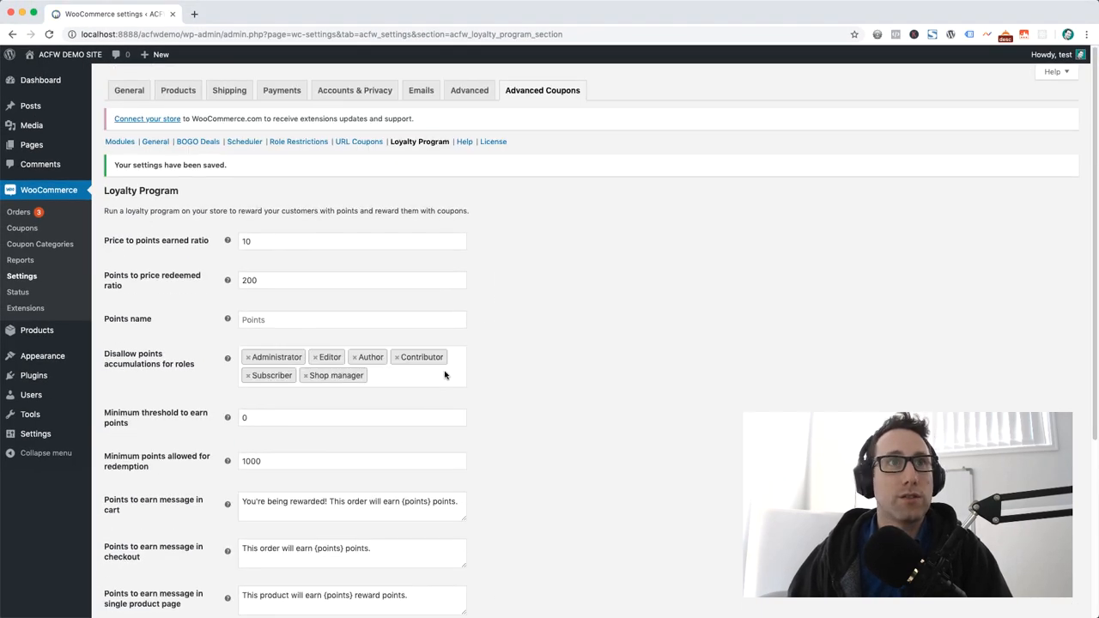
pyautogui.rightClick(73, 57)
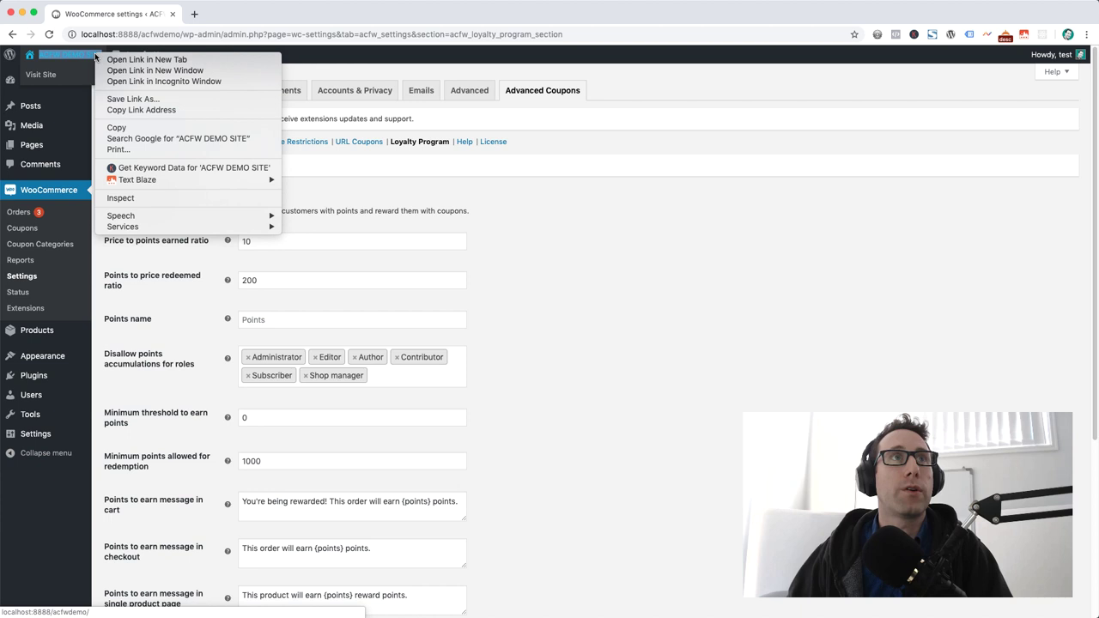
# Step: Open the storefront in a private window and add two Belts and a Cap to the cart
pyautogui.click(172, 80)
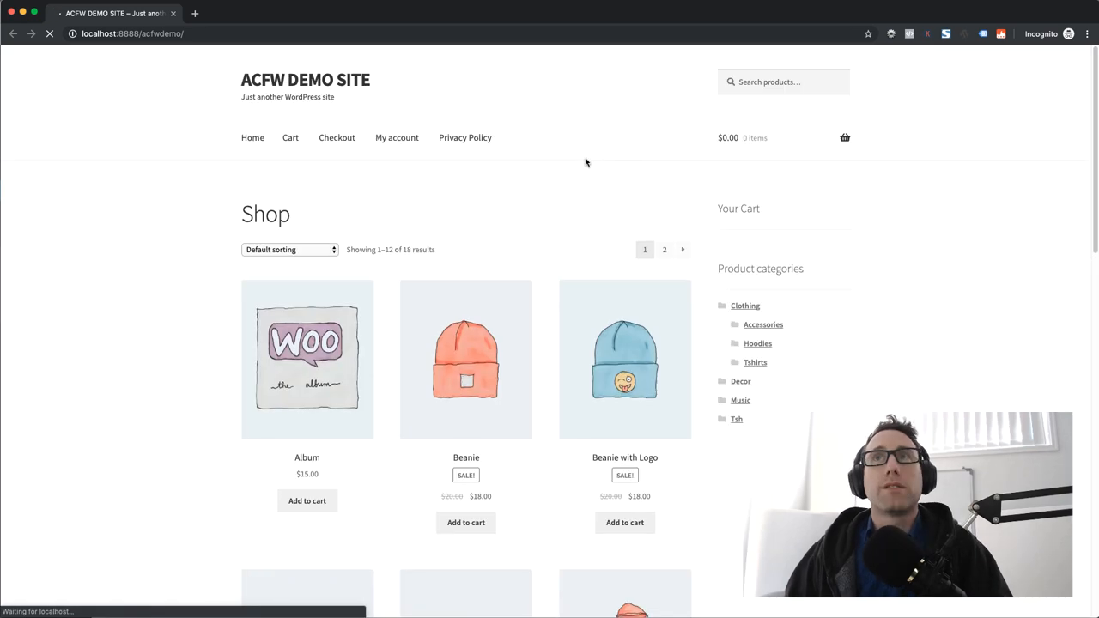
pyautogui.scroll(-3)
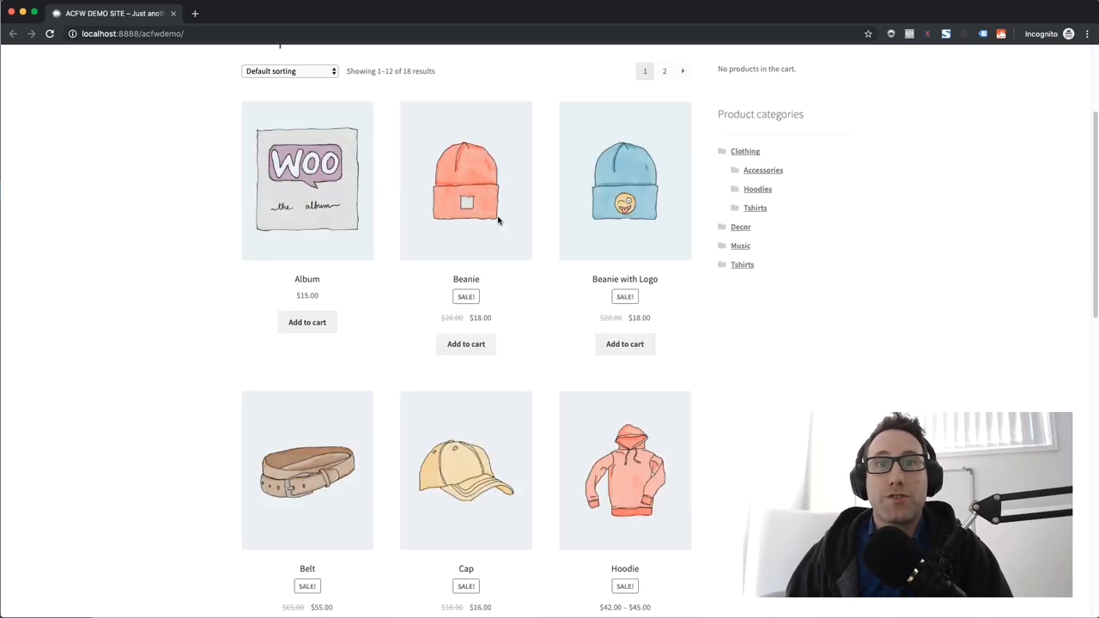
pyautogui.scroll(-3)
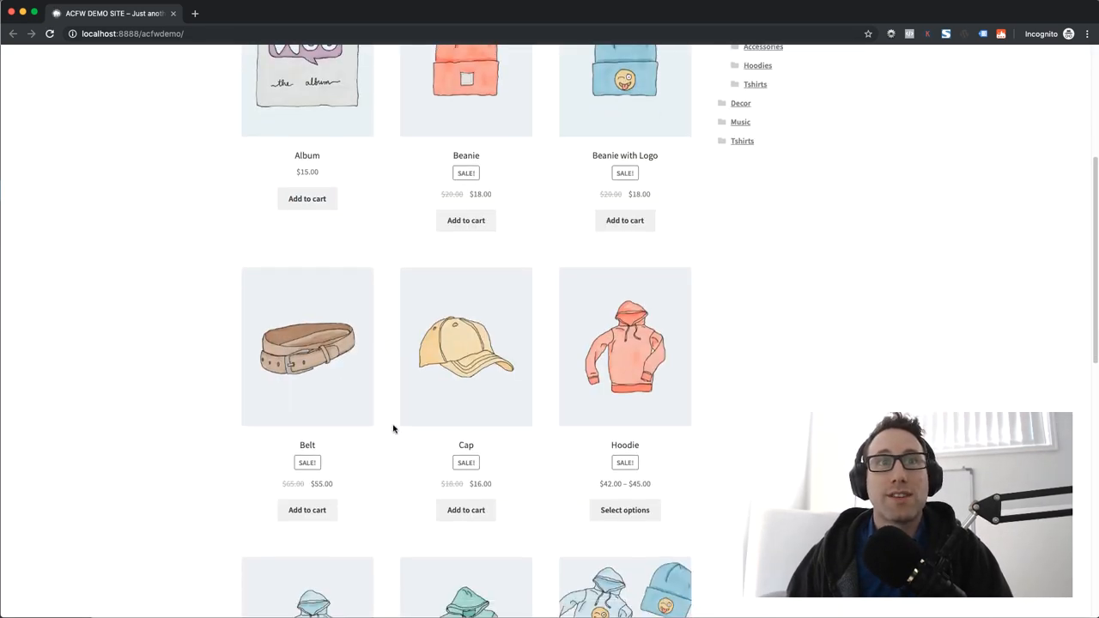
pyautogui.scroll(-3)
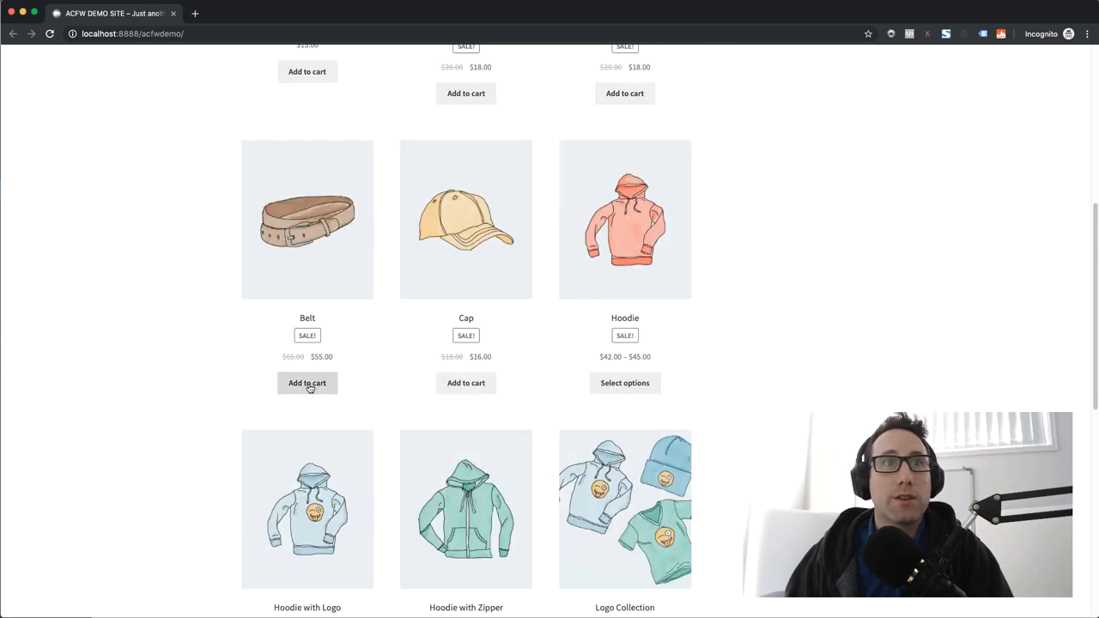
pyautogui.click(307, 383)
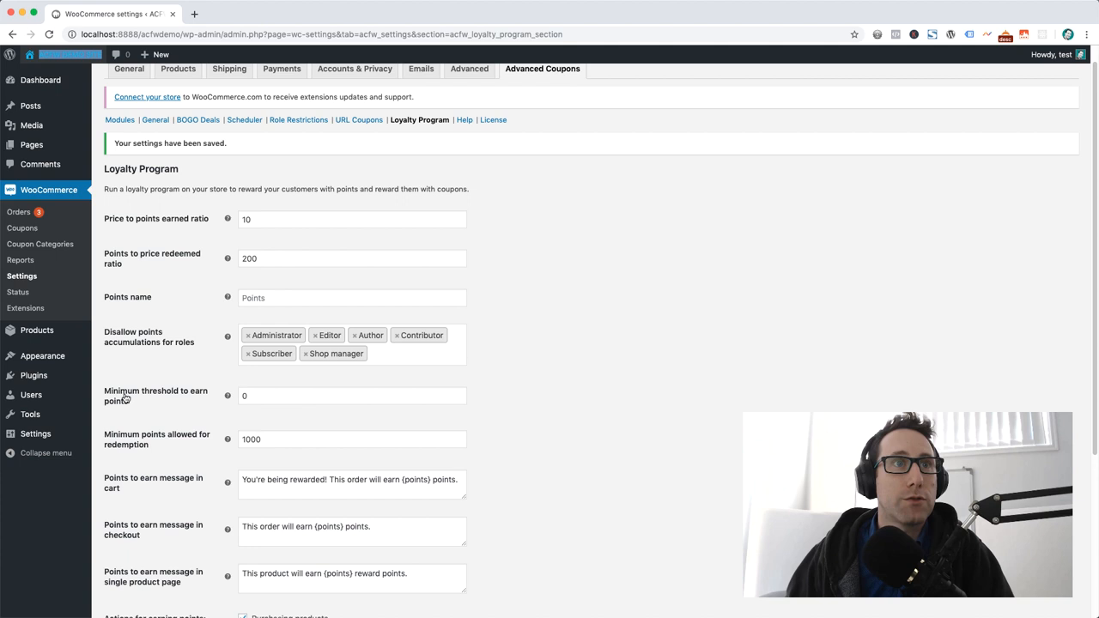
pyautogui.write('T')
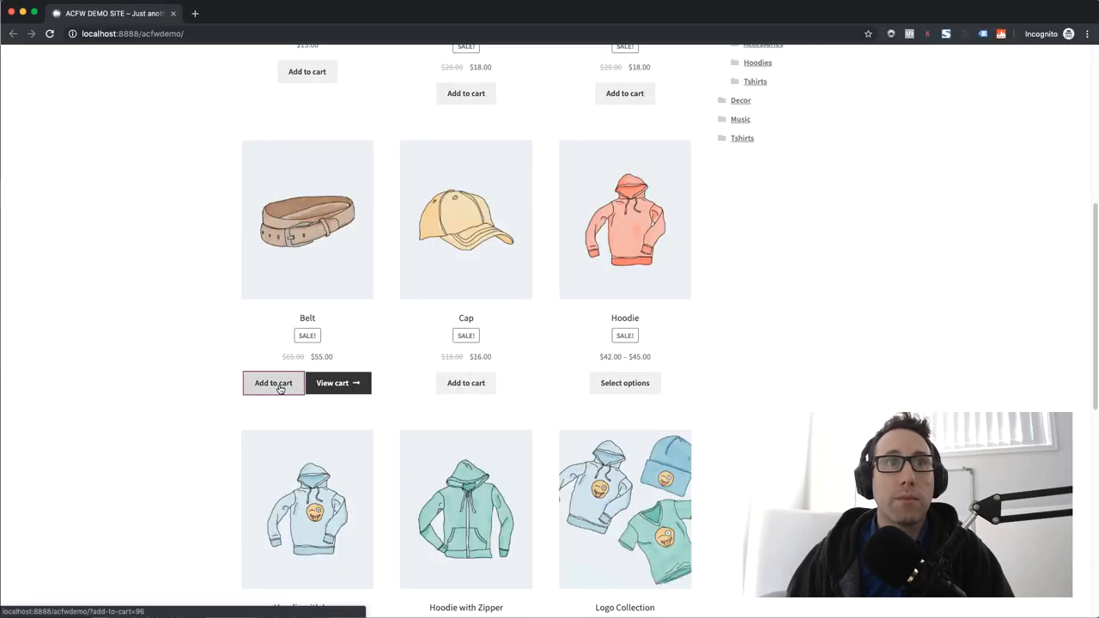
pyautogui.click(273, 383)
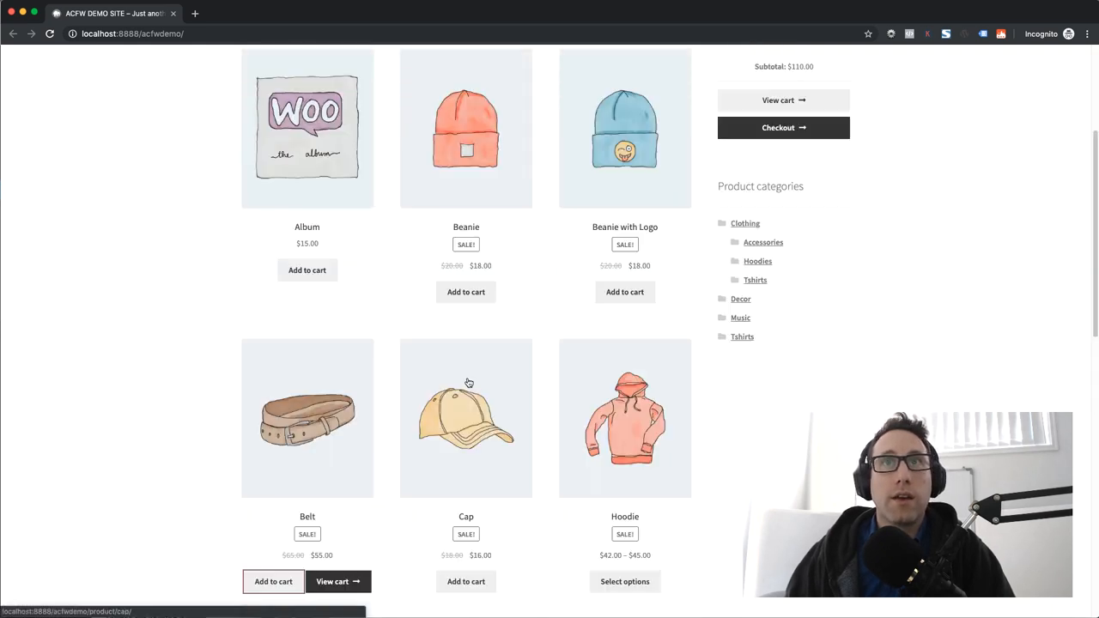
pyautogui.click(465, 581)
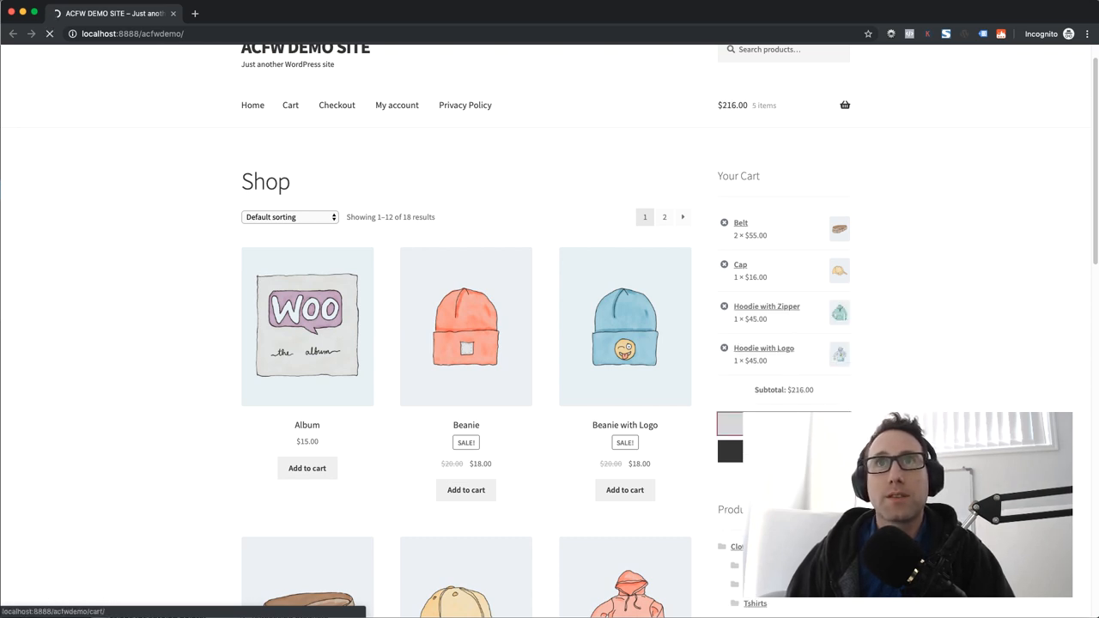
# Step: Check the cart's 2160-point reward notice and $226 total, then proceed to checkout
pyautogui.click(291, 105)
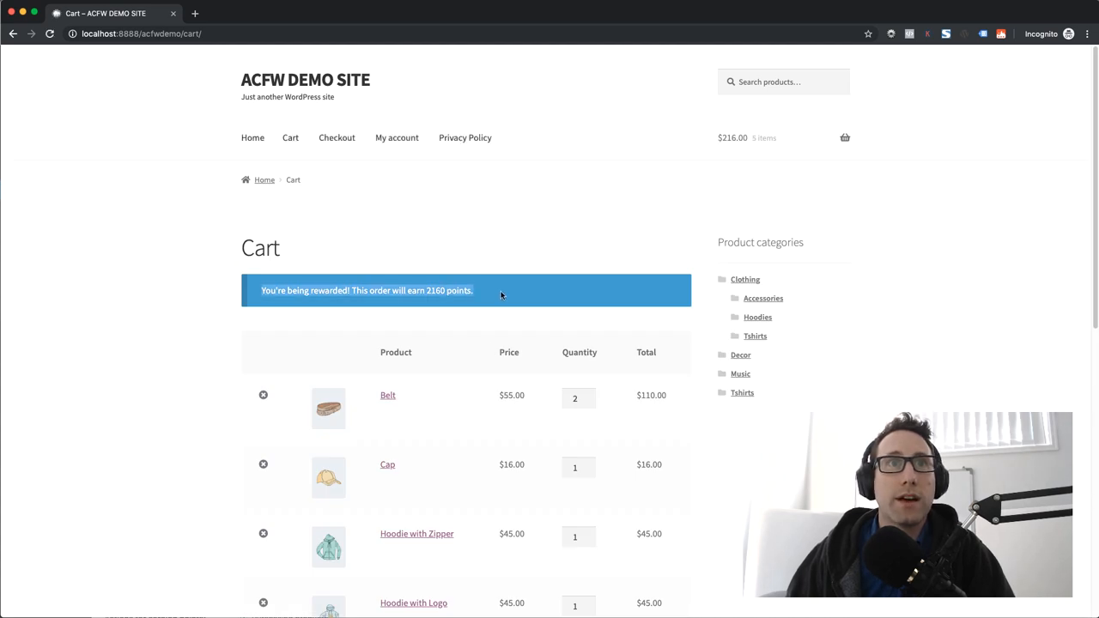
pyautogui.scroll(-3)
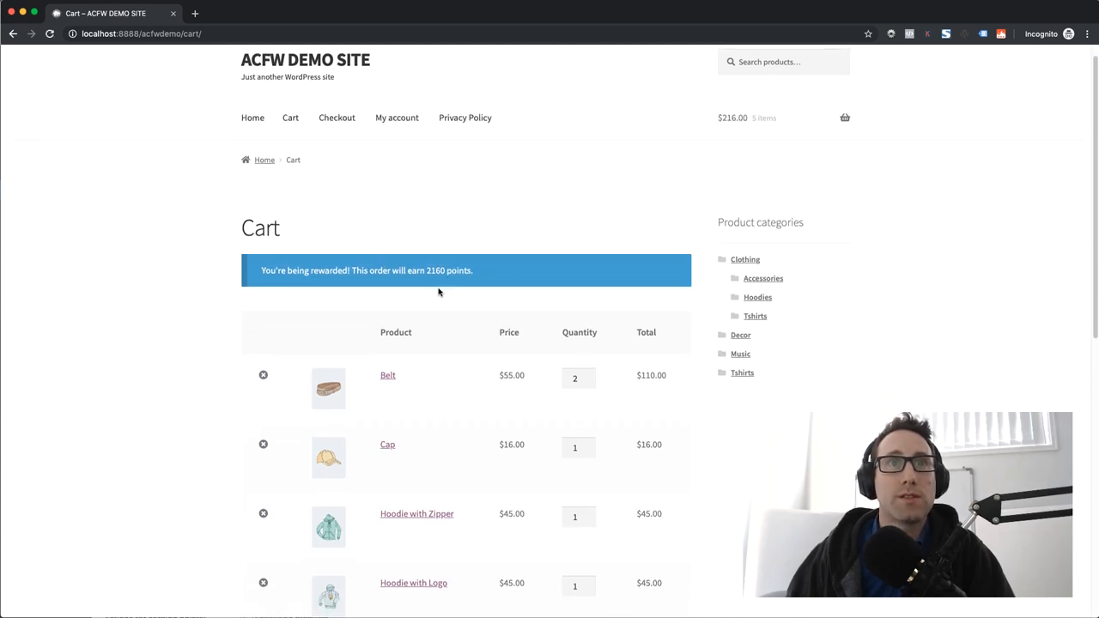
pyautogui.scroll(-3)
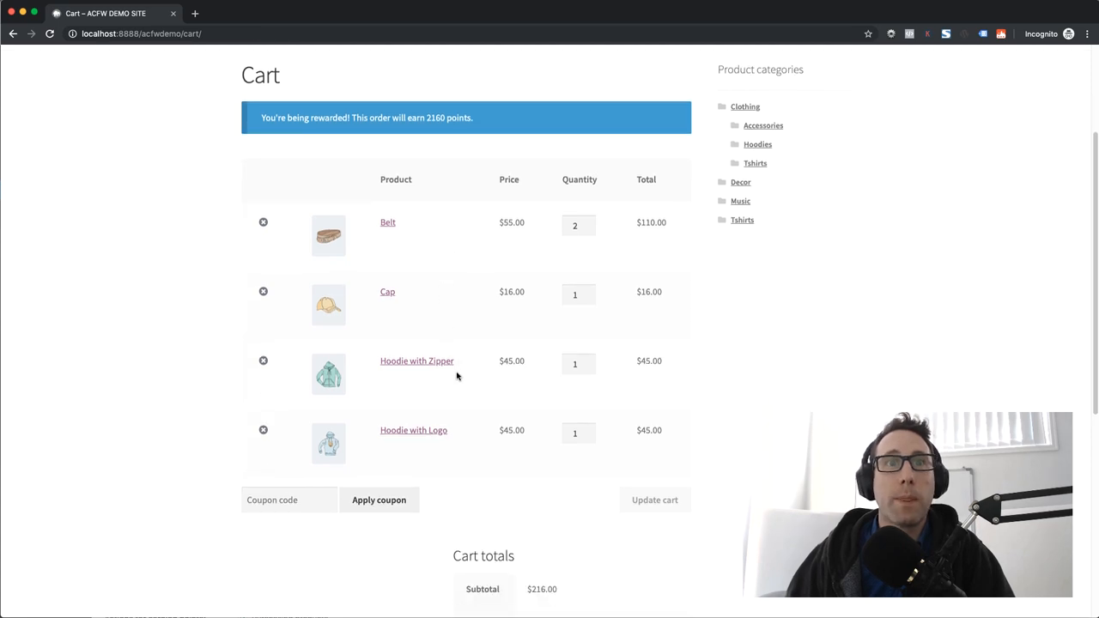
pyautogui.scroll(-3)
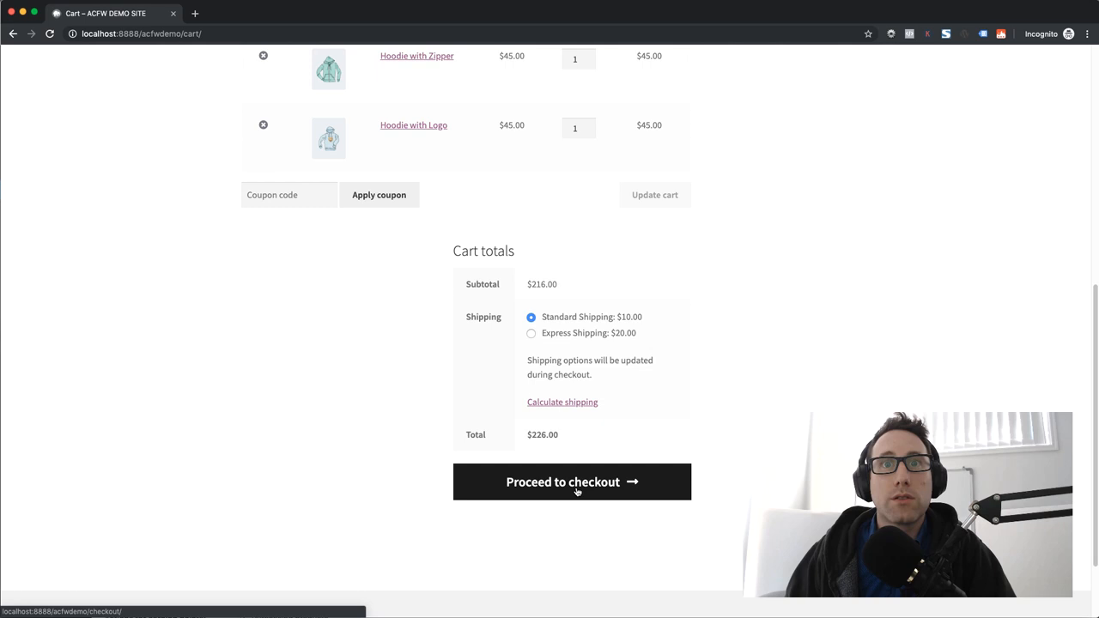
pyautogui.click(572, 482)
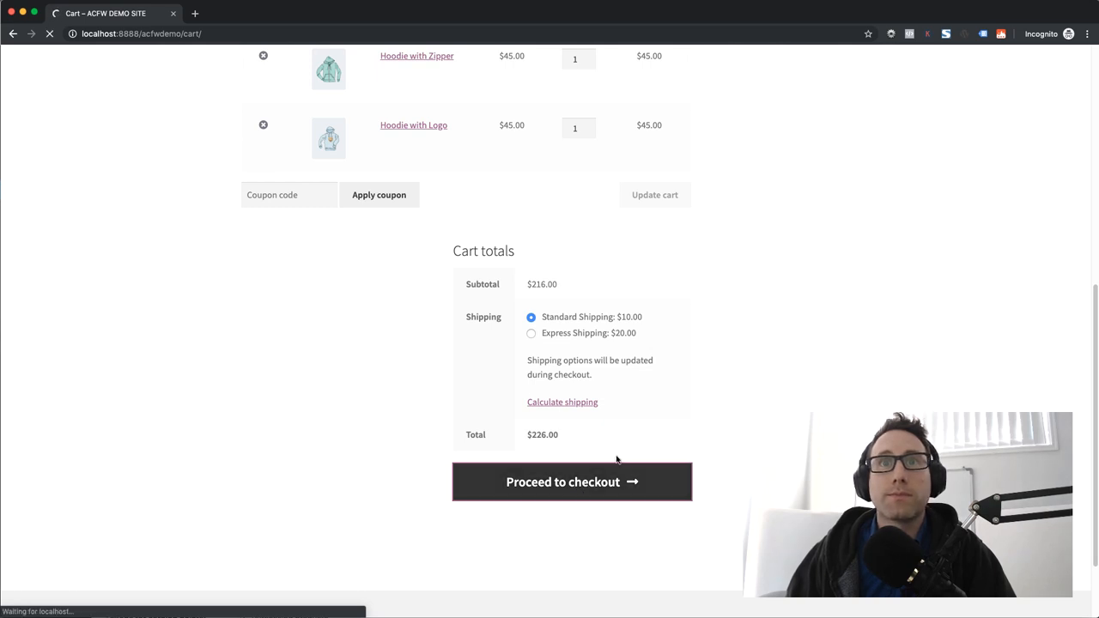
# Step: Log in at checkout as the returning customer with the test@ account
pyautogui.click(571, 482)
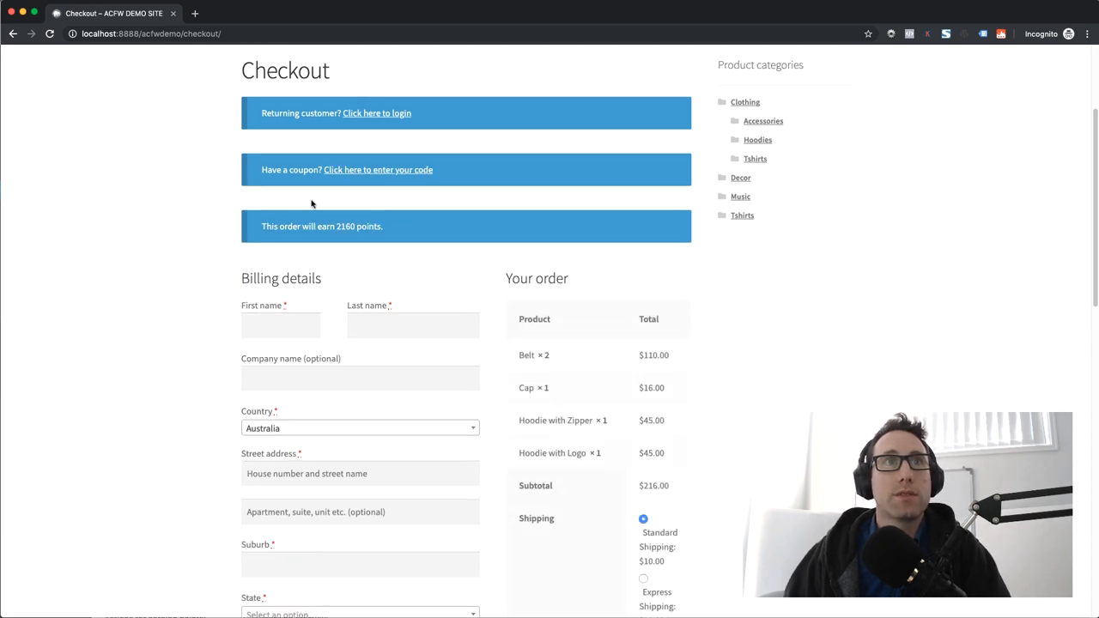
pyautogui.click(377, 113)
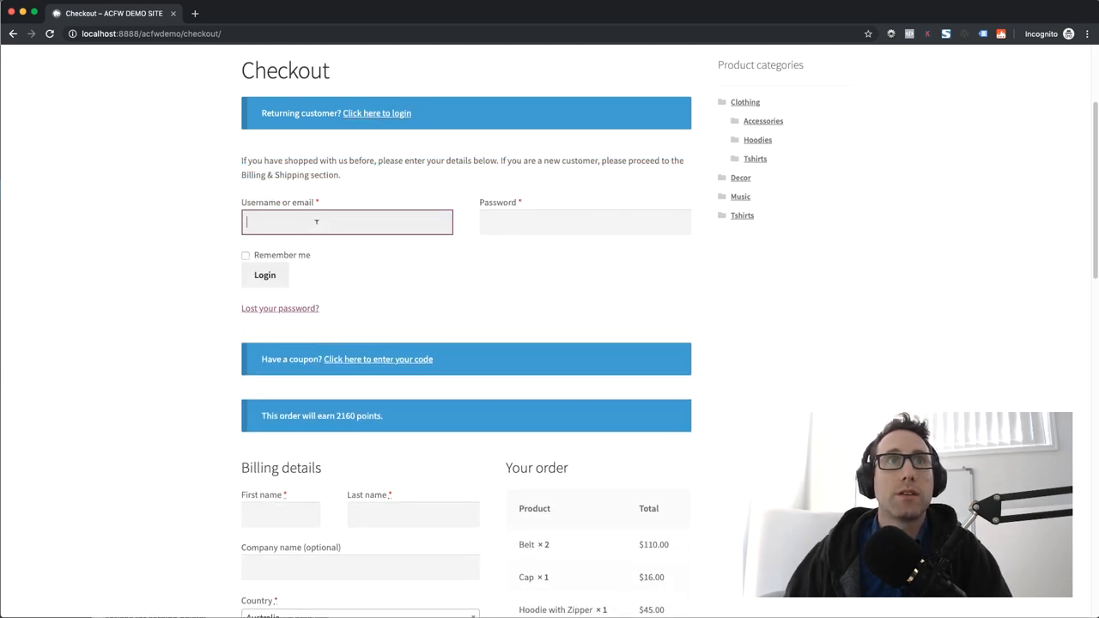
pyautogui.write('test@')
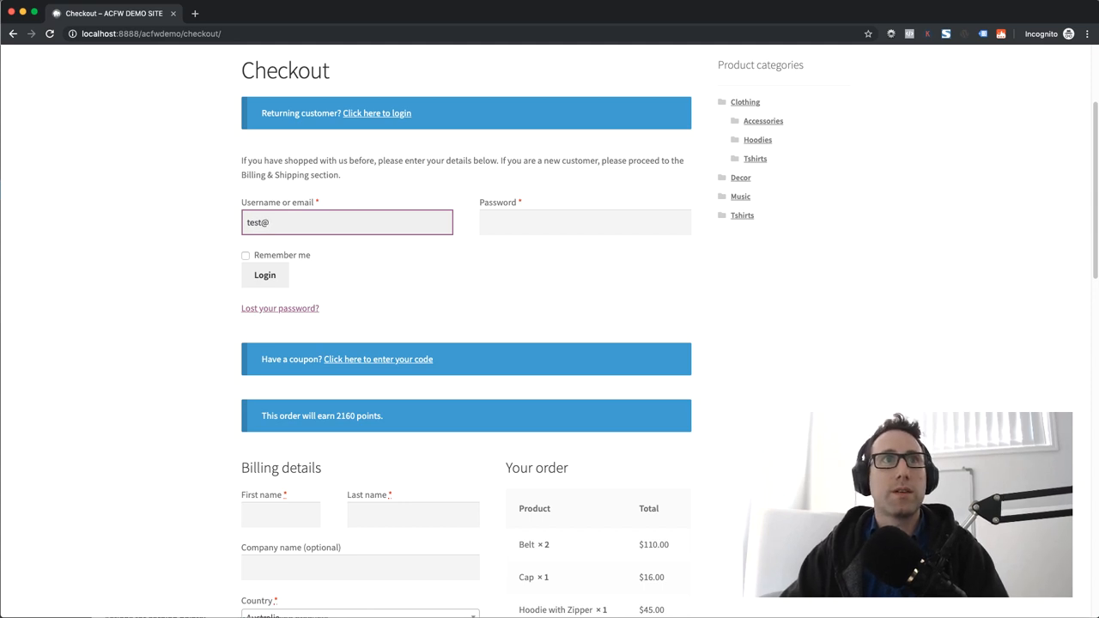
pyautogui.click(585, 223)
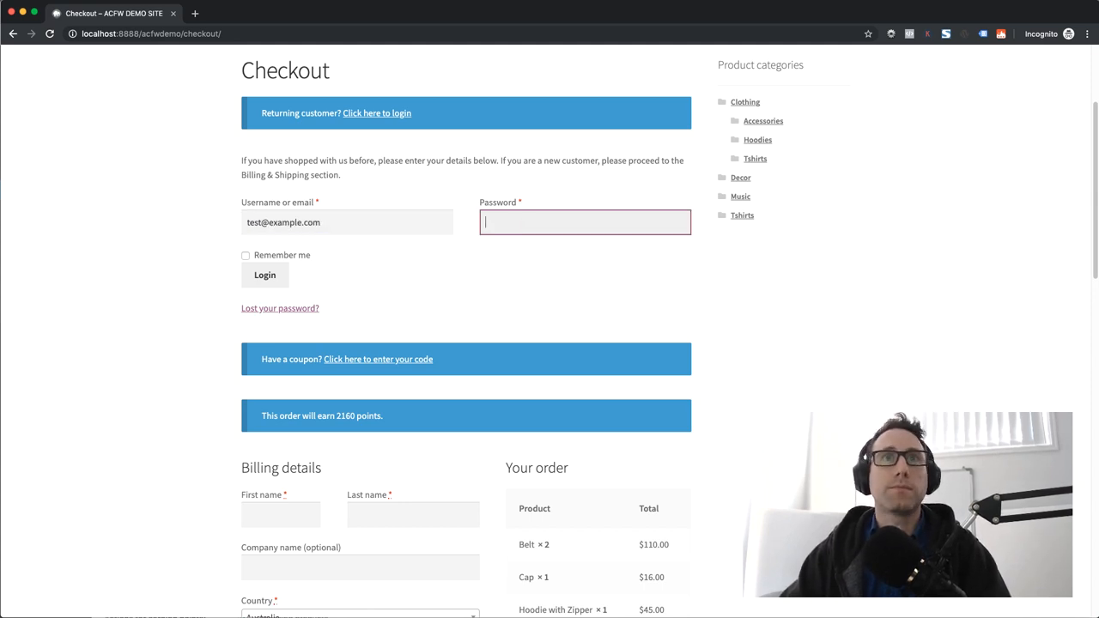
pyautogui.click(265, 275)
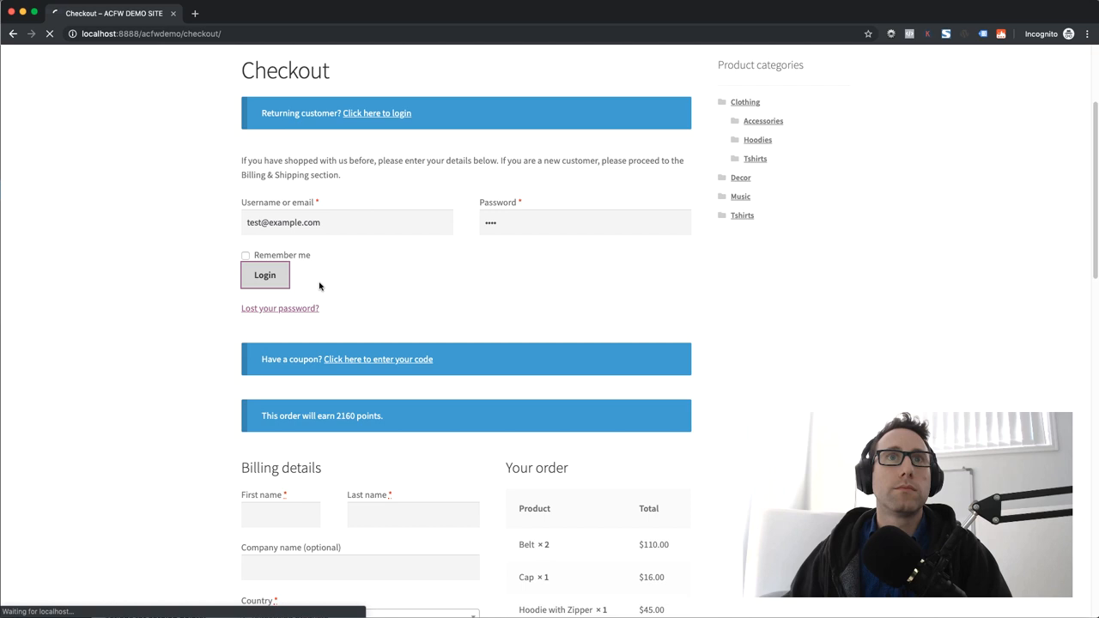
pyautogui.click(264, 275)
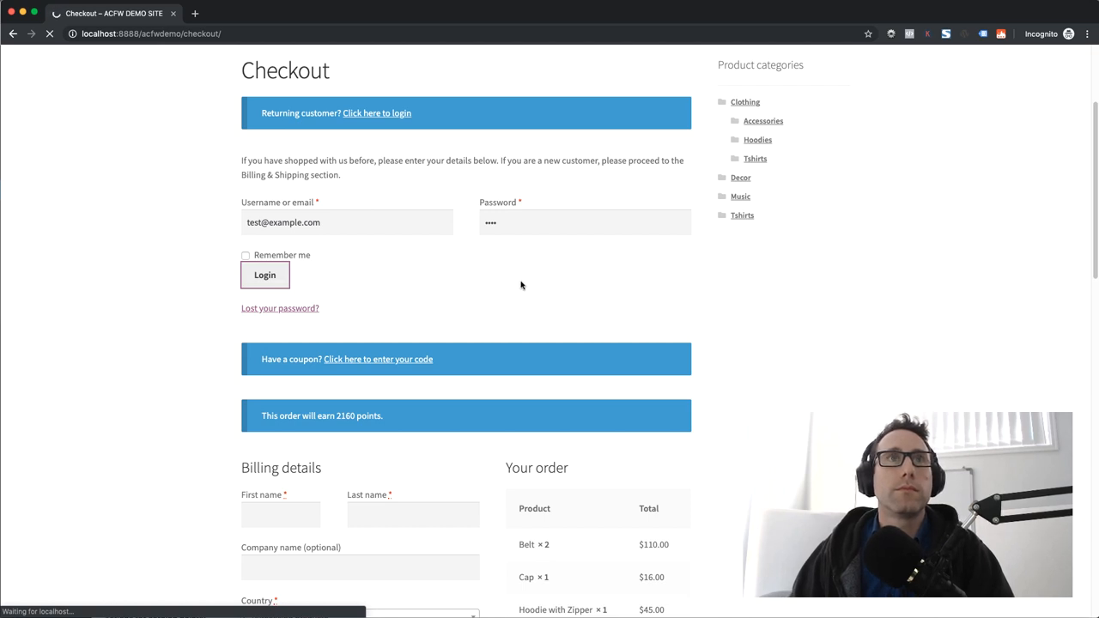
pyautogui.click(265, 275)
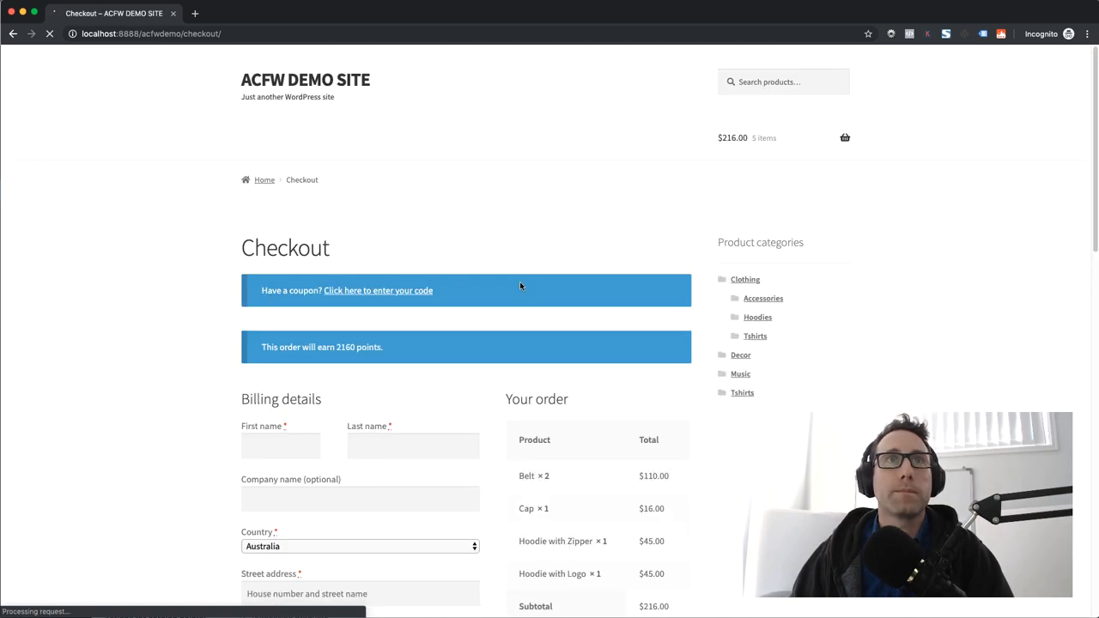
# Step: Fill the billing details with name Customer and the saved 123 Test address
pyautogui.scroll(-3)
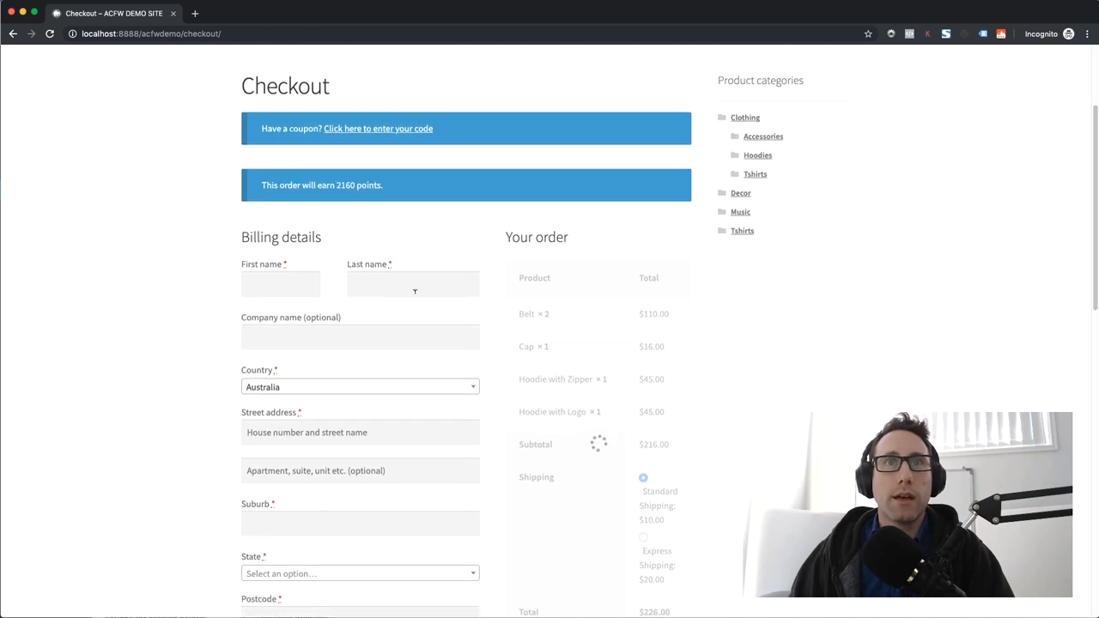
pyautogui.click(280, 284)
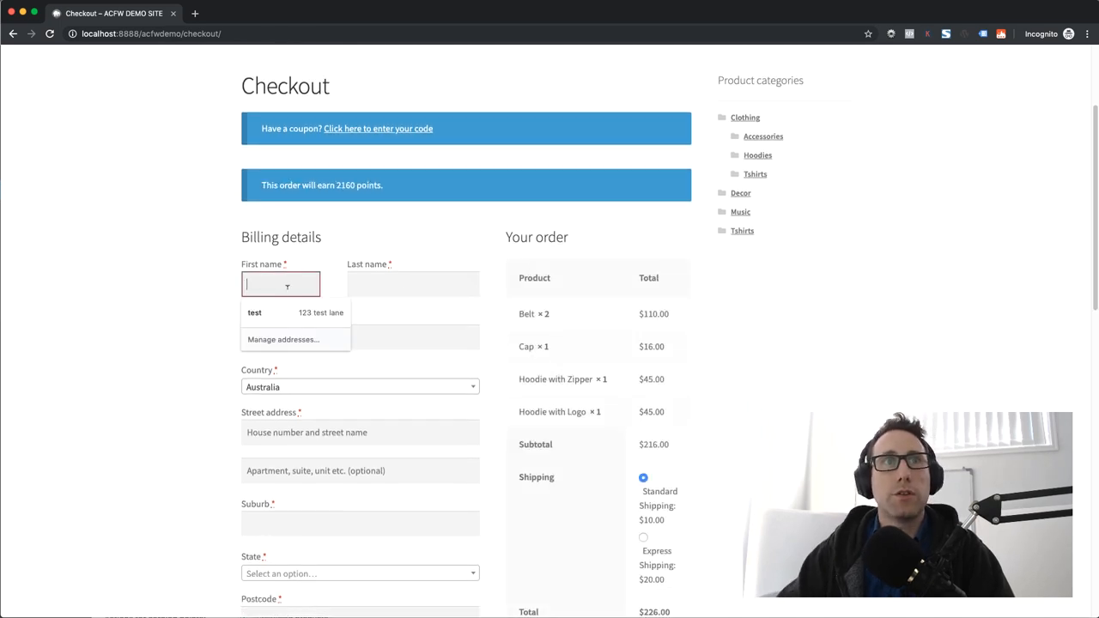
pyautogui.write('Customer')
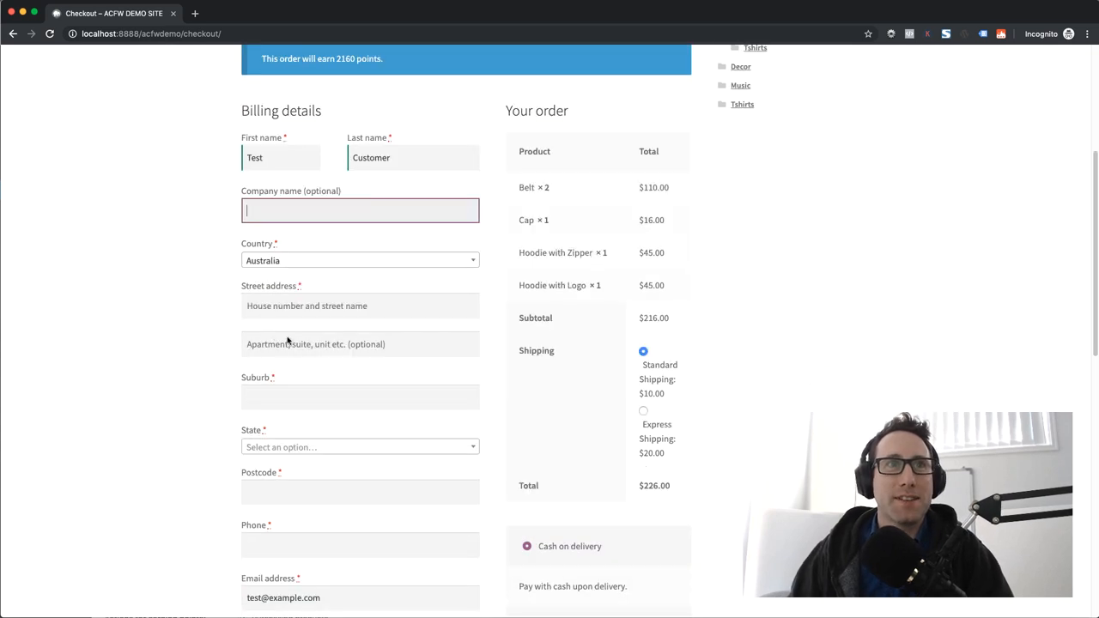
pyautogui.write('123 Test L')
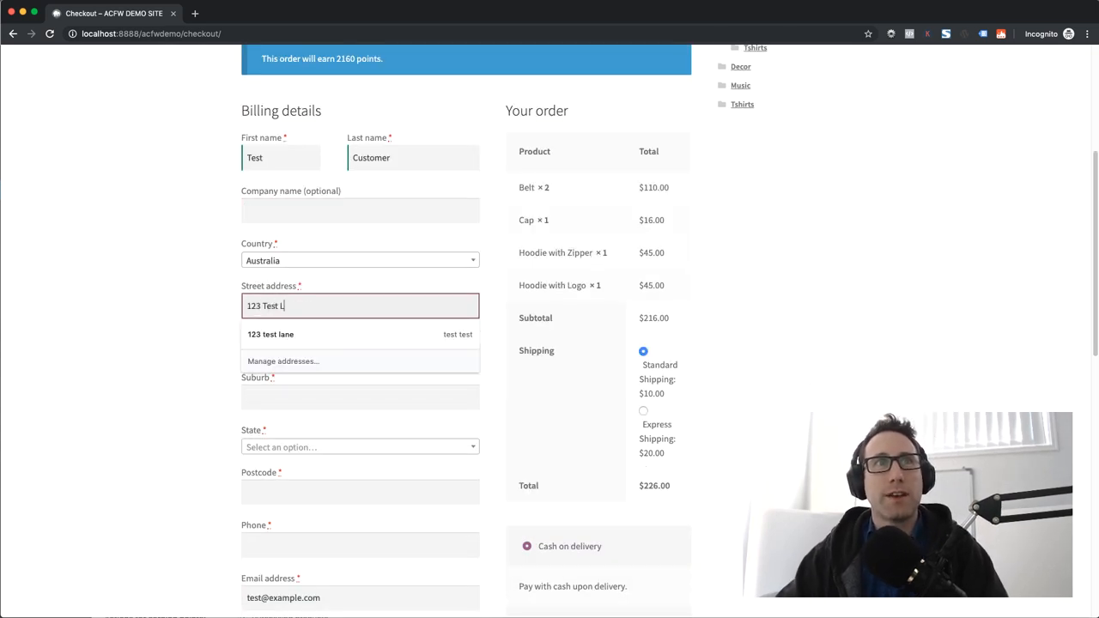
pyautogui.click(270, 334)
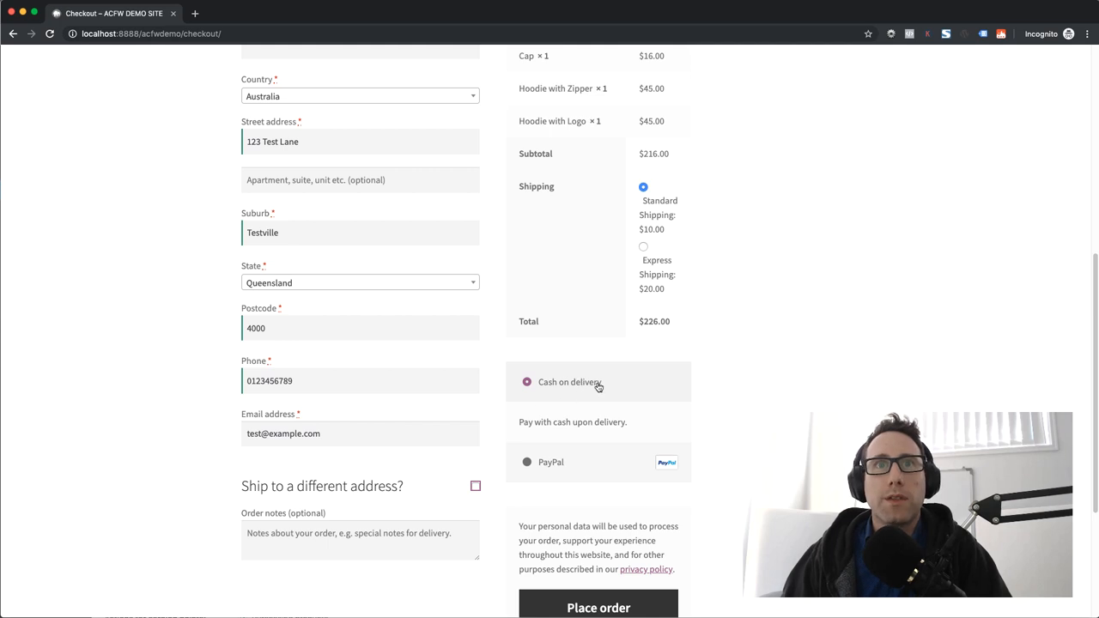
# Step: Choose Cash on delivery and place order 445 for $226.00
pyautogui.scroll(3)
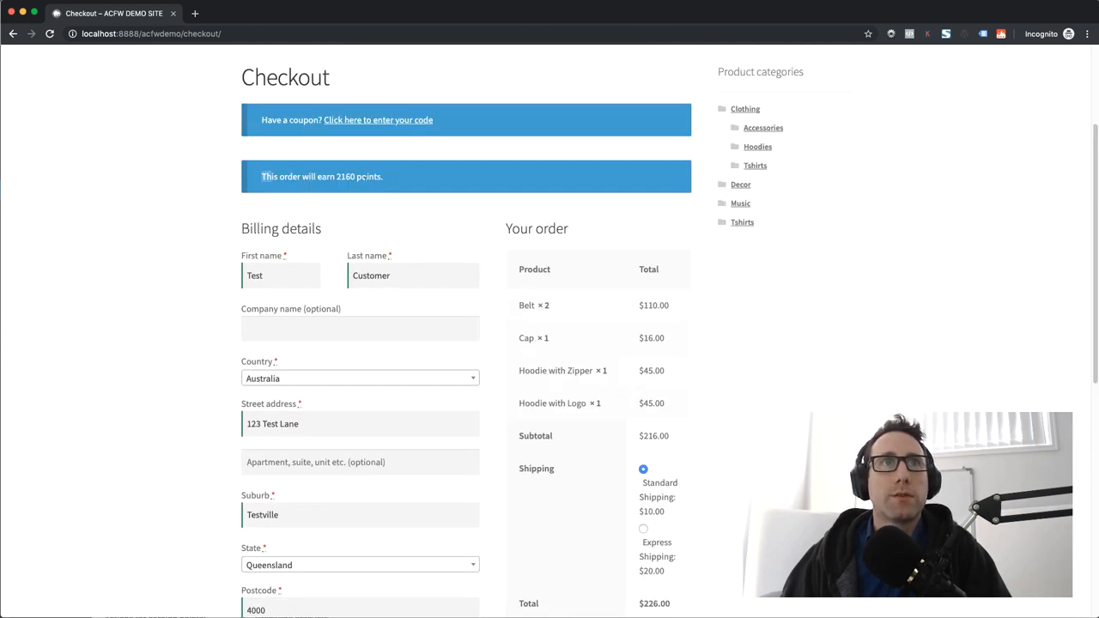
pyautogui.scroll(-3)
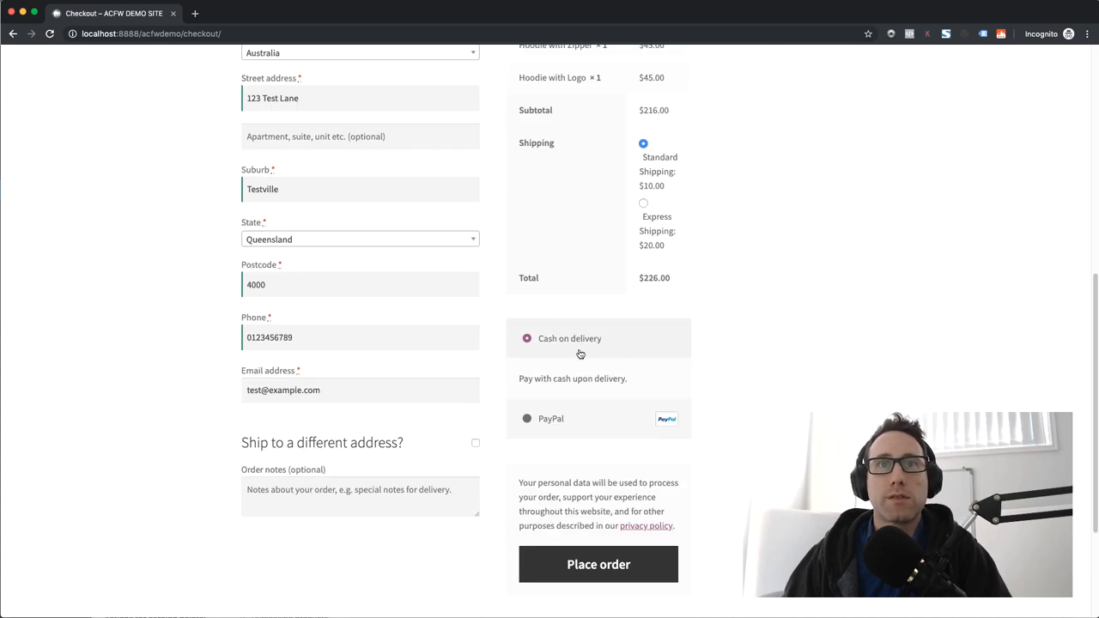
pyautogui.click(598, 564)
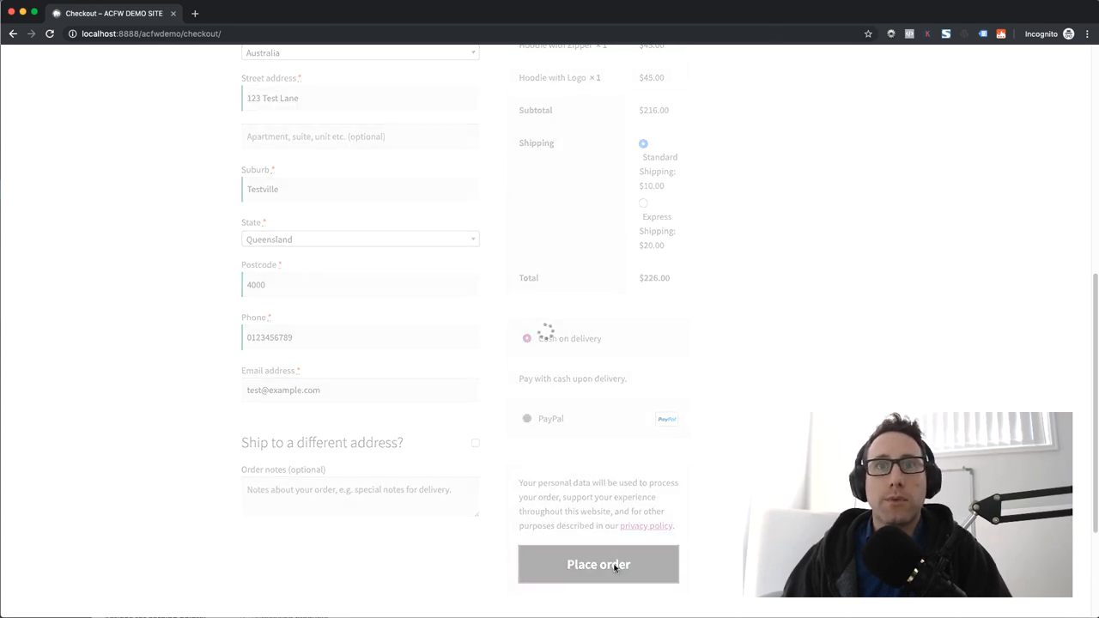
pyautogui.click(598, 564)
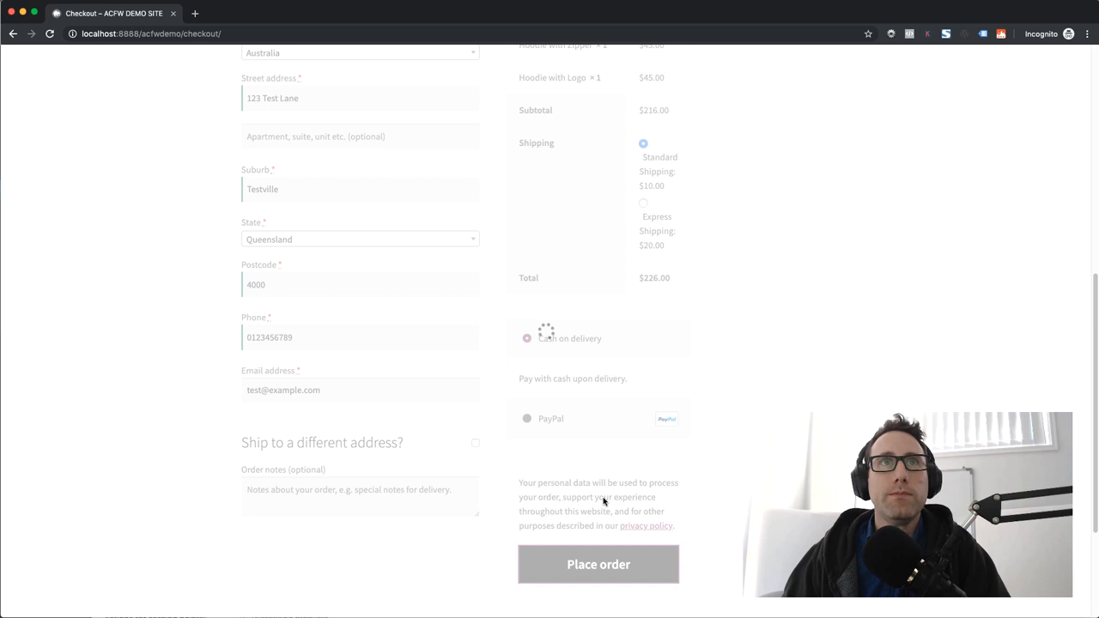
pyautogui.click(599, 564)
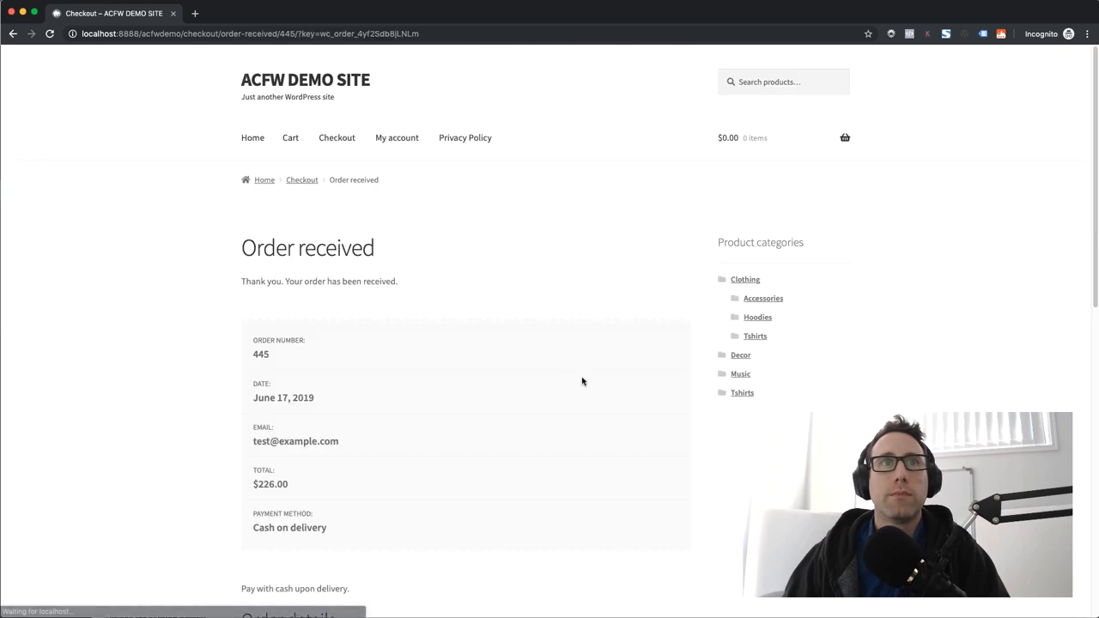
# Step: Scroll the admin orders list to order #445 from Test Customer, status Processing
pyautogui.scroll(-3)
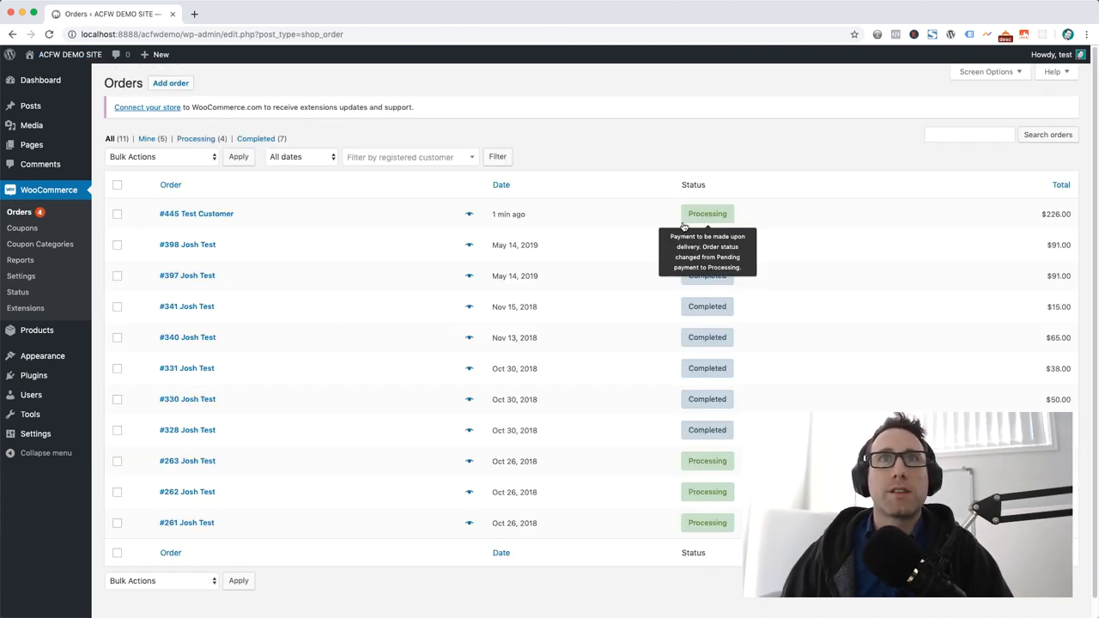
pyautogui.moveTo(470, 220)
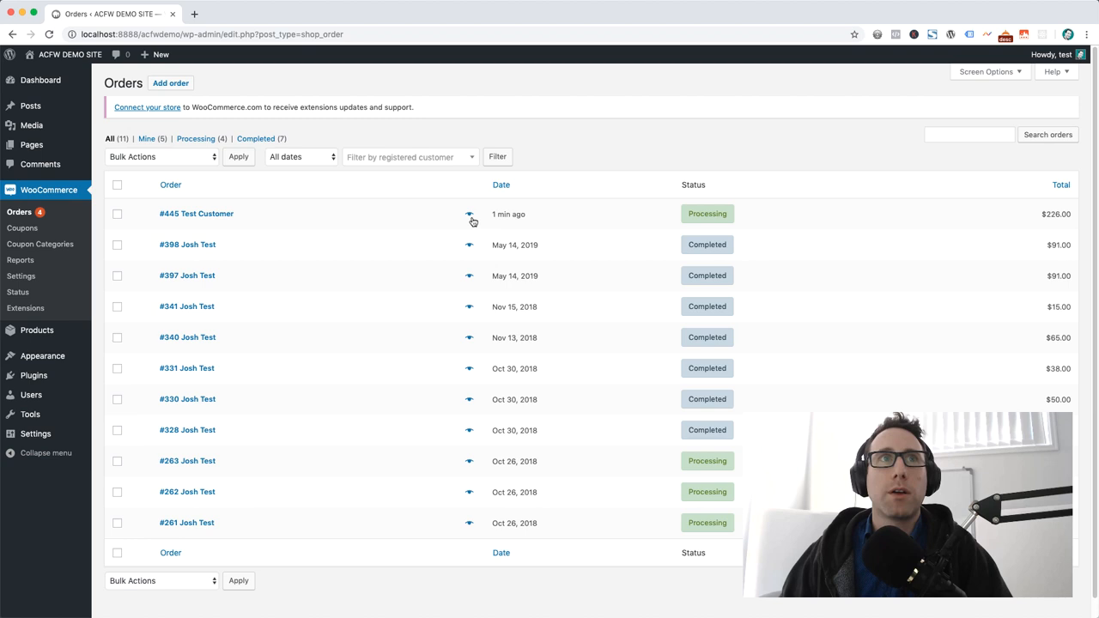
# Step: Preview order #445's billing, shipping and five products, then mark it Completed
pyautogui.click(470, 213)
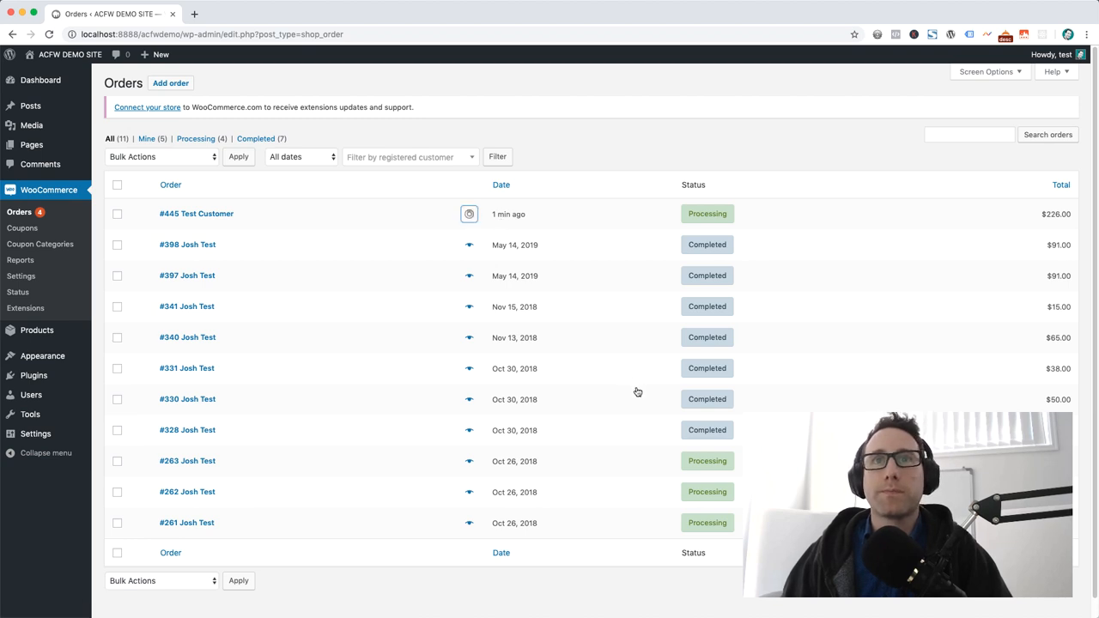
pyautogui.click(467, 214)
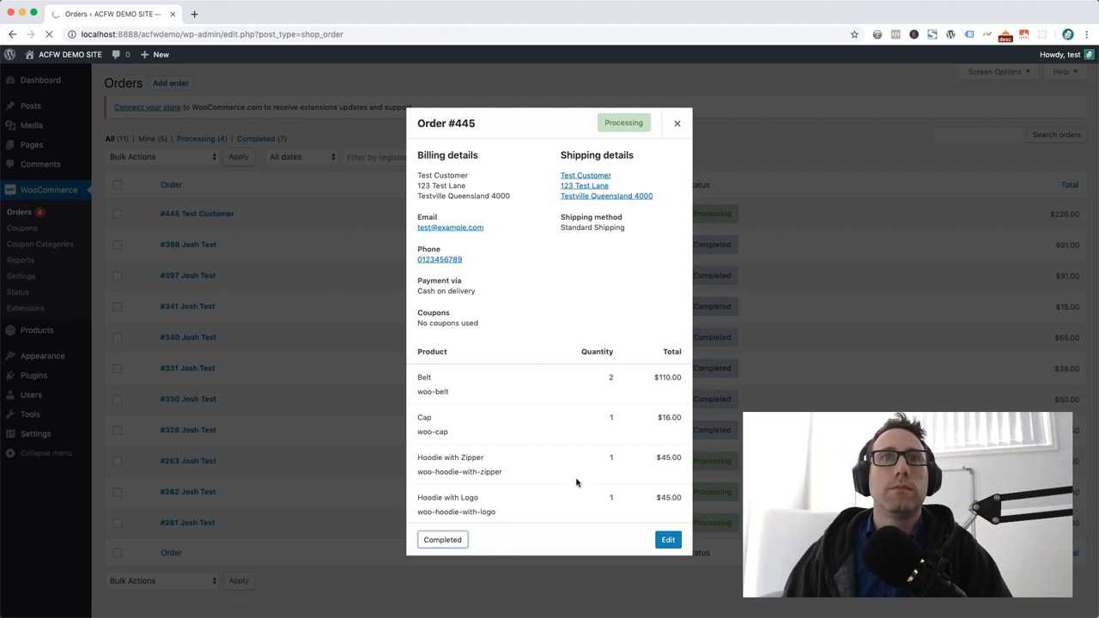
pyautogui.moveTo(597, 409)
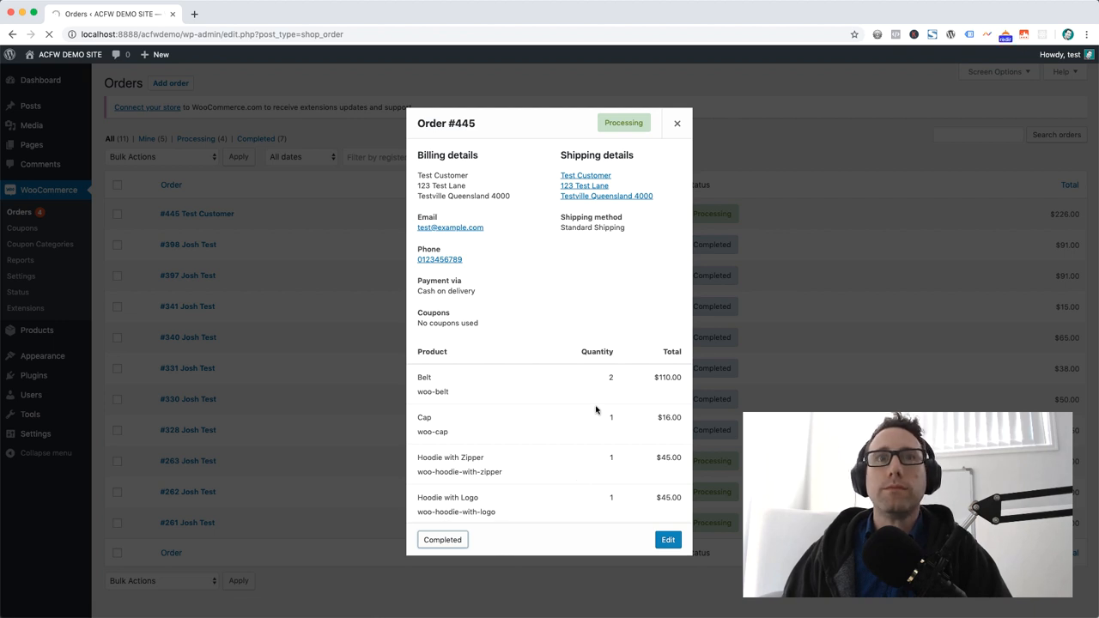
pyautogui.click(442, 539)
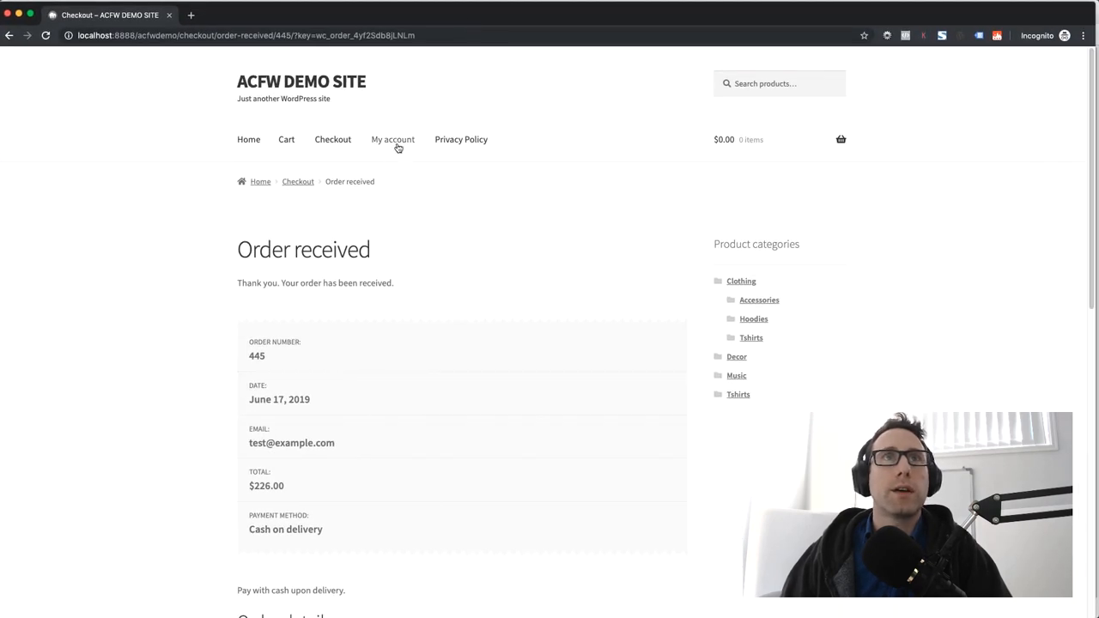
# Step: Go to My account and open My Points, showing 3160 points worth $15.80
pyautogui.click(393, 139)
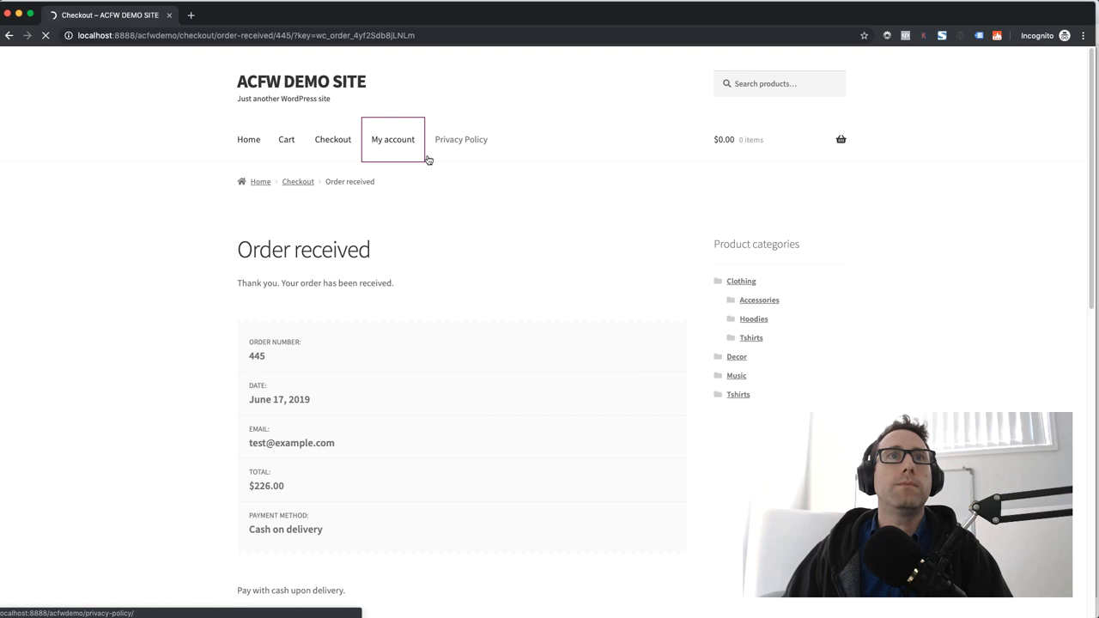
pyautogui.click(392, 139)
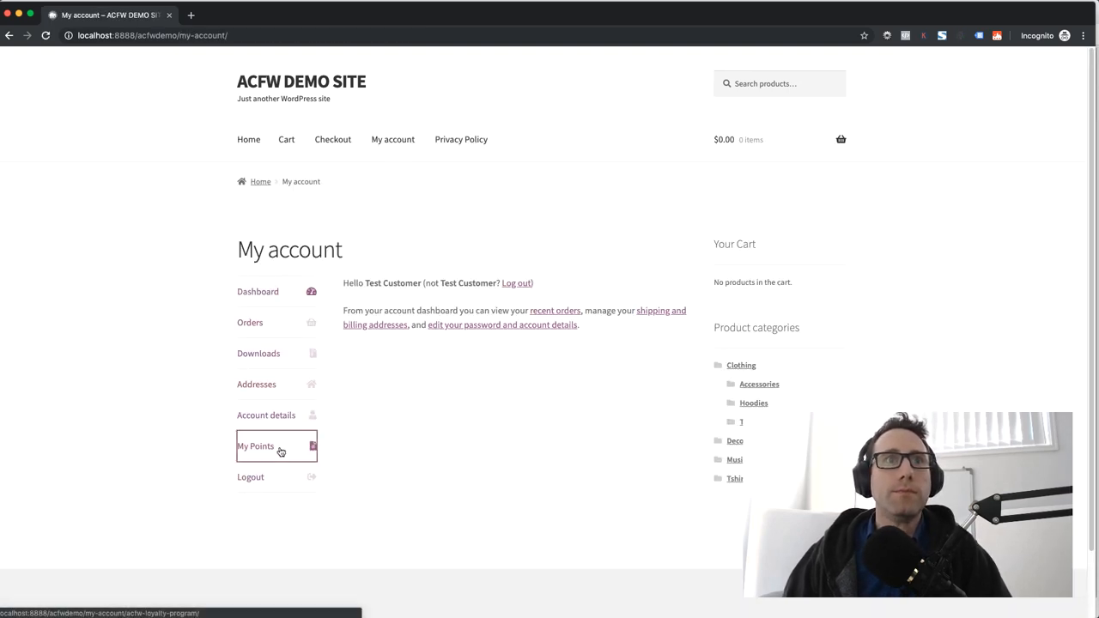
pyautogui.click(255, 446)
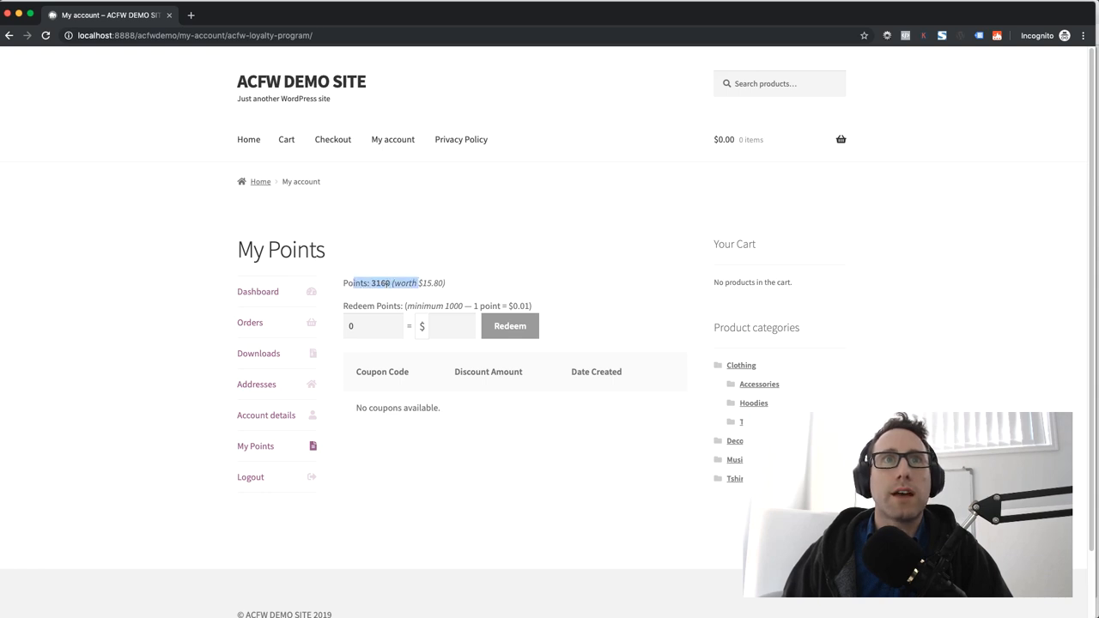
# Step: Enter 1000 in the Redeem Points field, then select it to replace with 2000
pyautogui.doubleClick(376, 282)
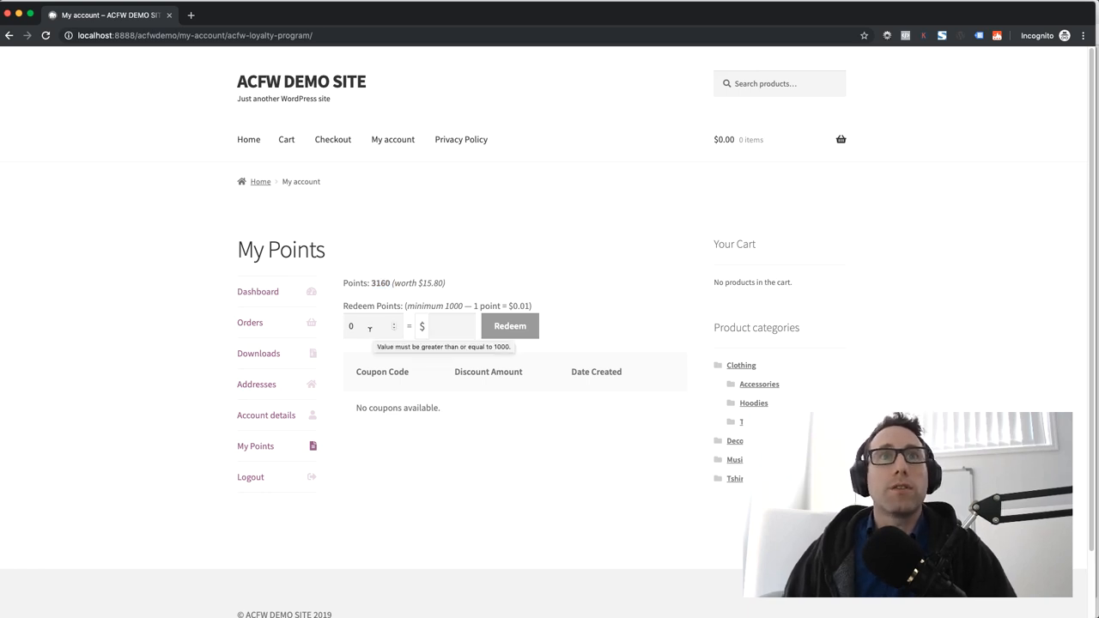
pyautogui.click(364, 327)
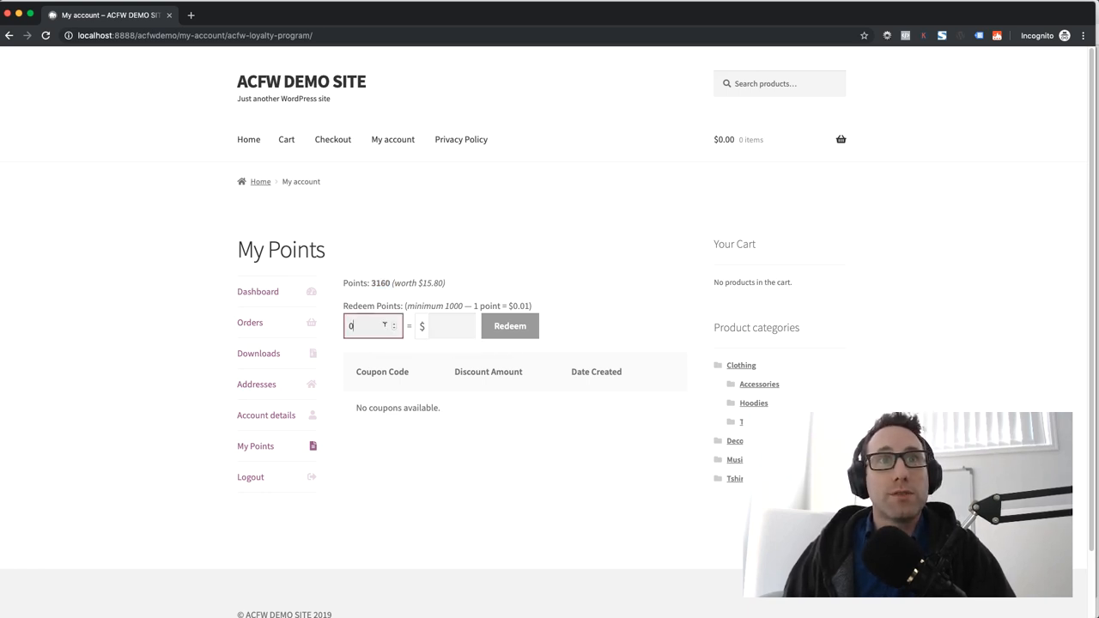
pyautogui.write('1000')
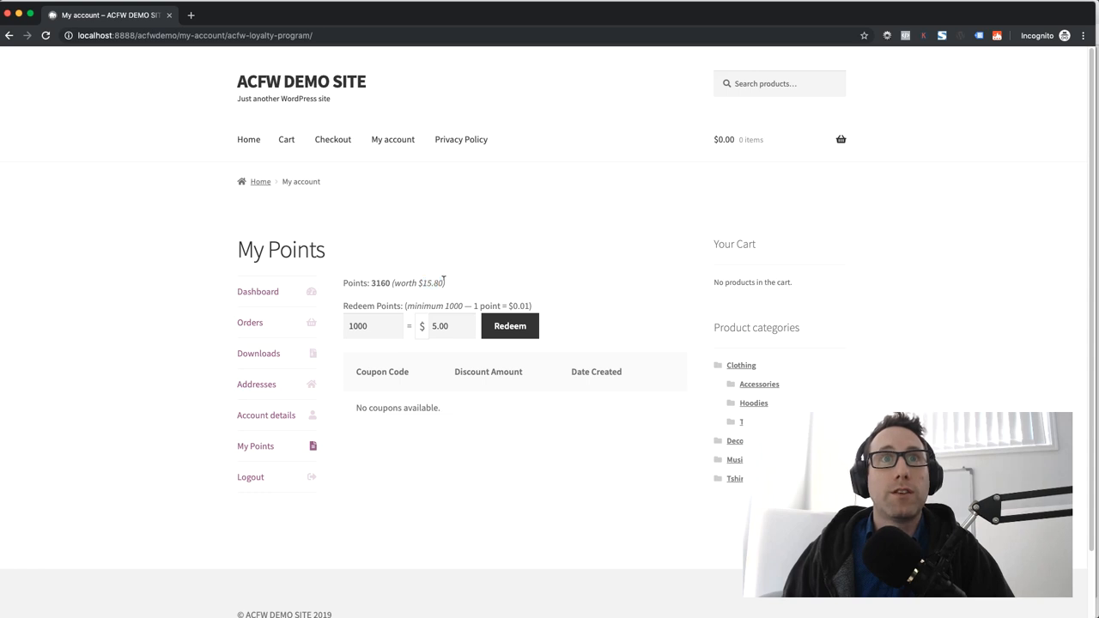
pyautogui.doubleClick(380, 283)
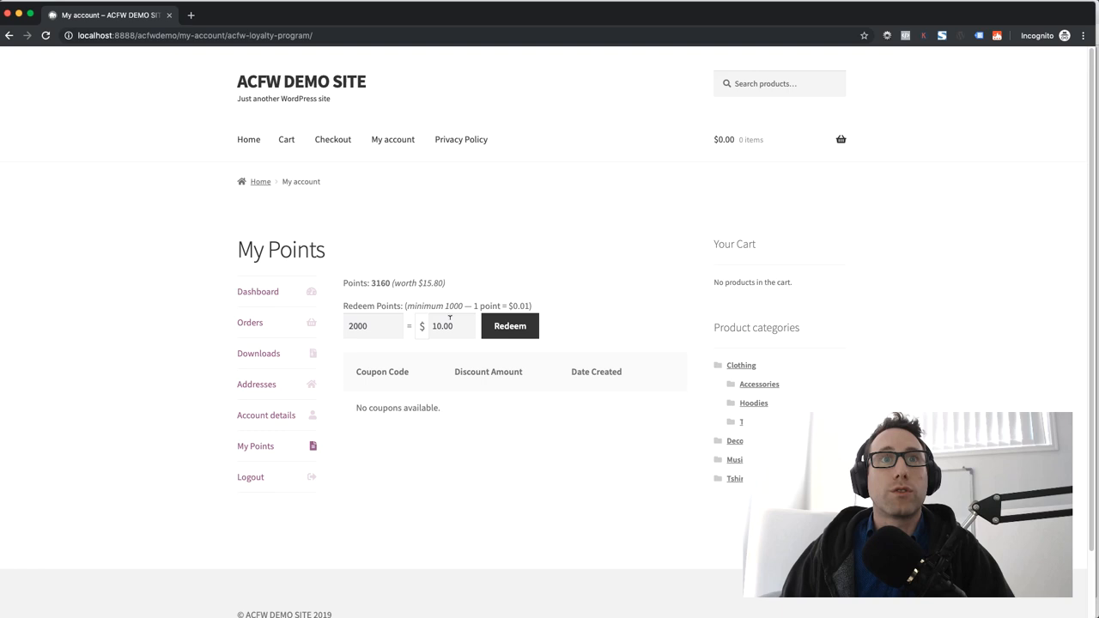
pyautogui.moveTo(531, 331)
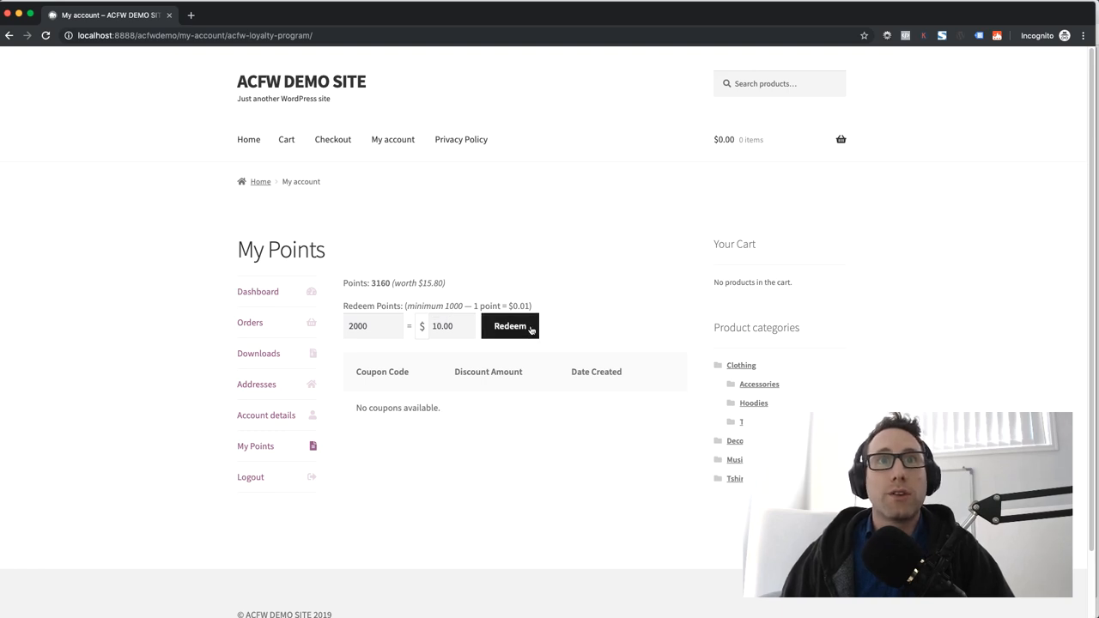
pyautogui.click(510, 326)
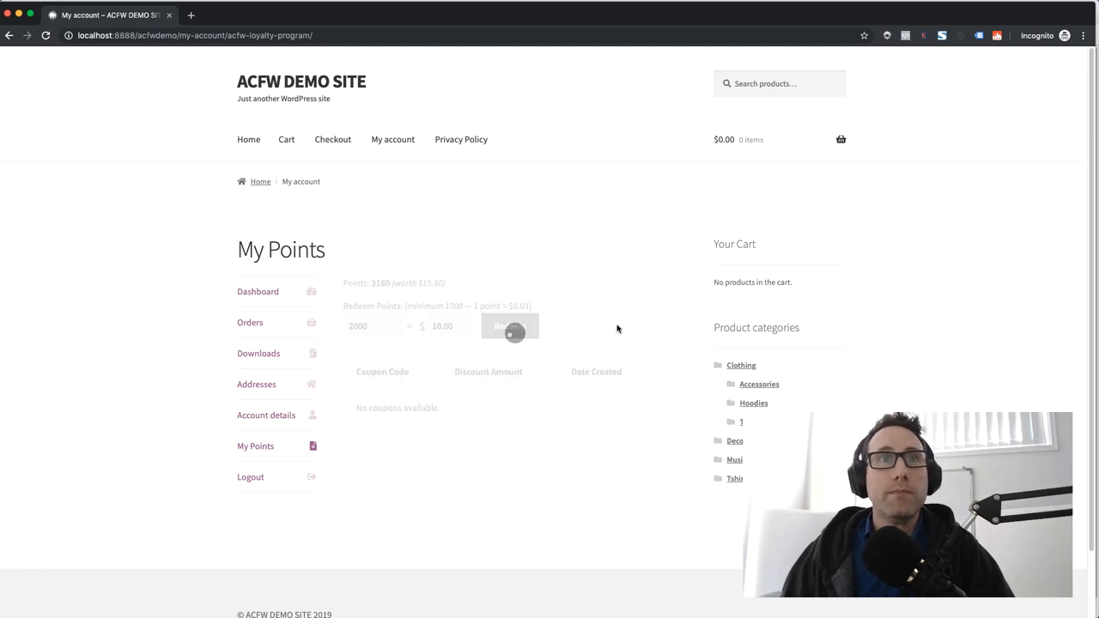
pyautogui.click(510, 326)
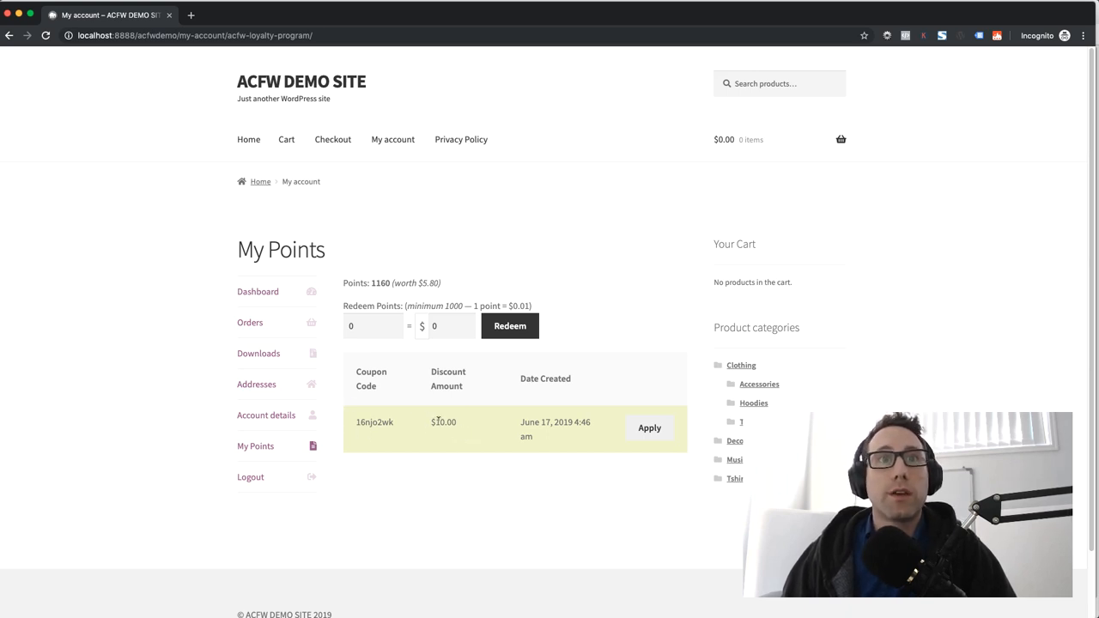
pyautogui.moveTo(469, 429)
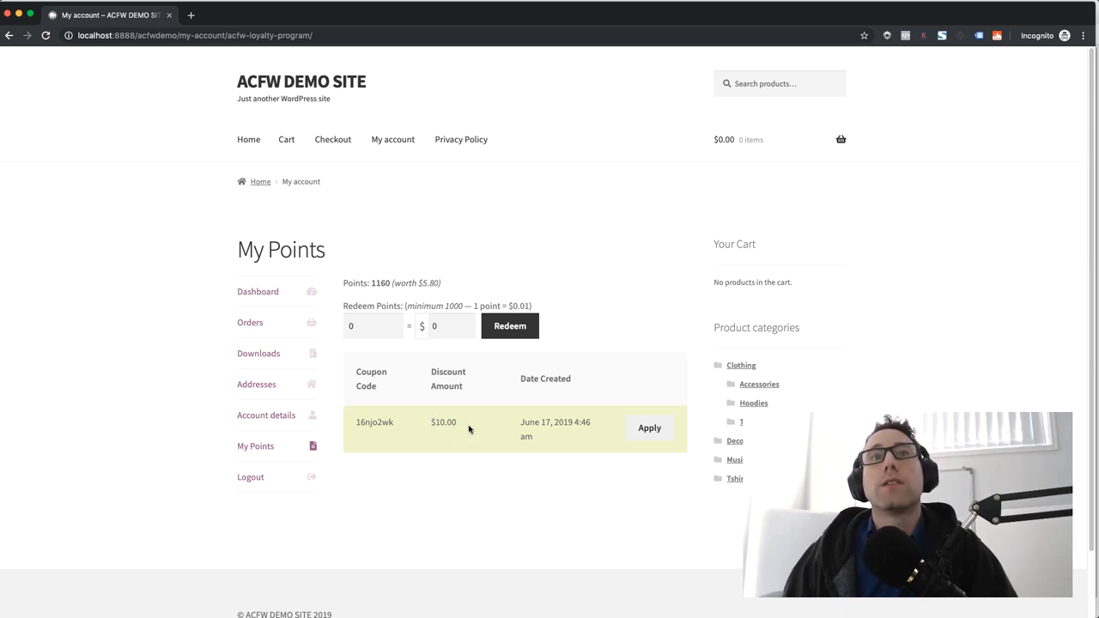
pyautogui.moveTo(632, 437)
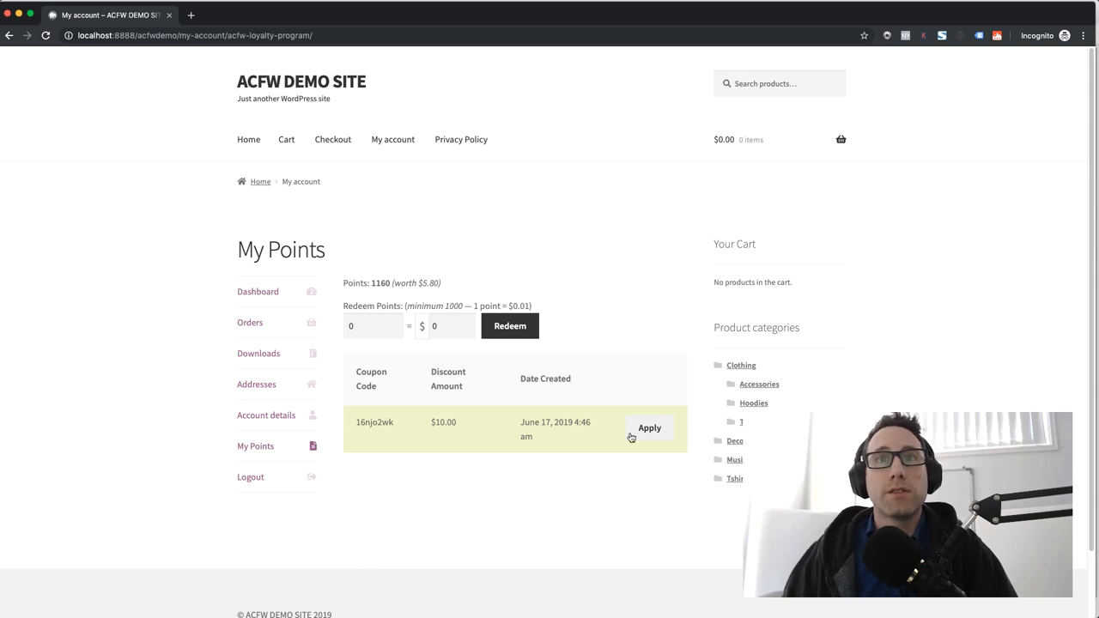